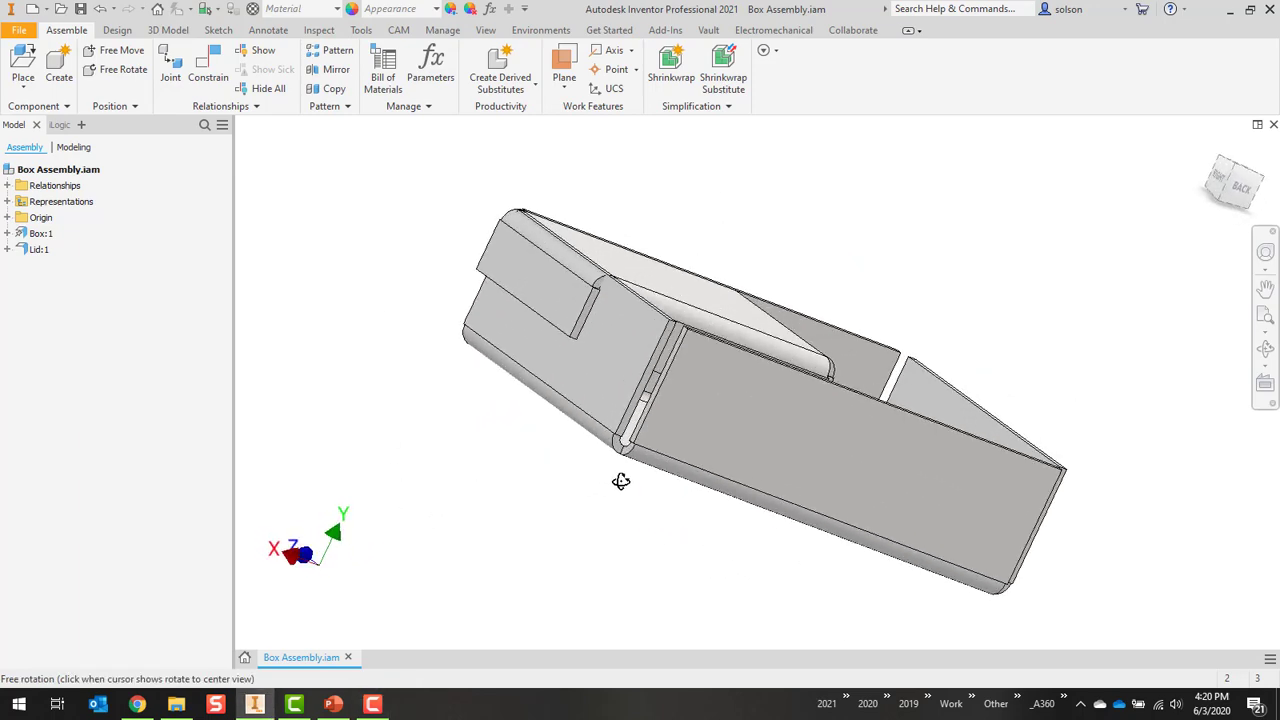
Step: Start a new part from the Standard.ipt template and save it as 'Box Parameters' in the Link Parameters folder
drag(620, 480, 472, 478)
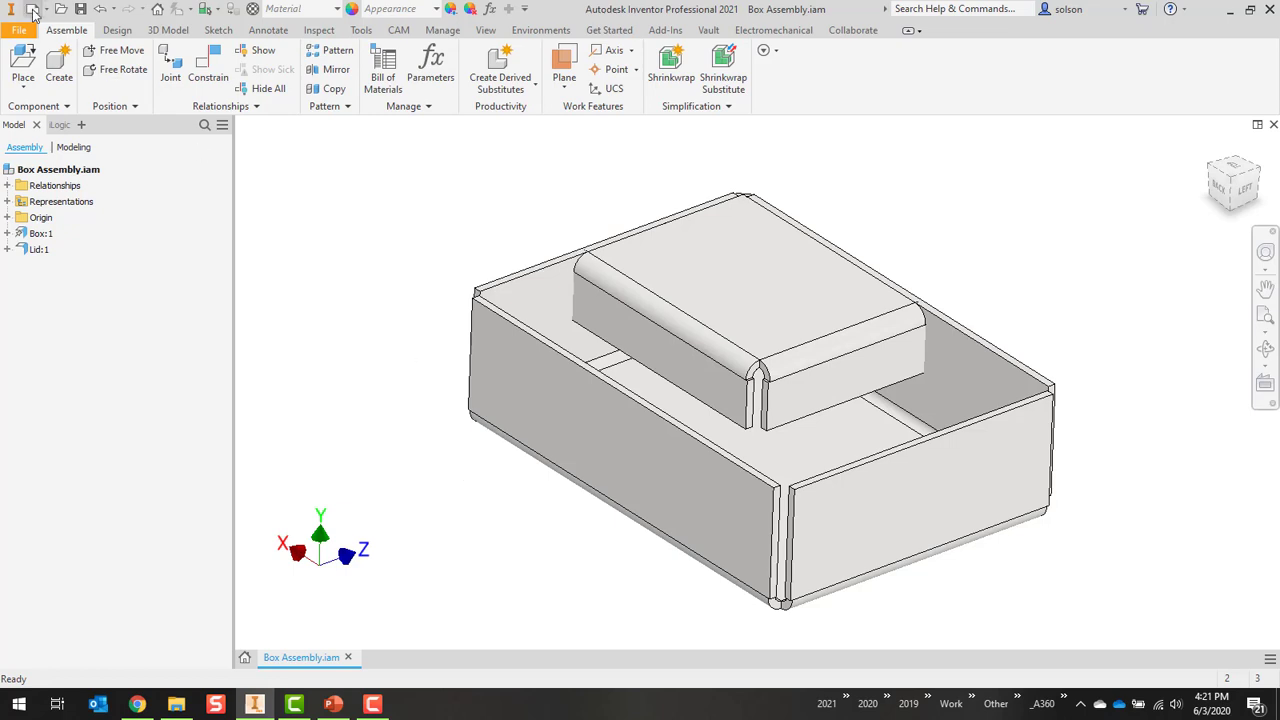
click(32, 12)
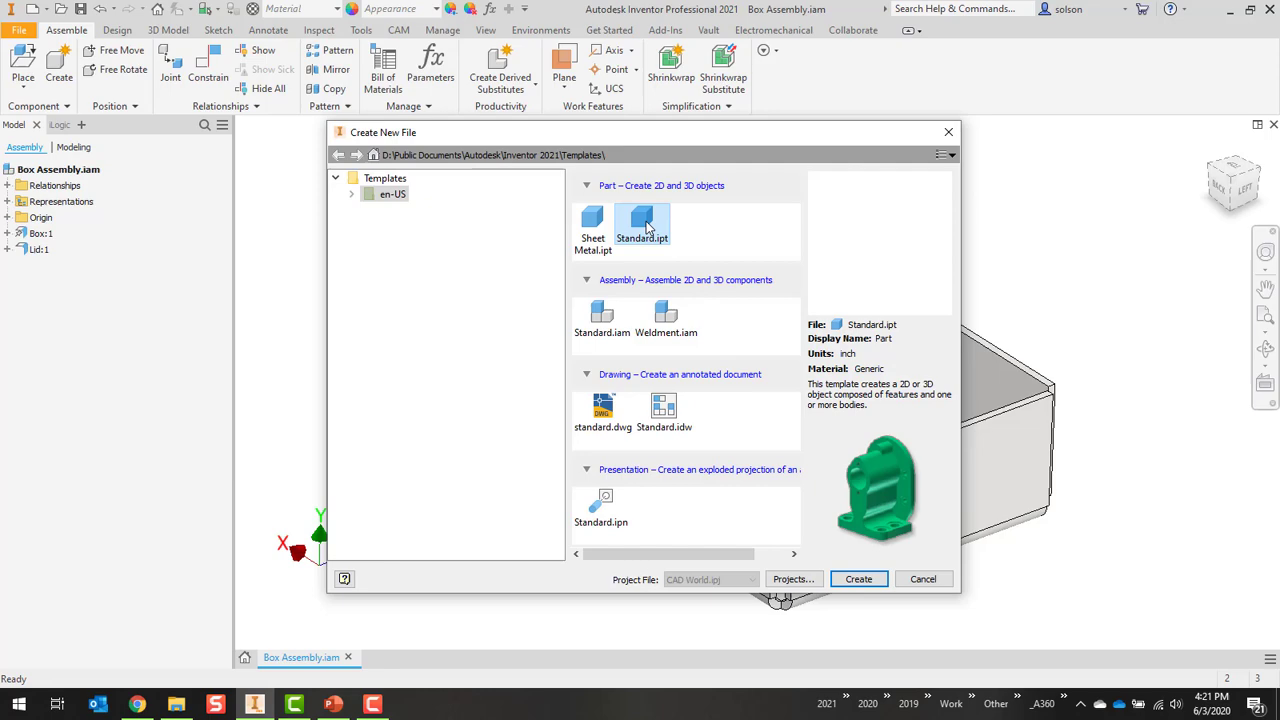
click(856, 578)
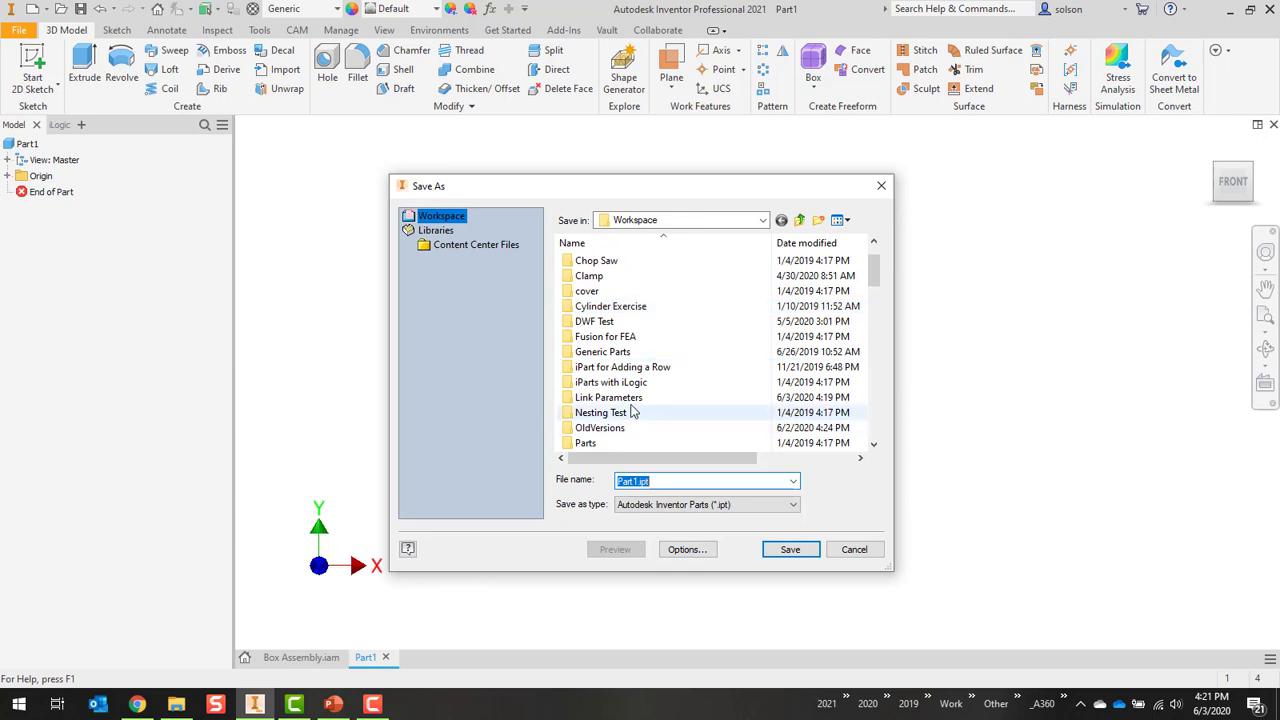
double_click(608, 396)
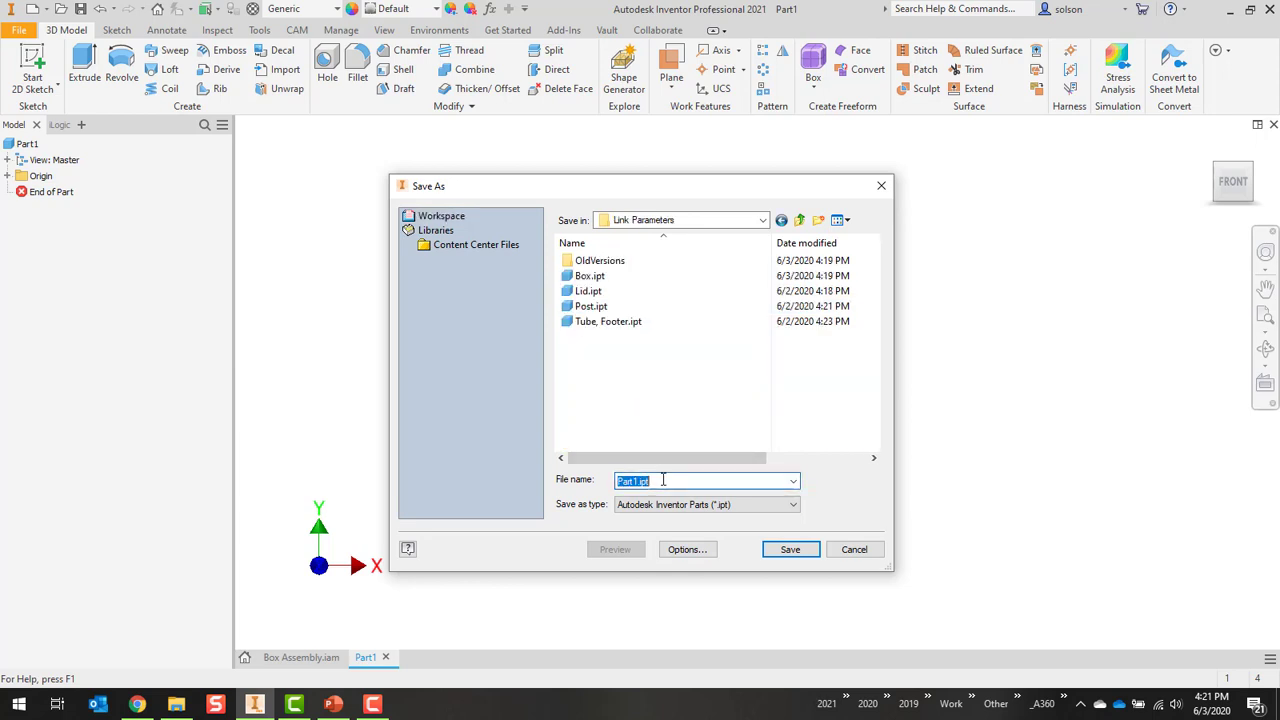
text(Box Pl)
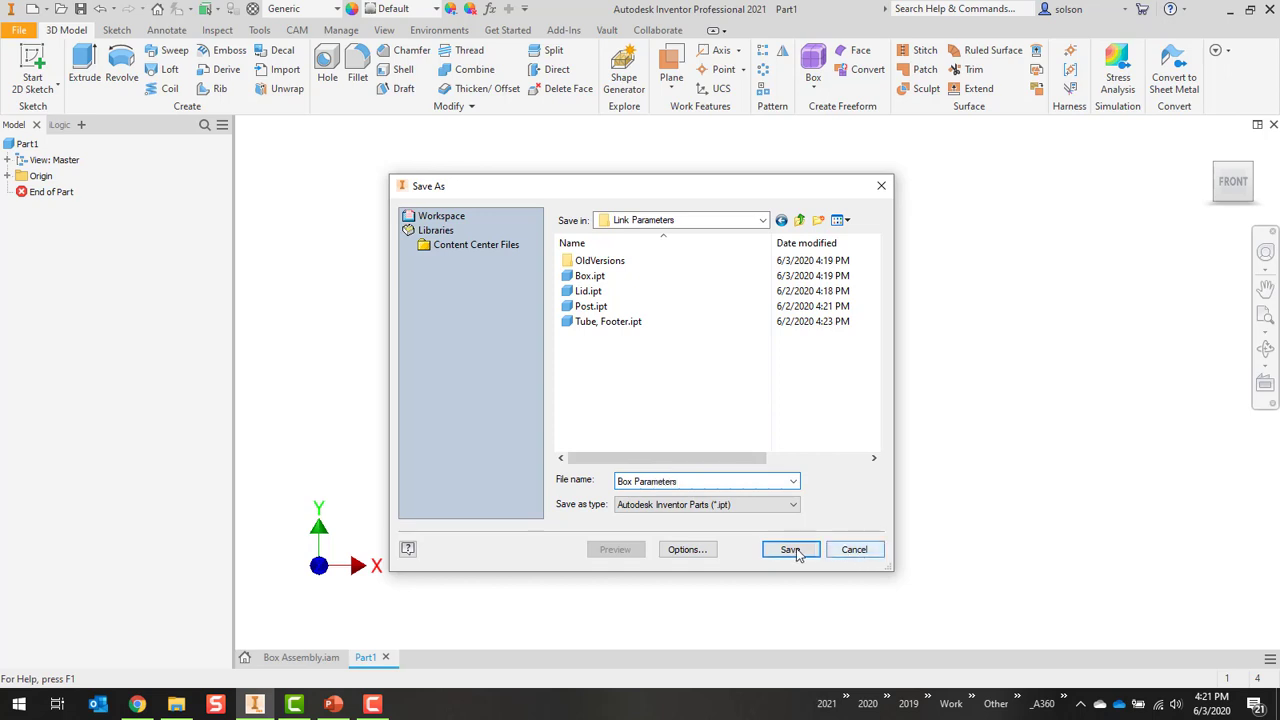
click(788, 548)
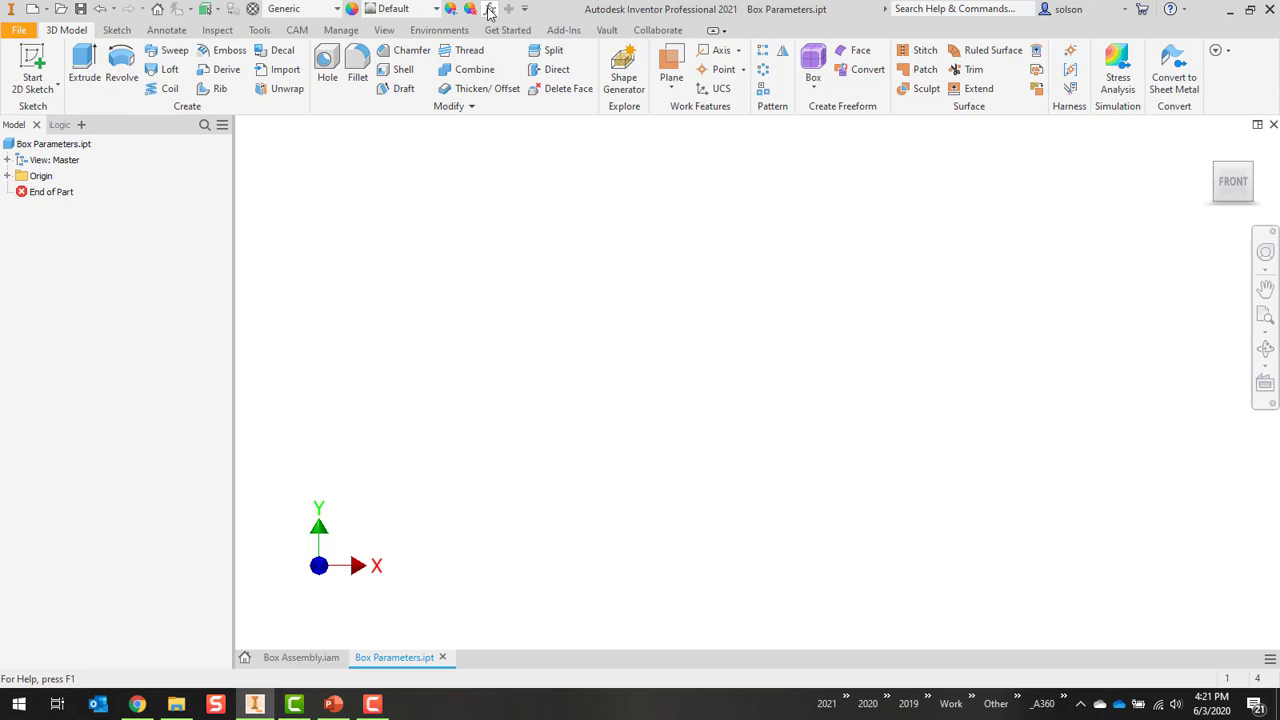
Step: Add numeric user parameters BoxWidth 5 in, BoxLength 7 in and BoxDepth 3 in, then finish the parameter table
click(488, 8)
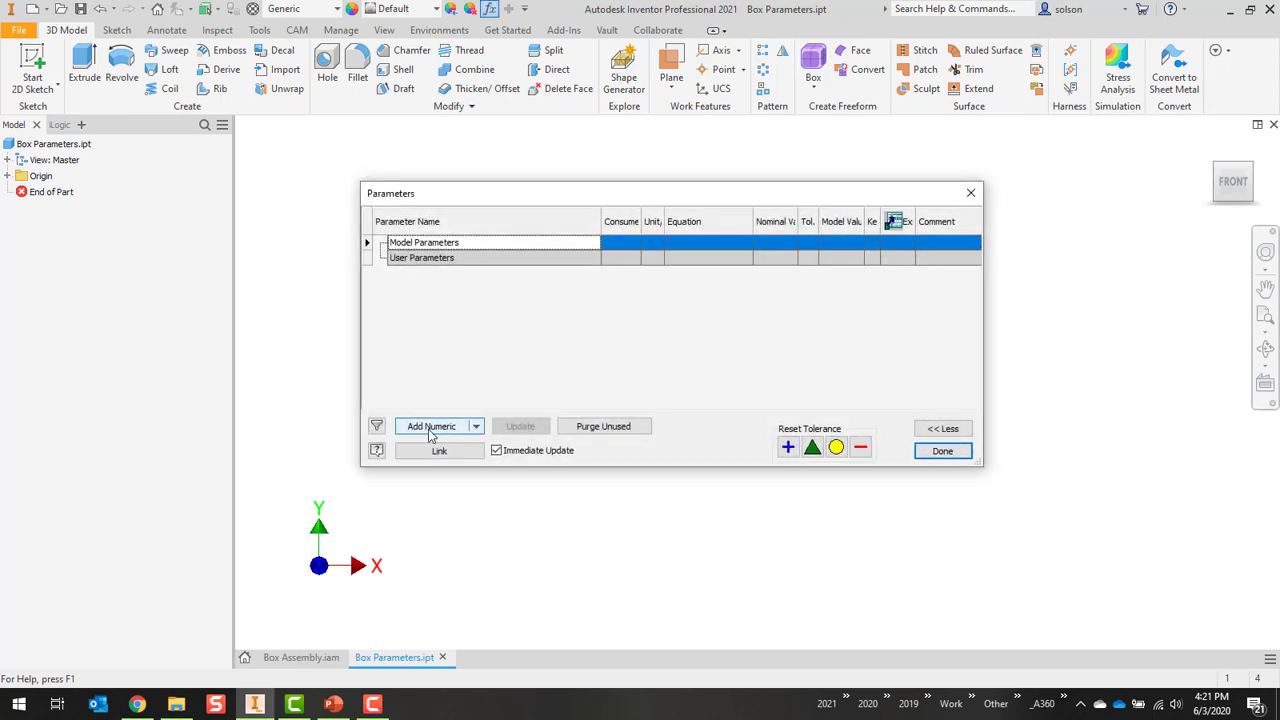
click(432, 426)
text(BoxWidth)
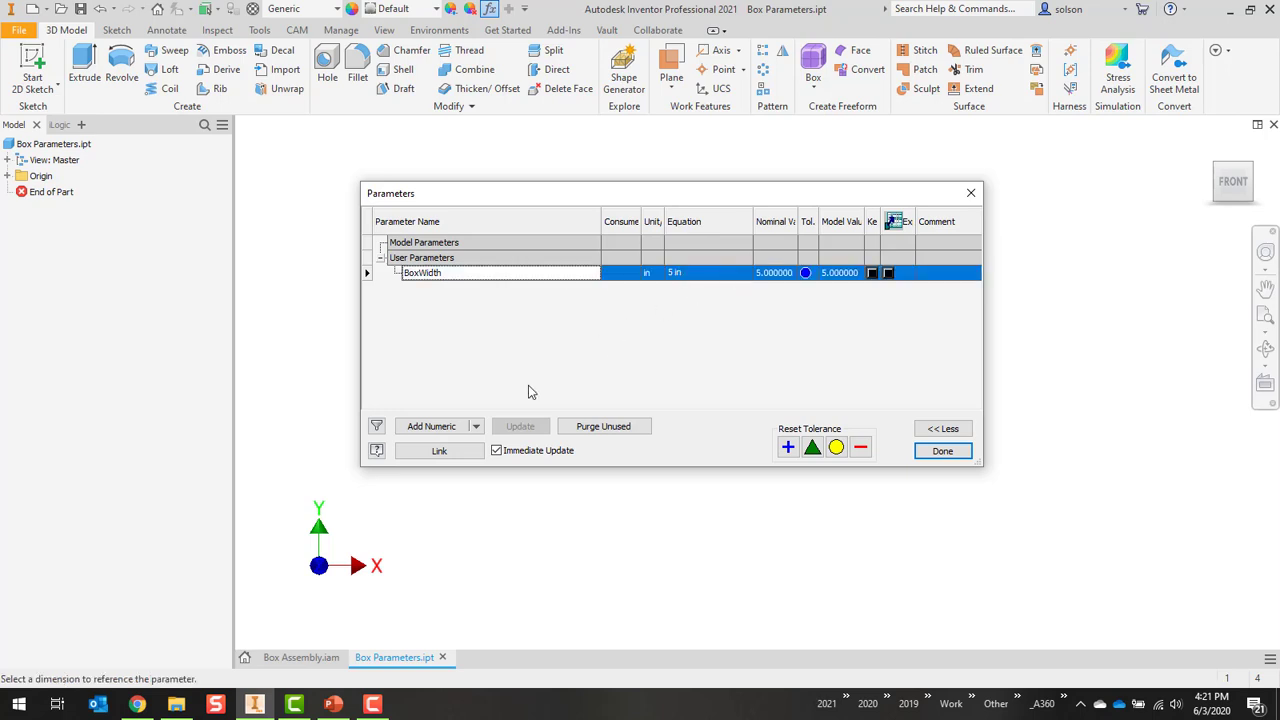
click(432, 426)
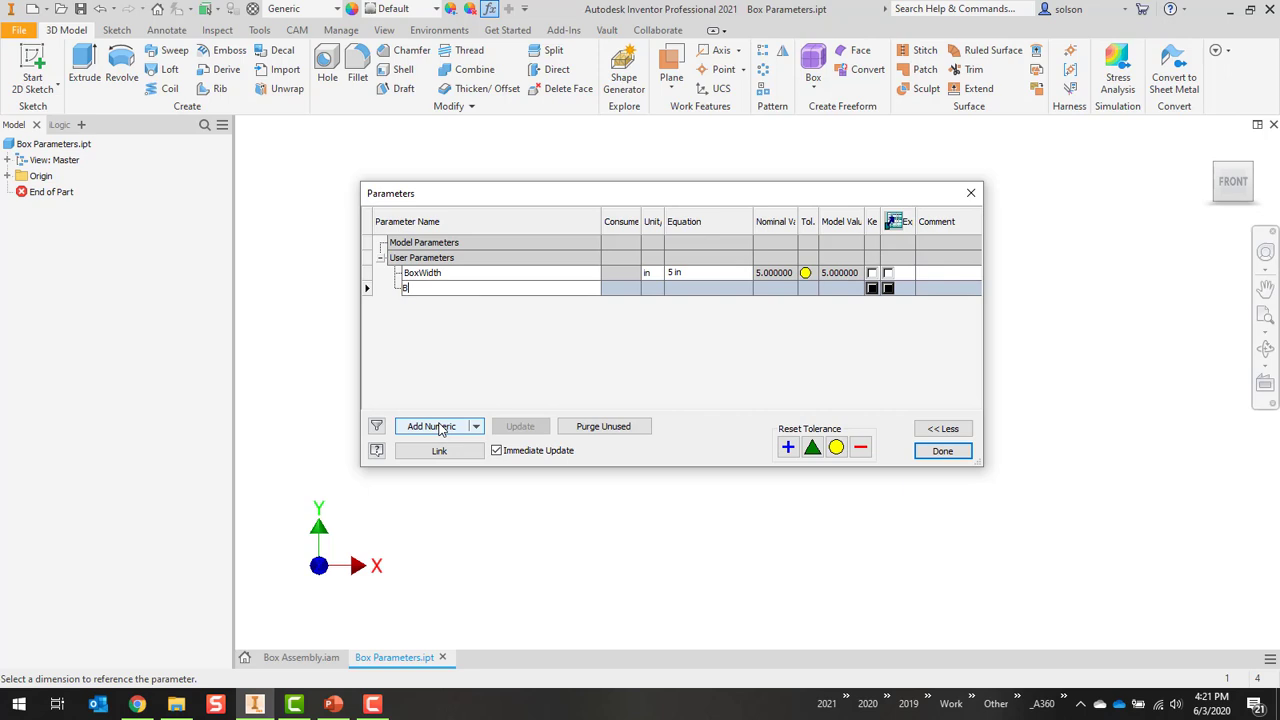
text(oxLength)
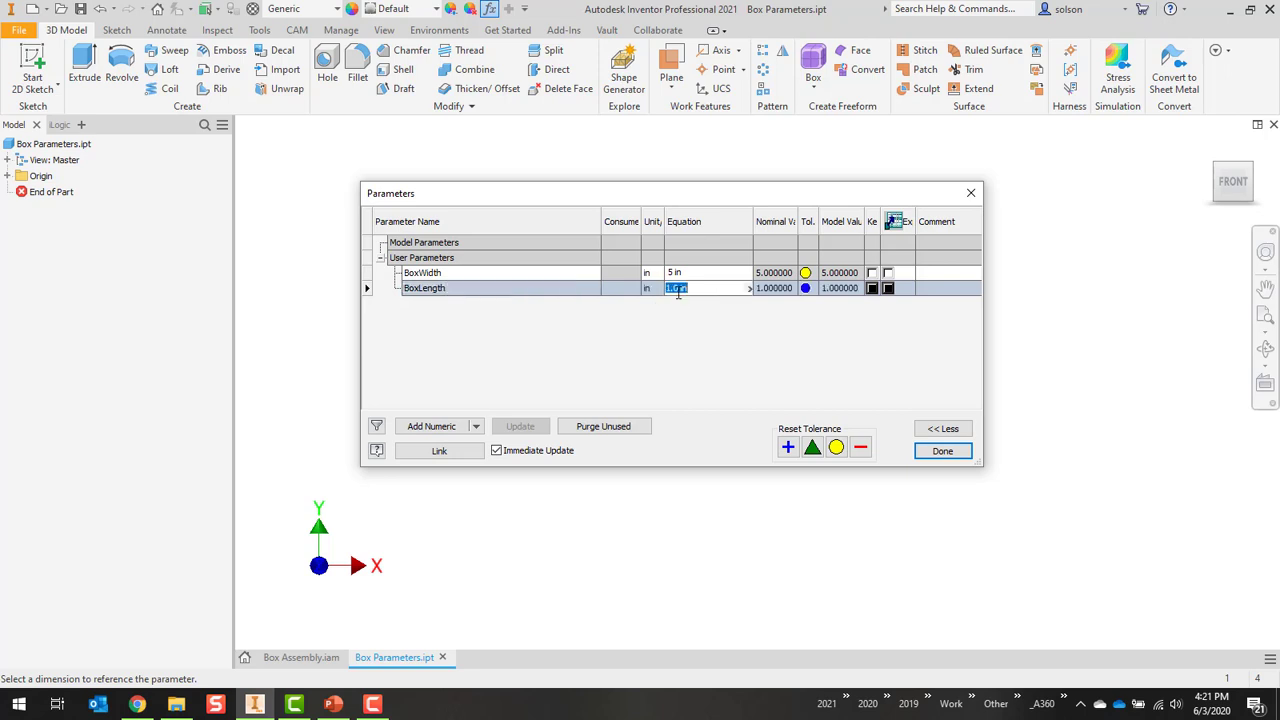
text(7 in)
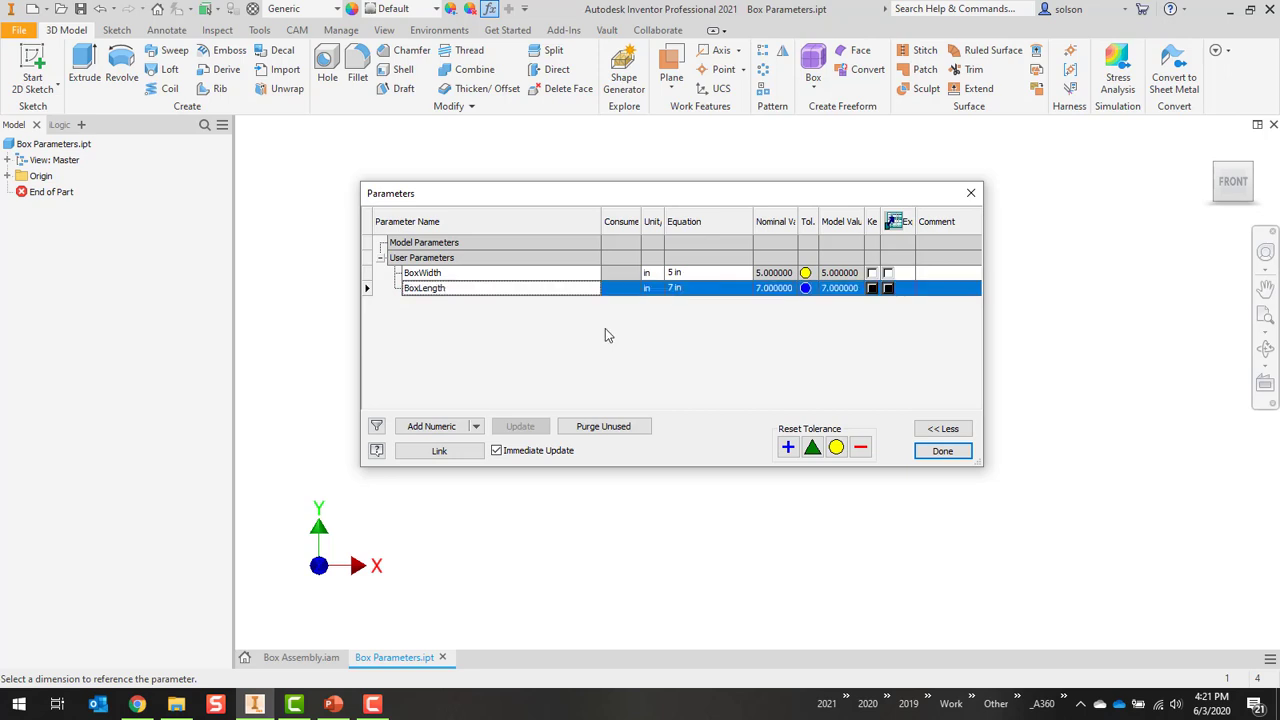
click(432, 426)
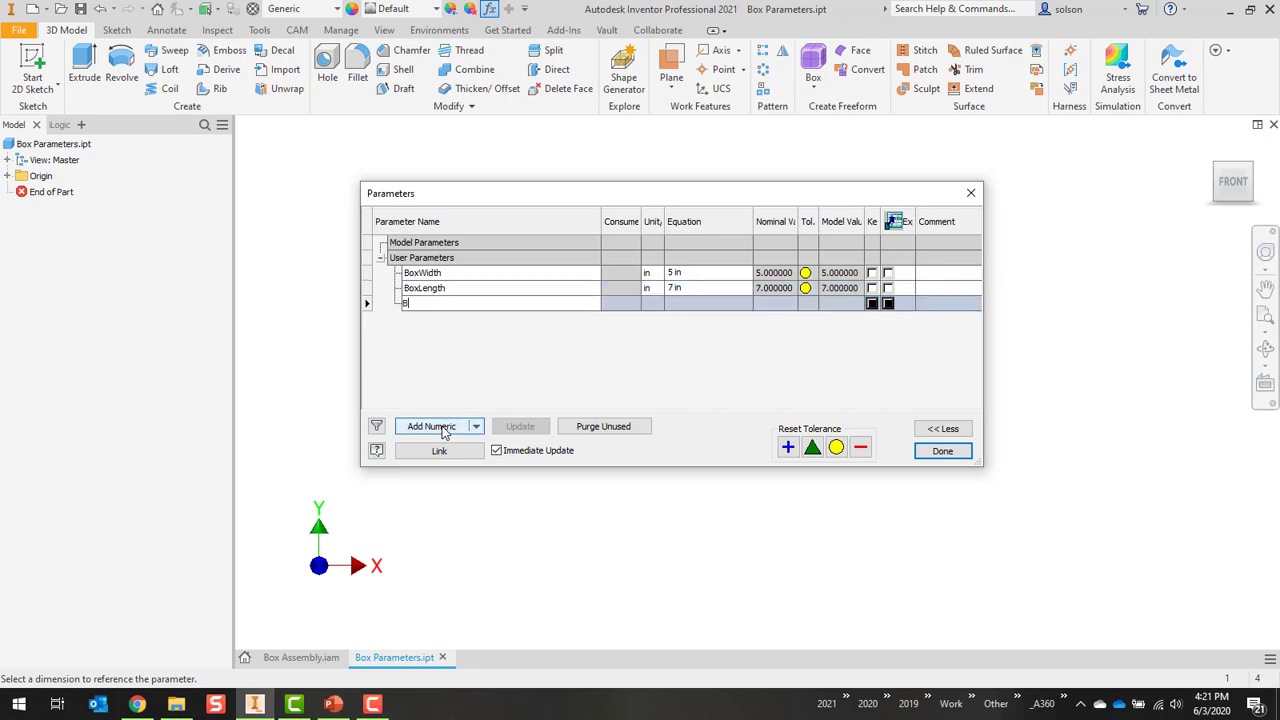
text(oxDepth)
click(708, 302)
text(3)
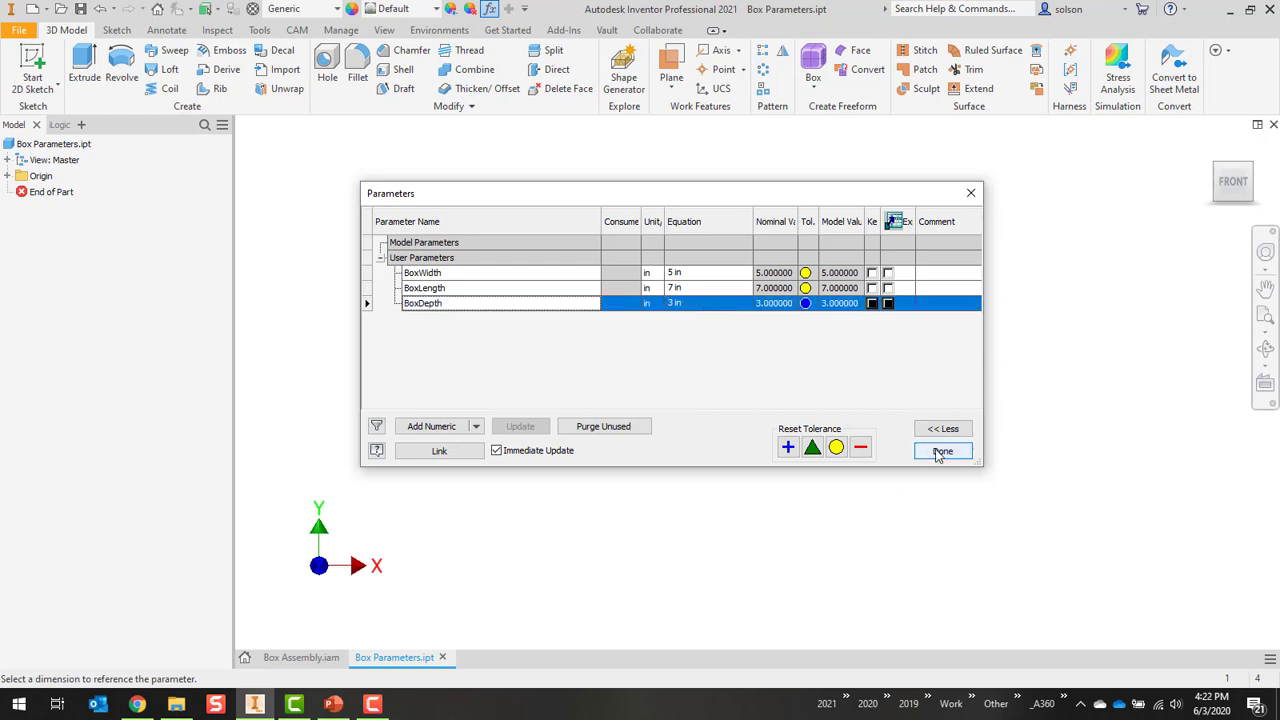
click(940, 452)
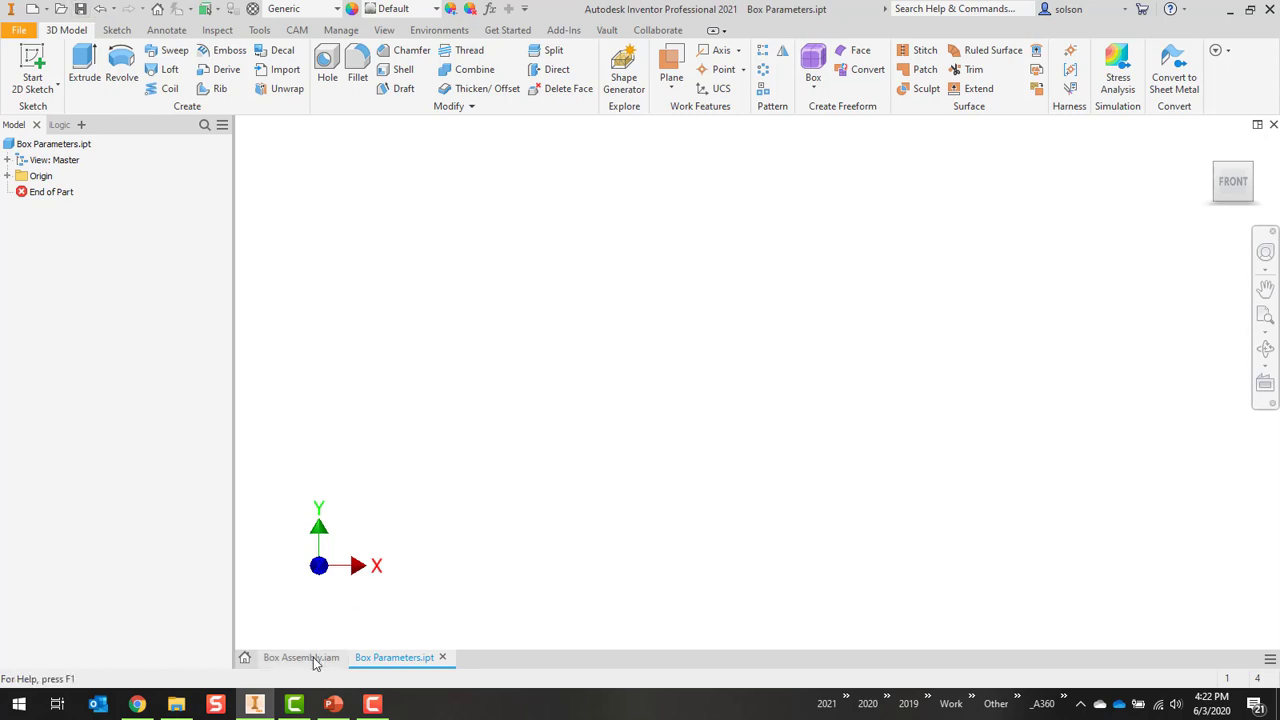
Step: From the Box part's parameter table, choose Box Parameters.ipt (Inventor files) as the link source
click(300, 656)
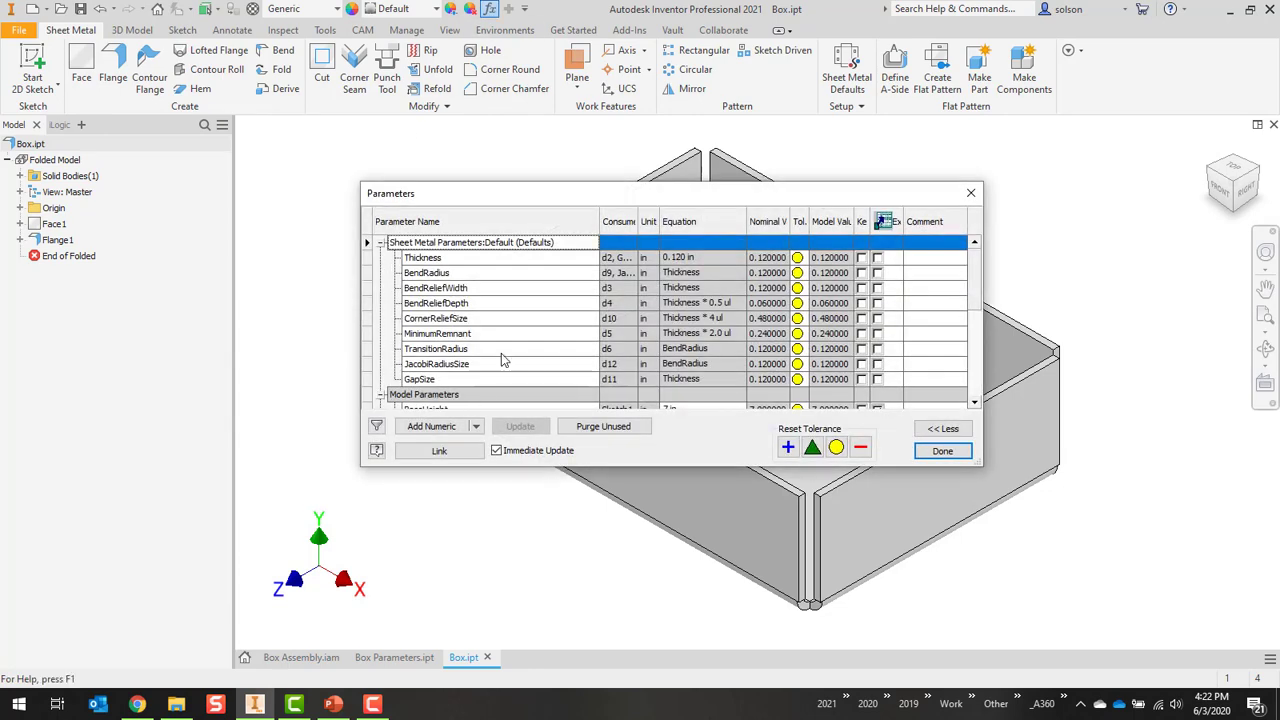
scroll(down, 3)
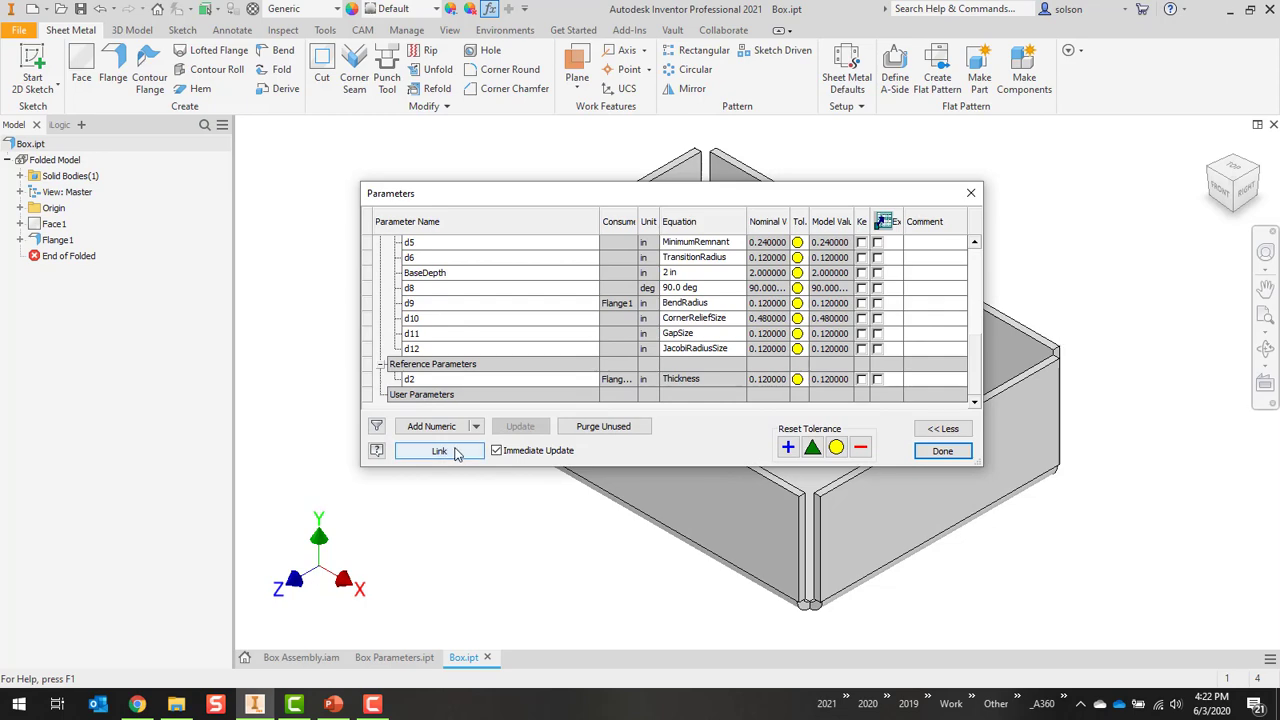
click(438, 452)
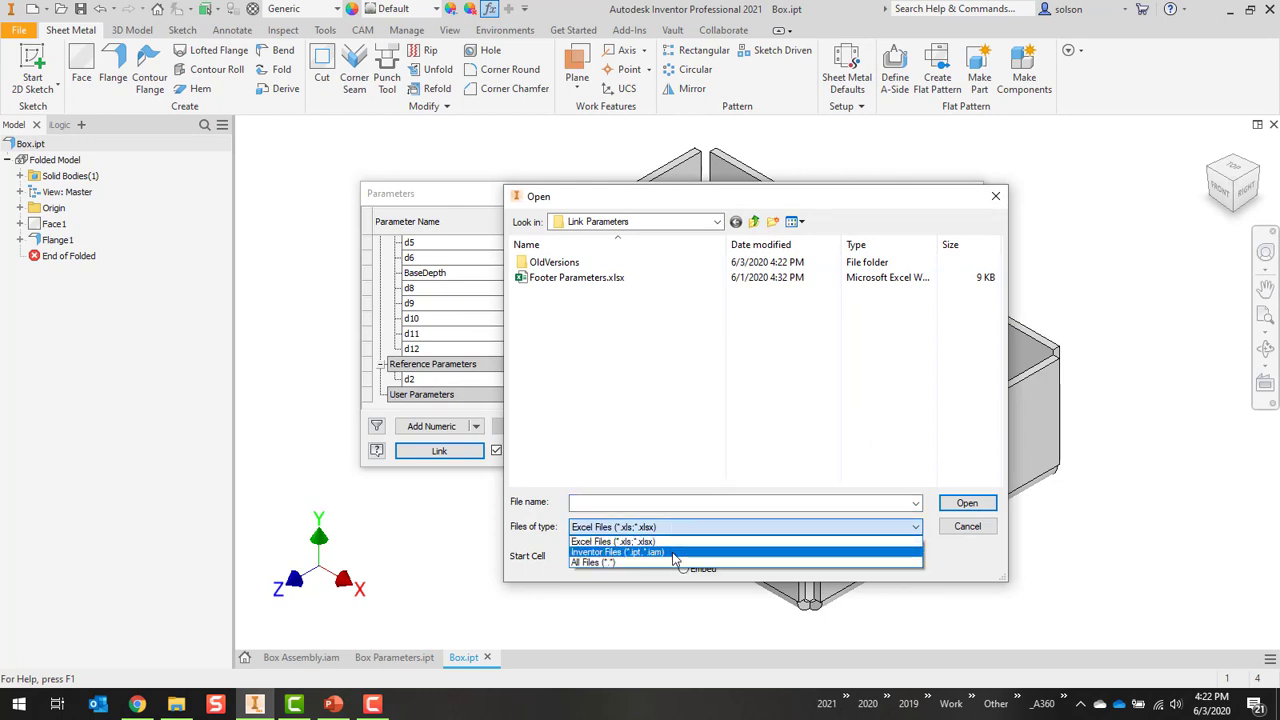
click(616, 552)
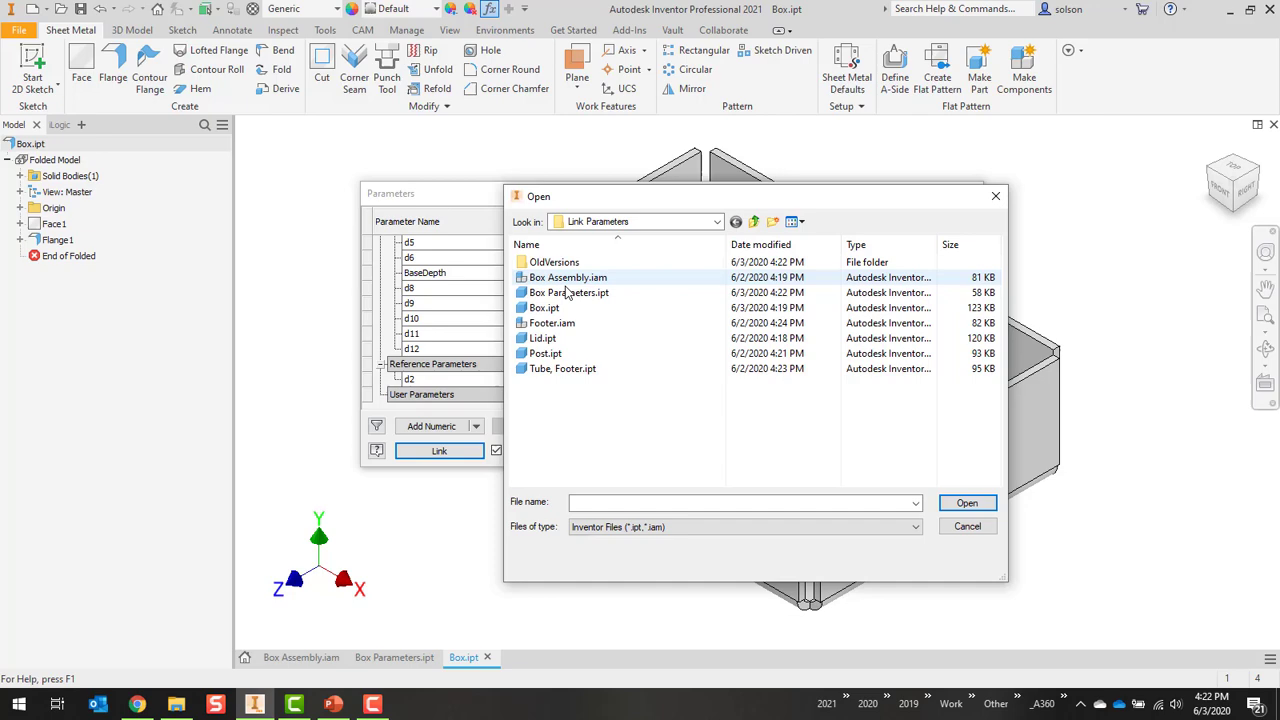
click(568, 292)
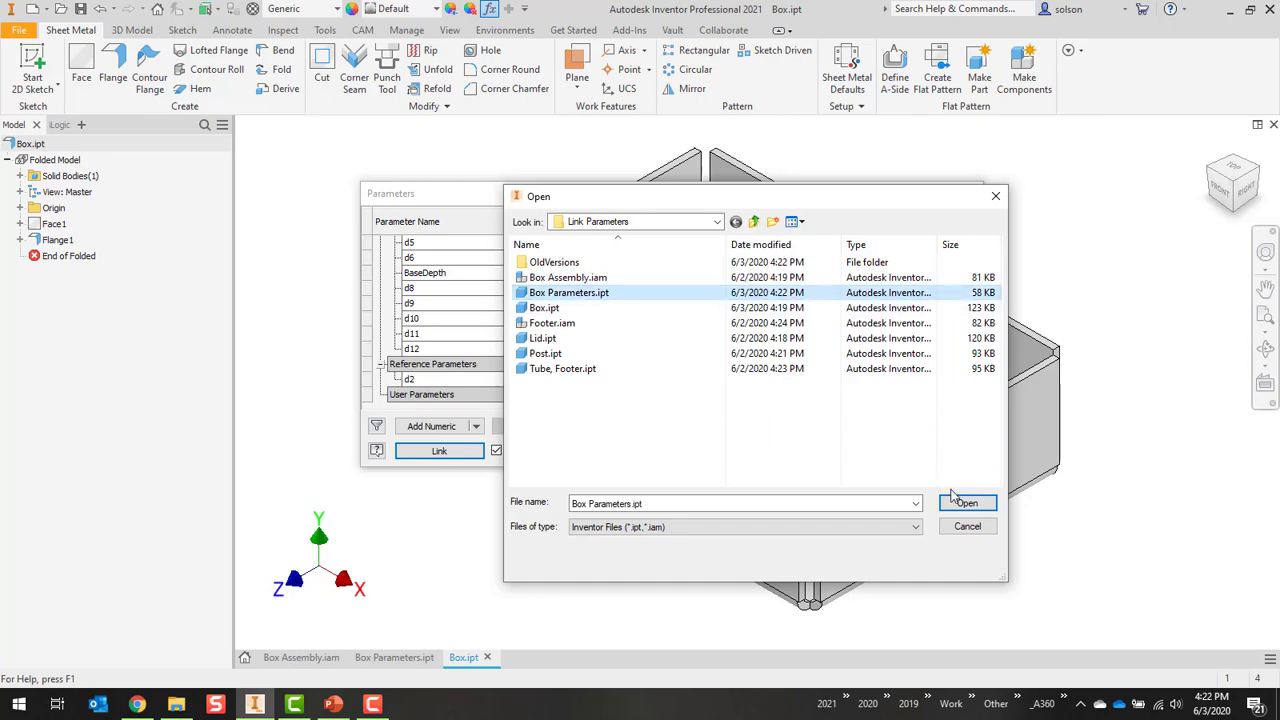
click(966, 502)
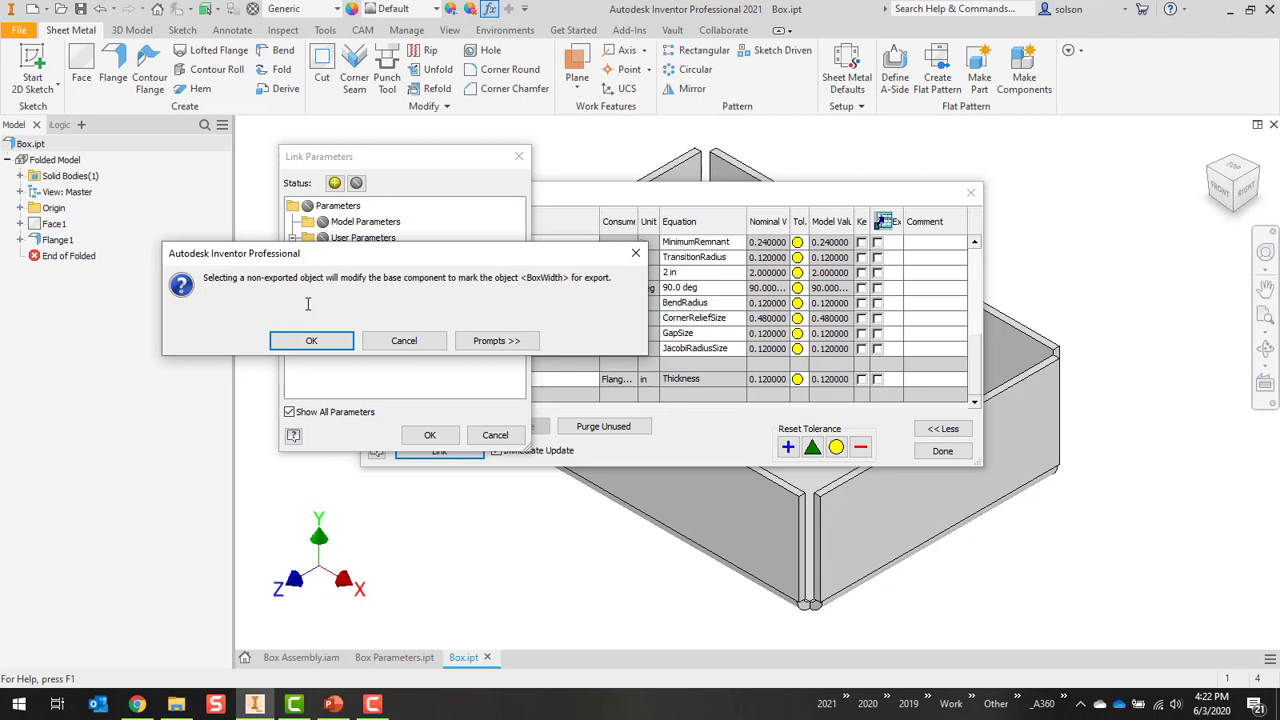
Step: Select BoxWidth, BoxLength and BoxDepth for export and confirm the link
click(312, 340)
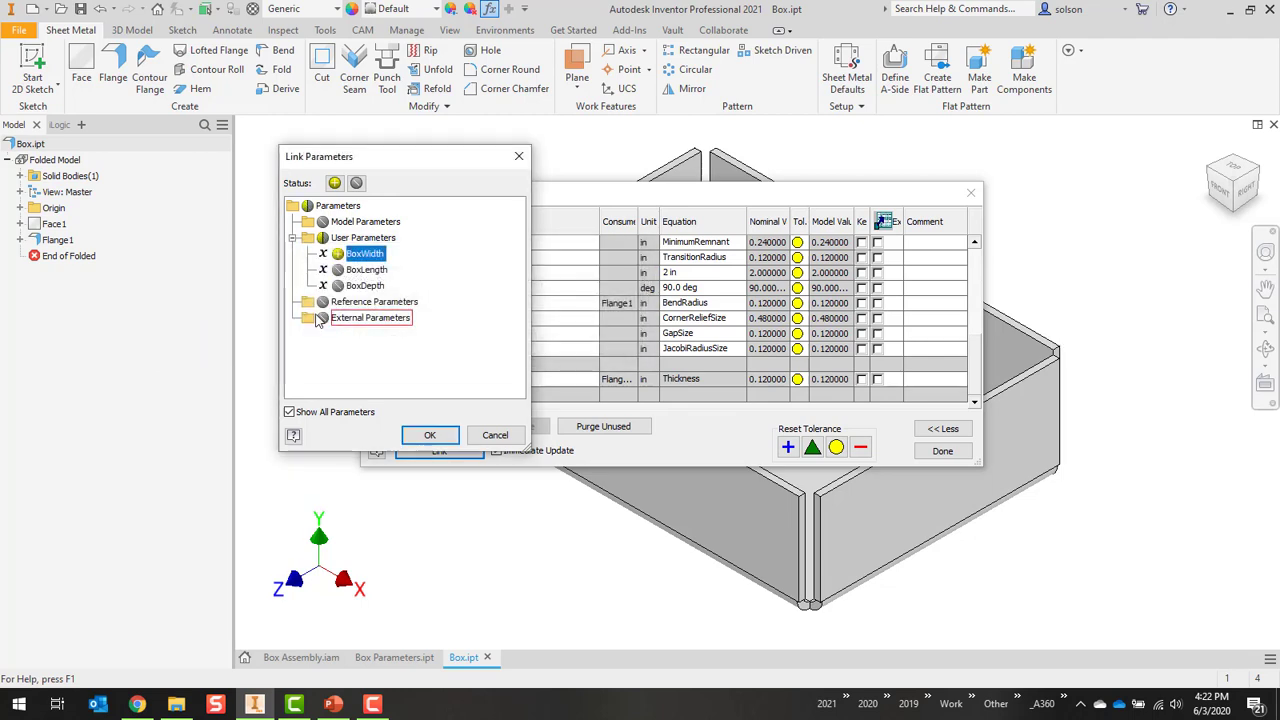
click(364, 284)
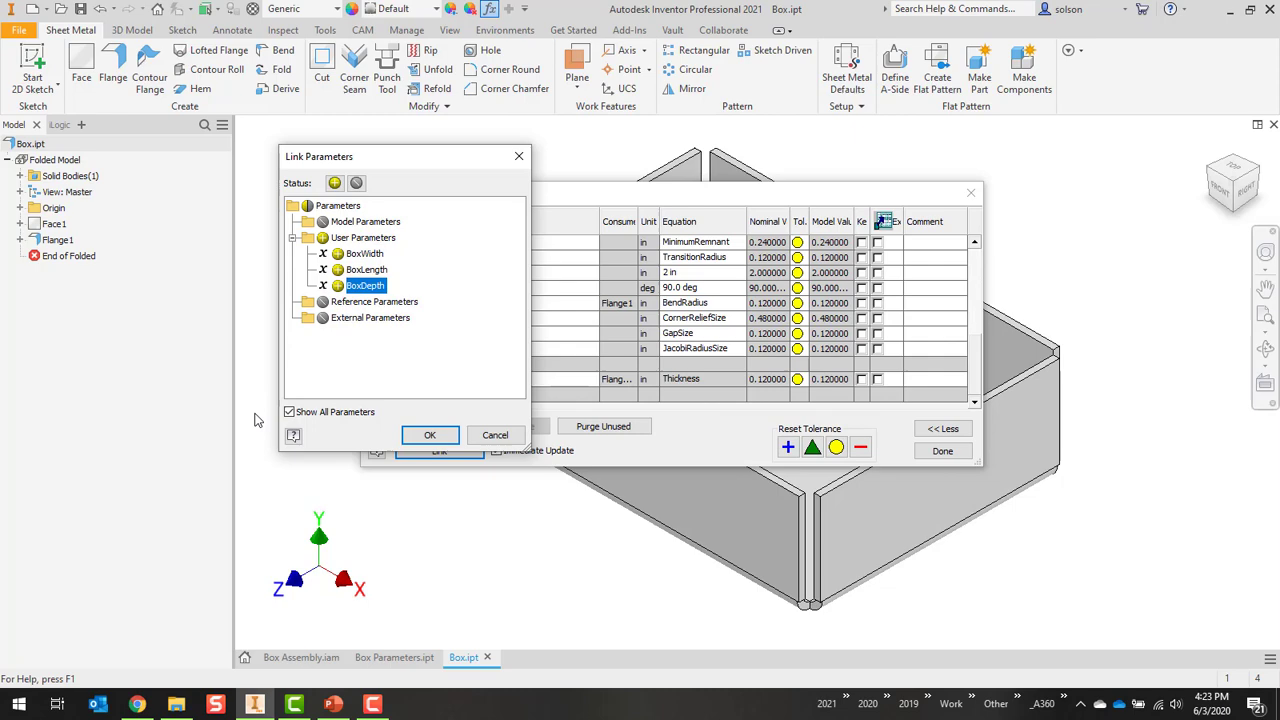
click(496, 434)
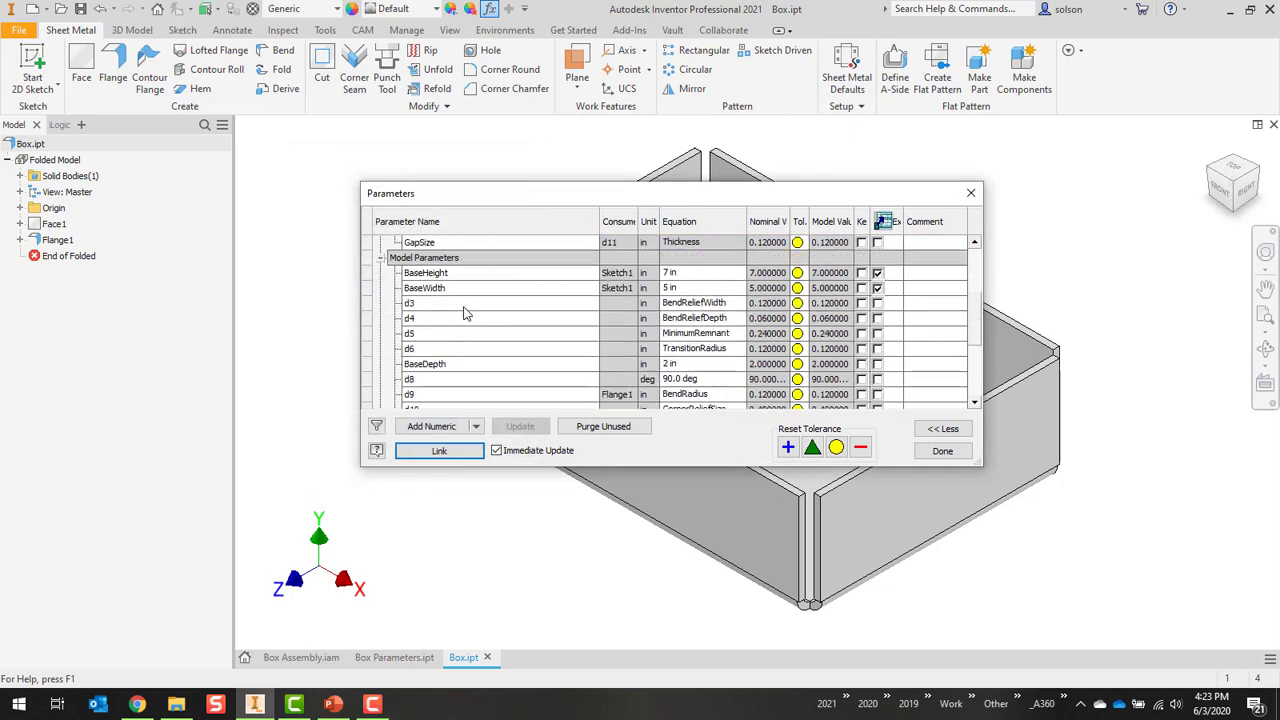
scroll(down, 3)
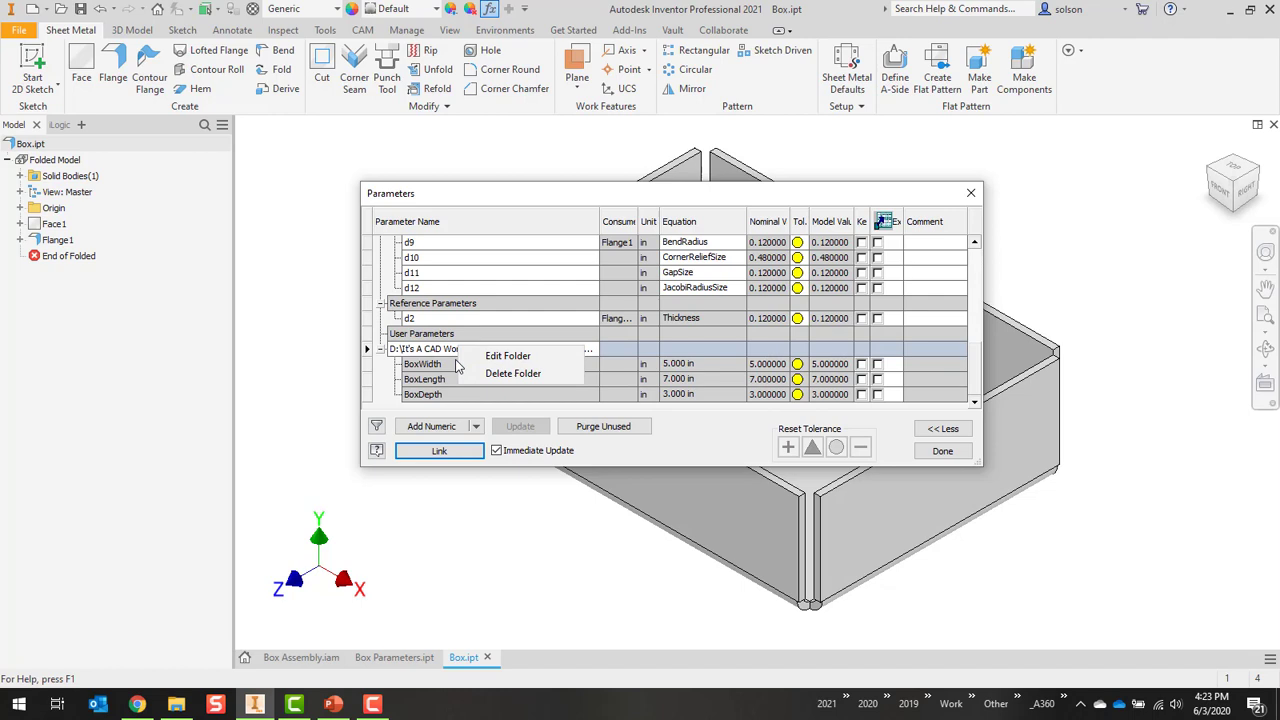
mouse_move(444, 380)
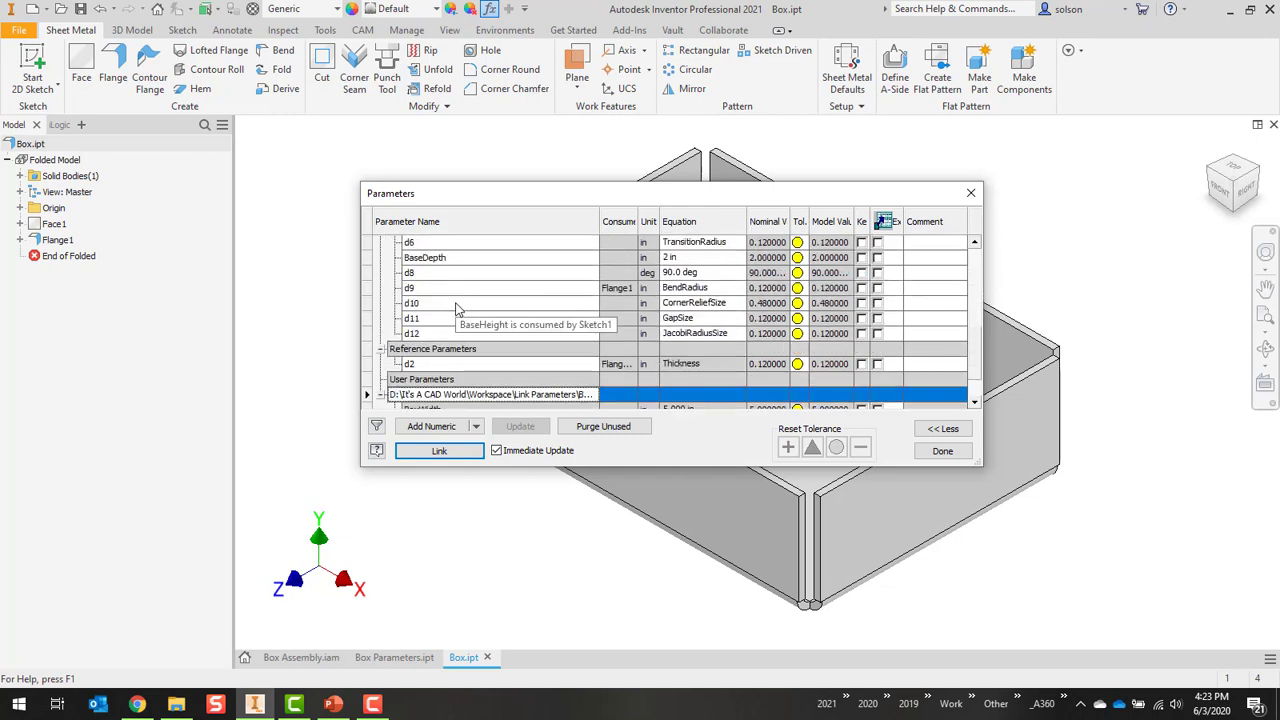
scroll(down, 3)
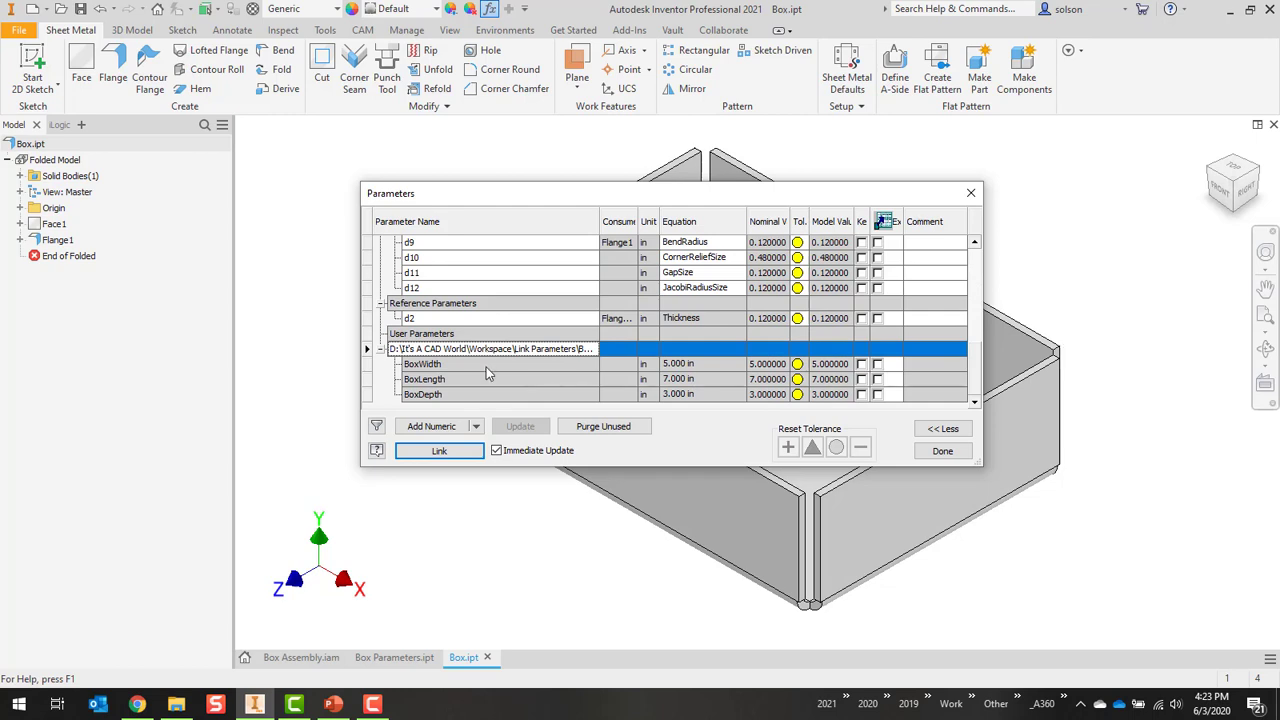
mouse_move(444, 374)
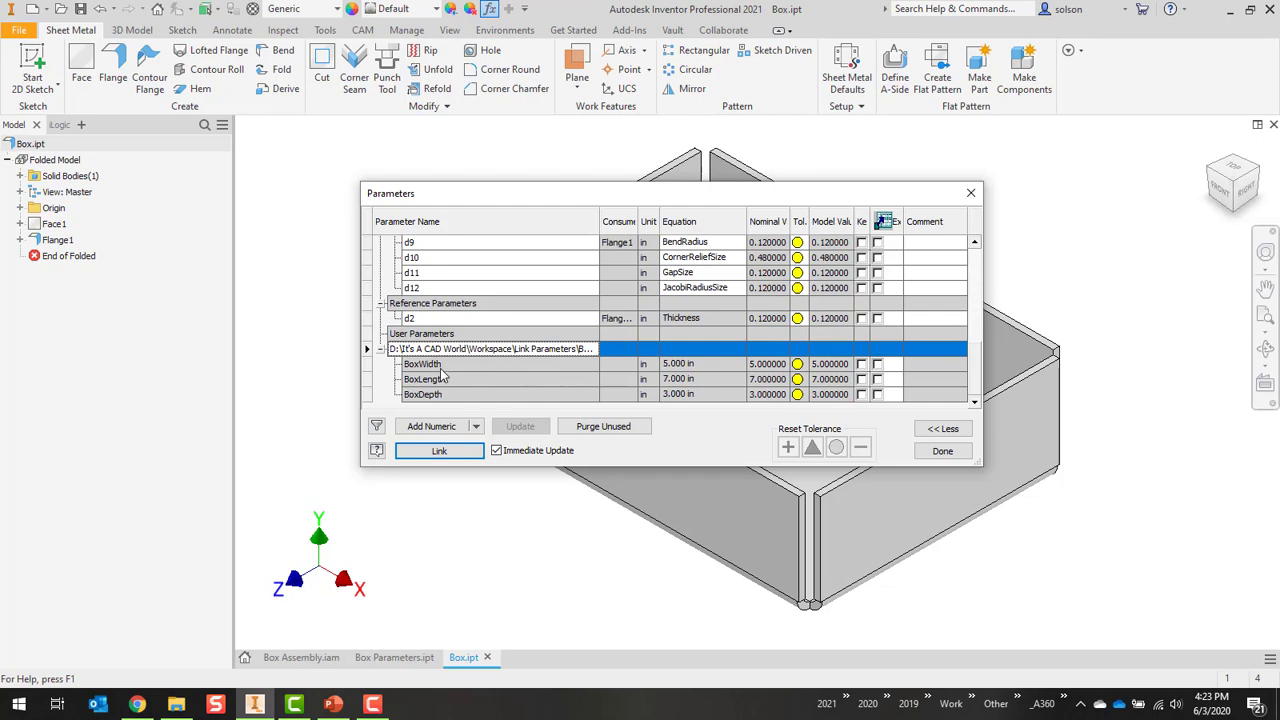
mouse_move(468, 380)
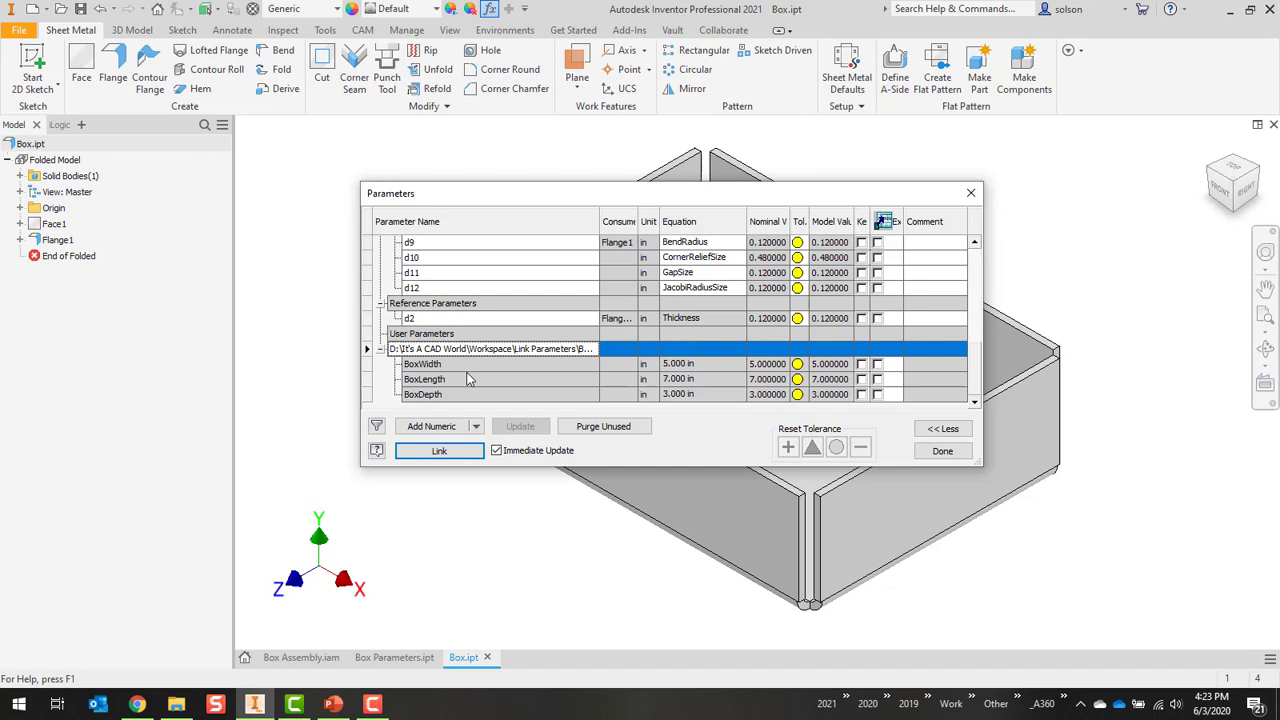
scroll(down, 3)
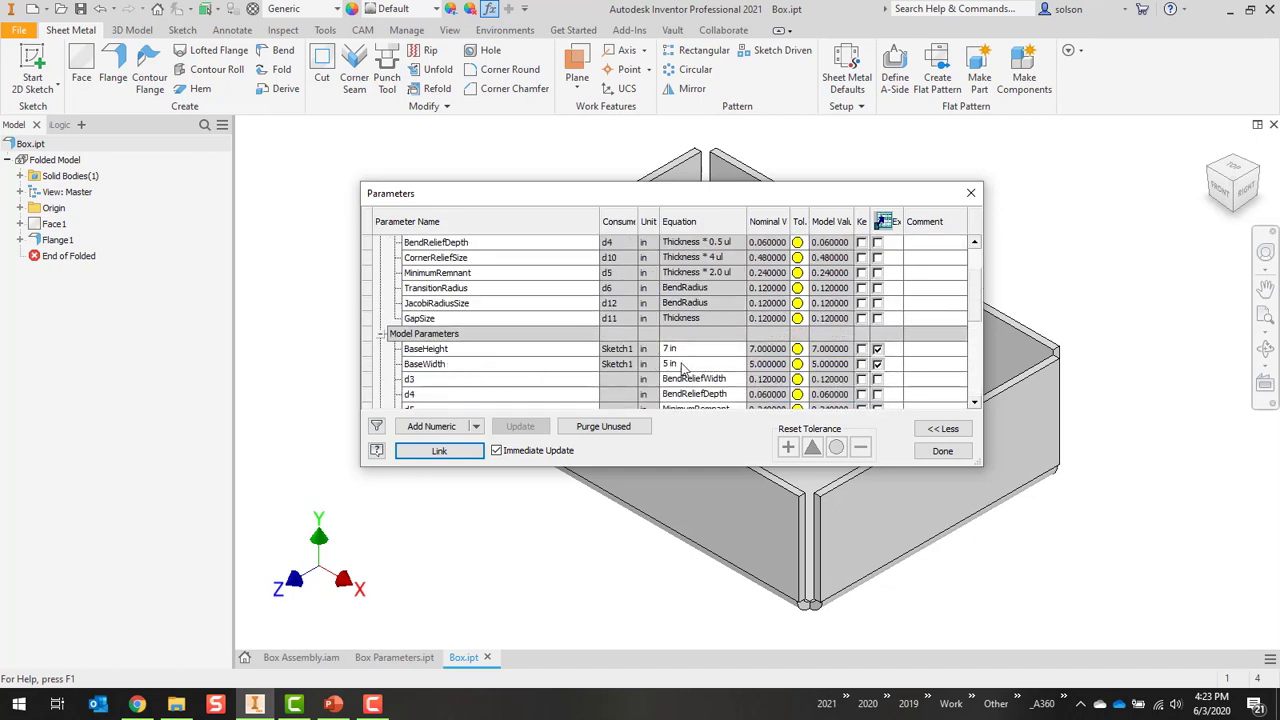
Step: Set BaseWidth's equation to BoxWidth and BaseDepth's to BoxDepth, dismissing the parse error, then finish
click(424, 364)
text(BoxWidth)
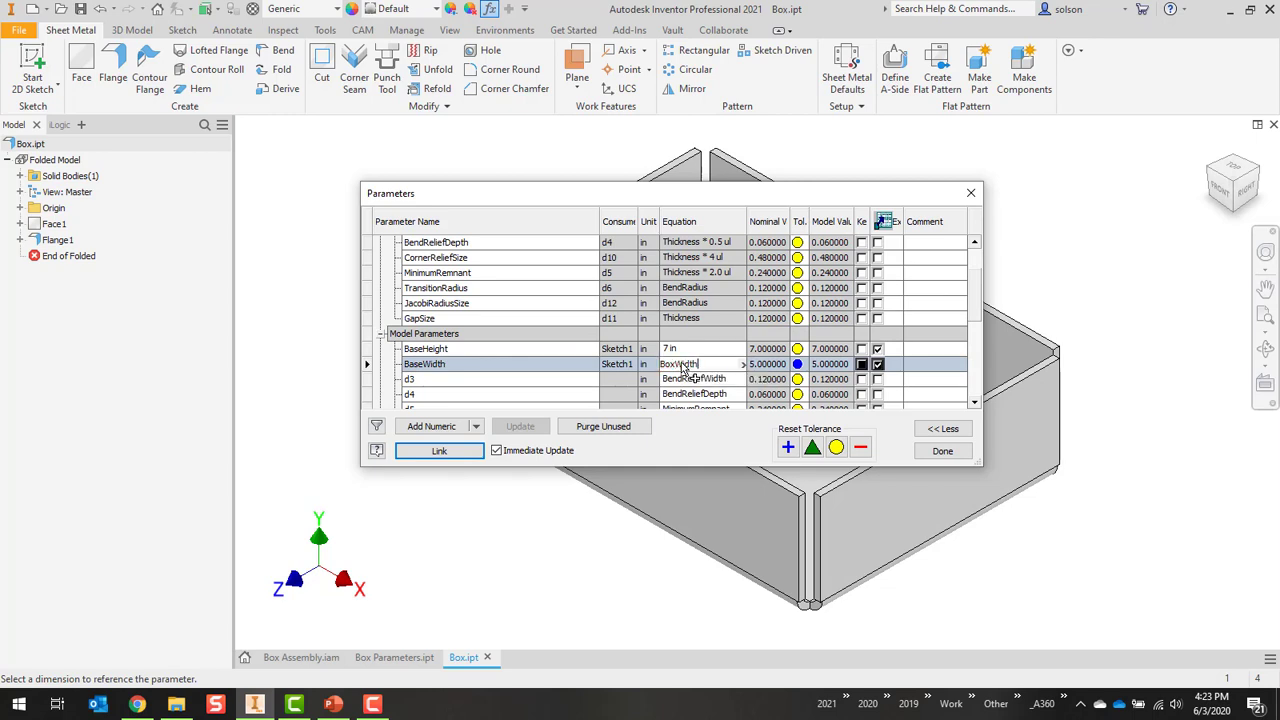
mouse_move(696, 356)
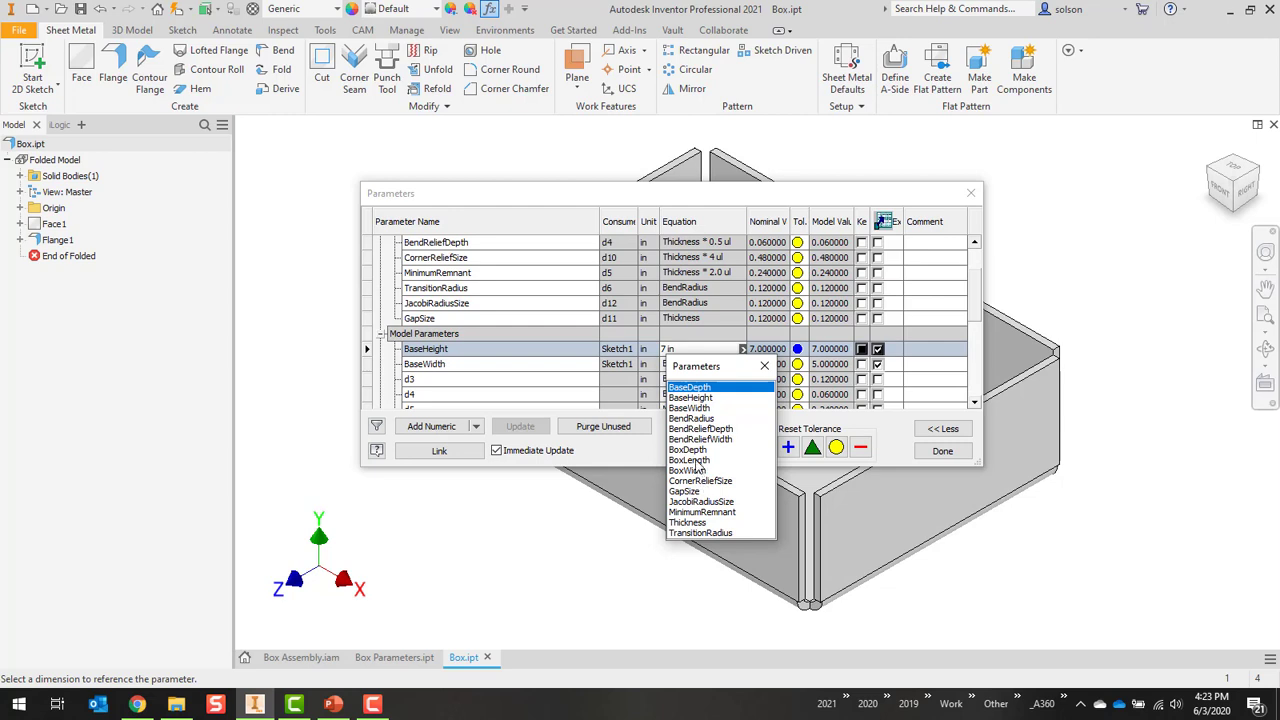
mouse_move(688, 458)
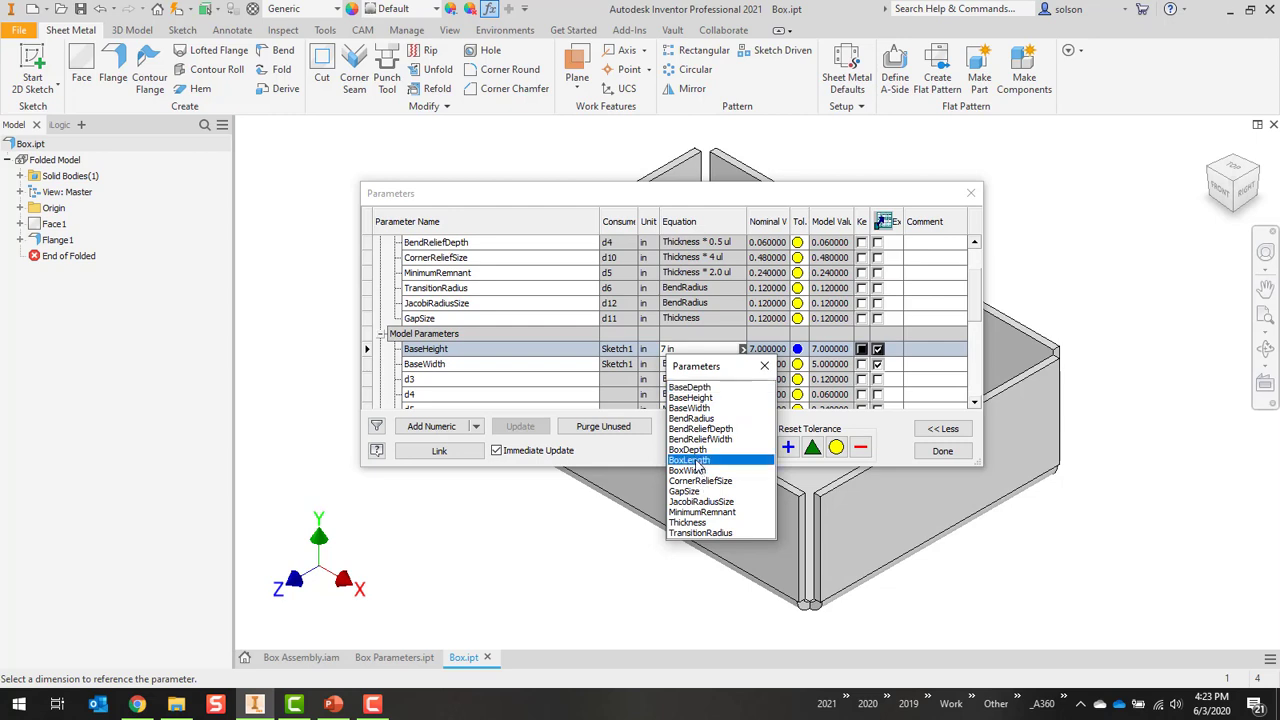
click(688, 458)
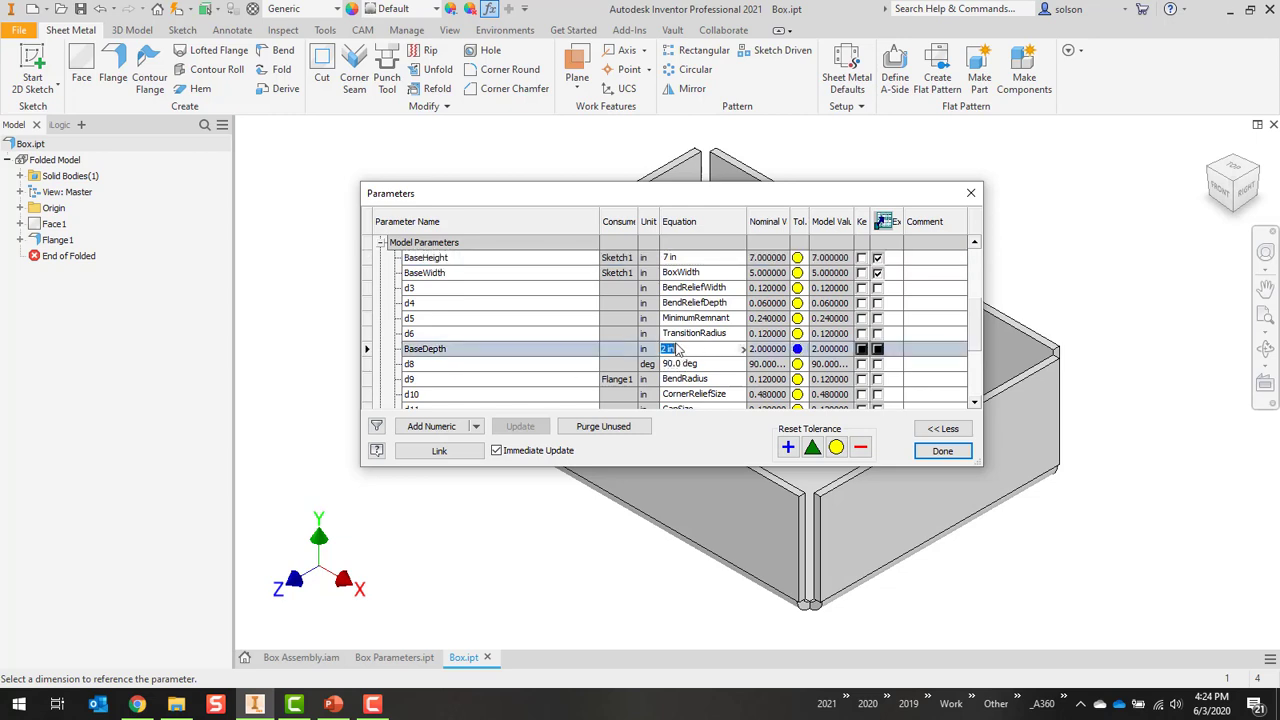
mouse_move(728, 352)
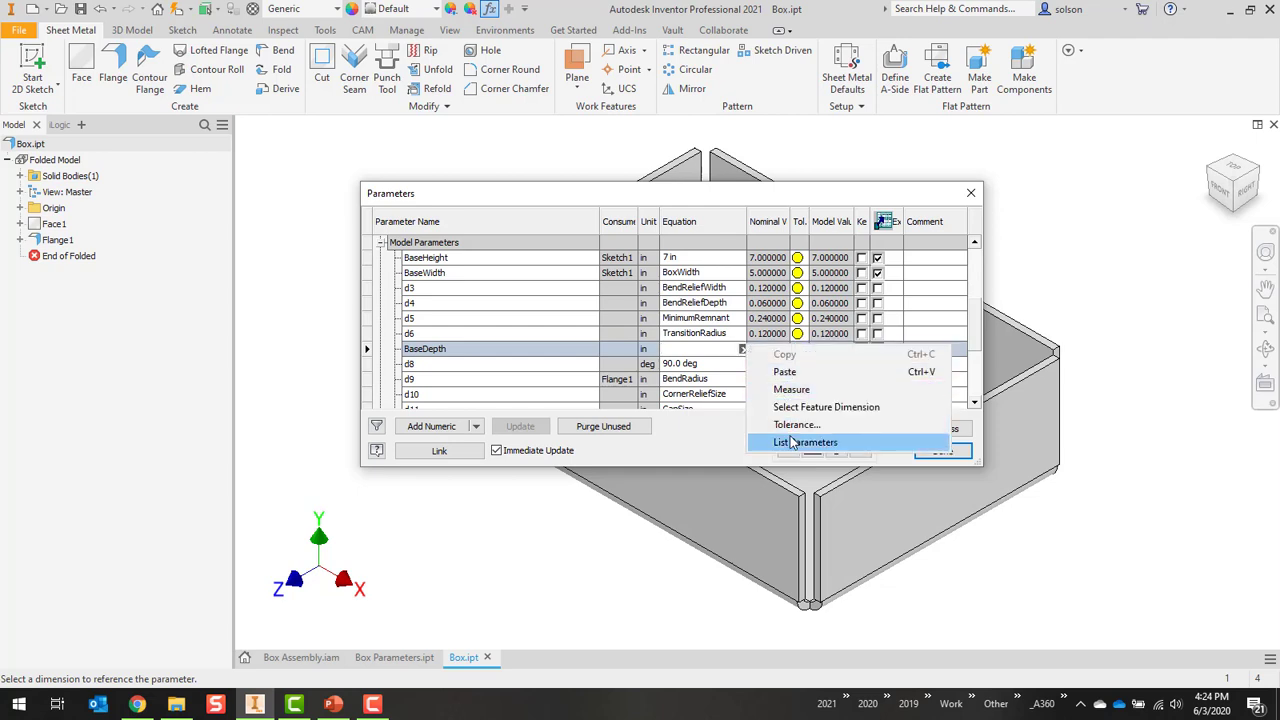
click(806, 442)
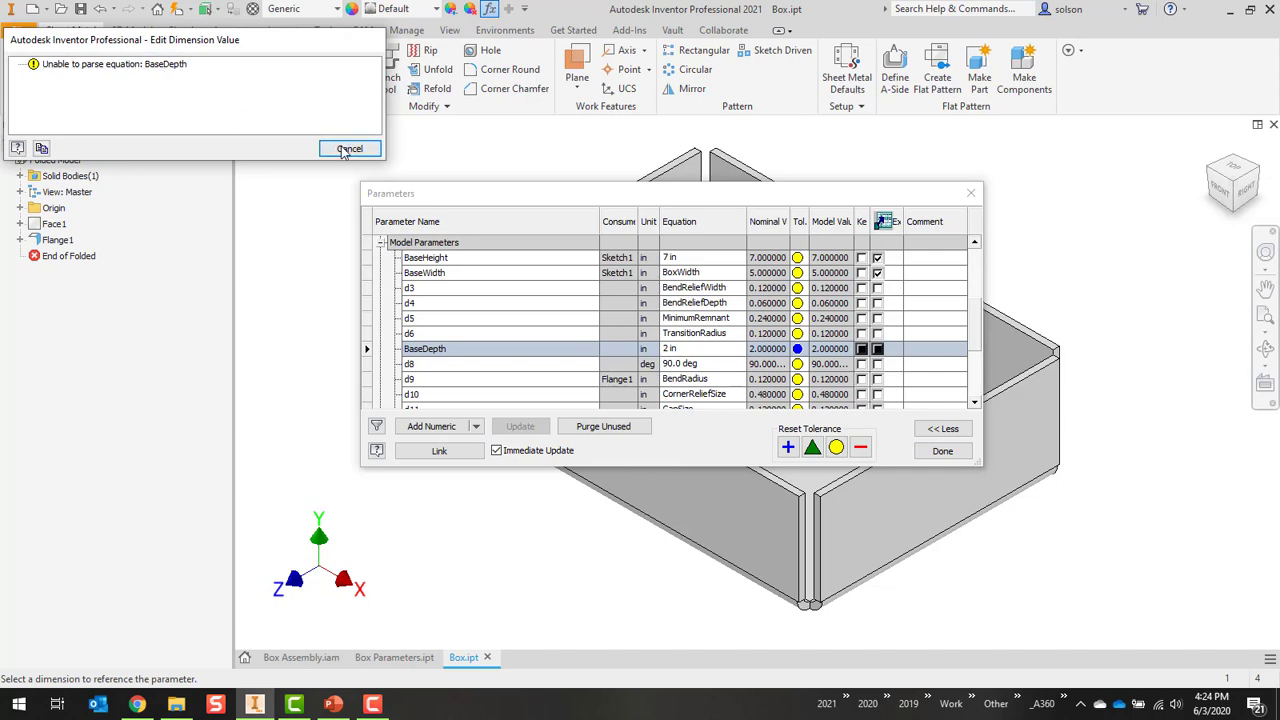
click(348, 148)
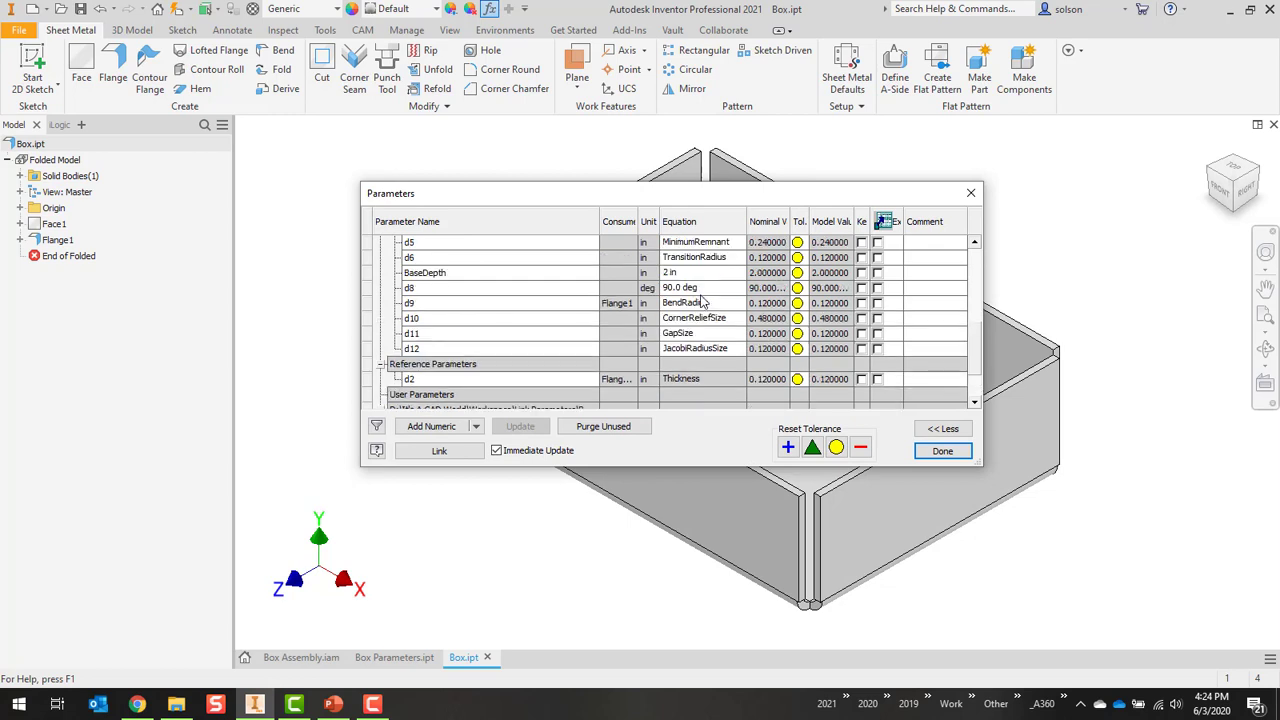
click(700, 272)
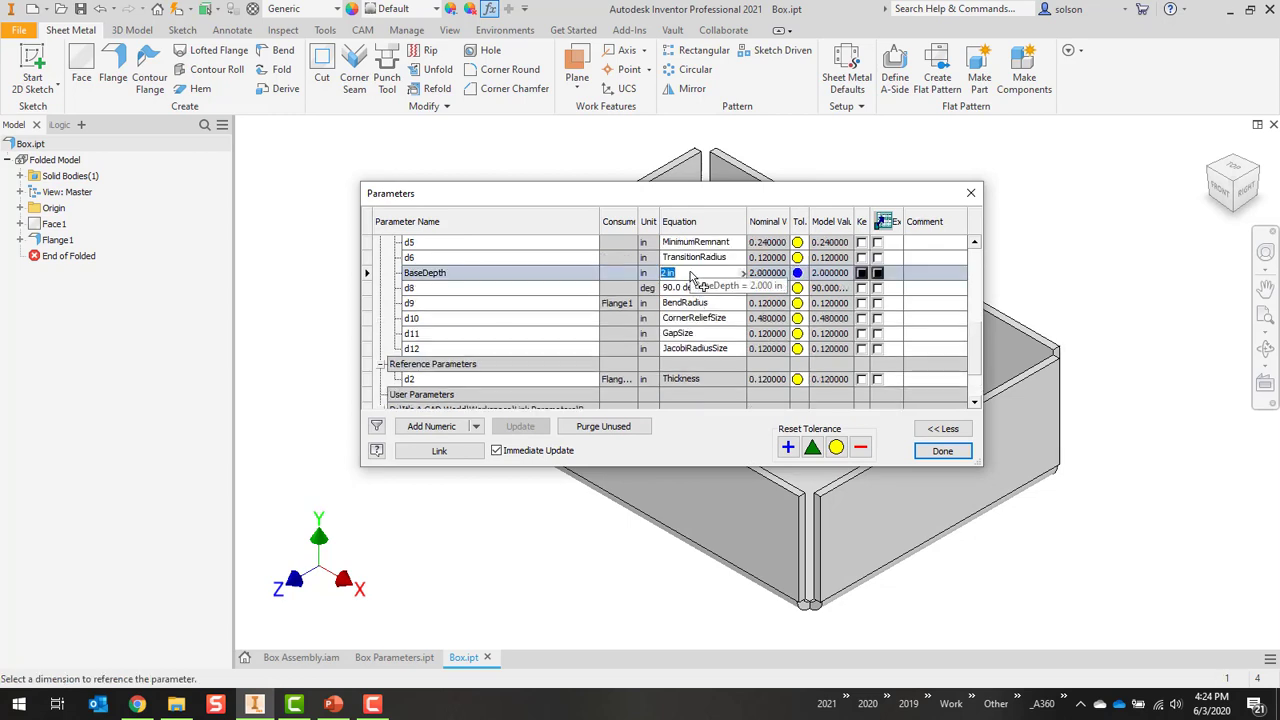
text(BoxDepth)
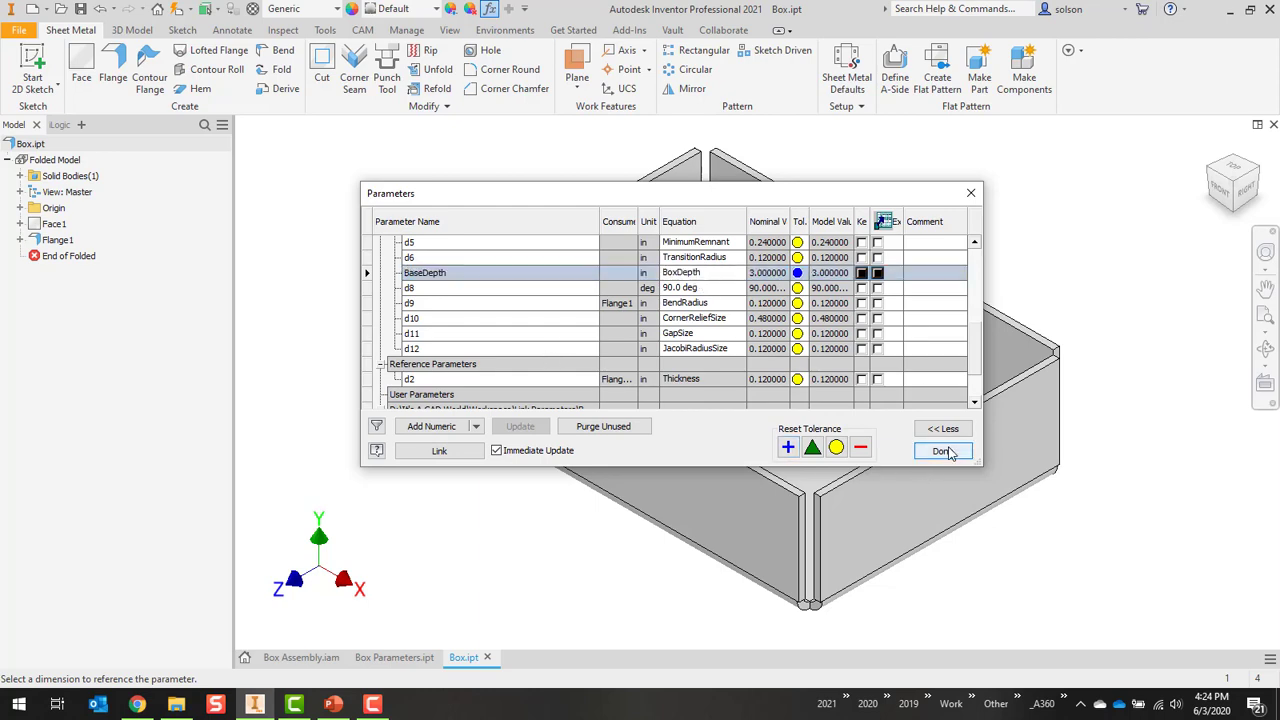
click(940, 452)
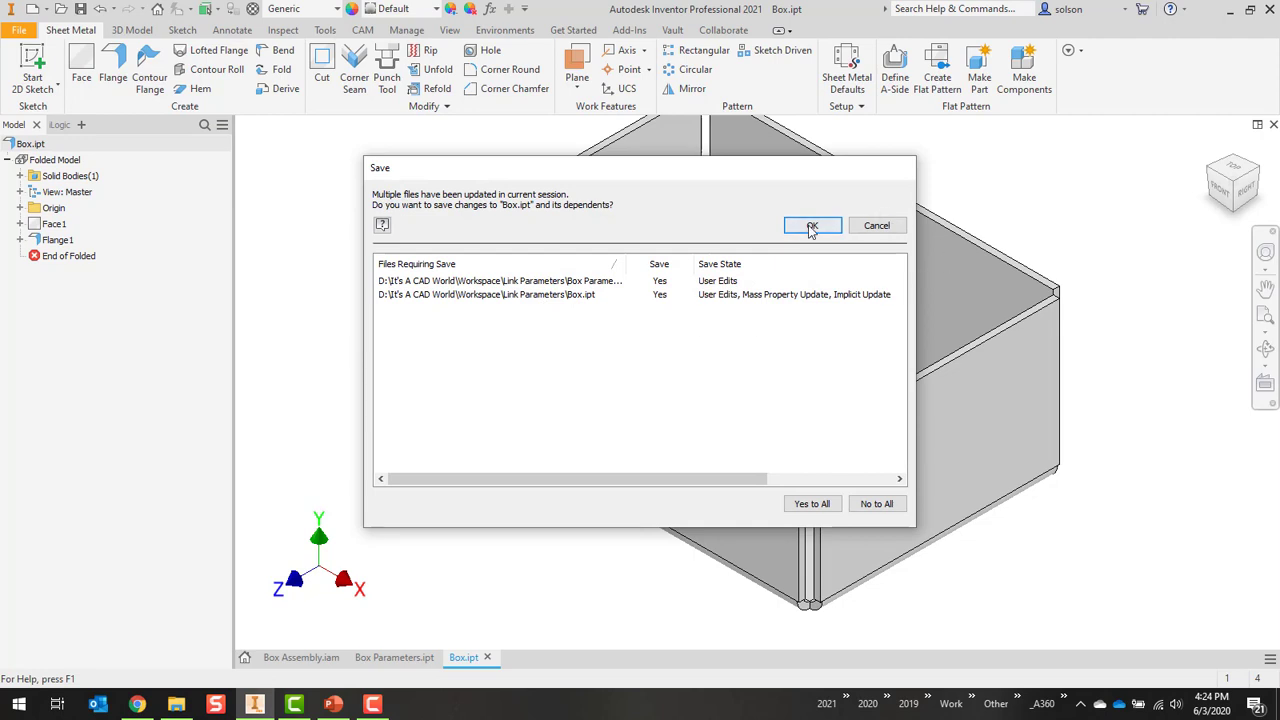
Step: Accept saving the box and its dependents, return to Box Assembly.iam and open the Lid part
click(812, 224)
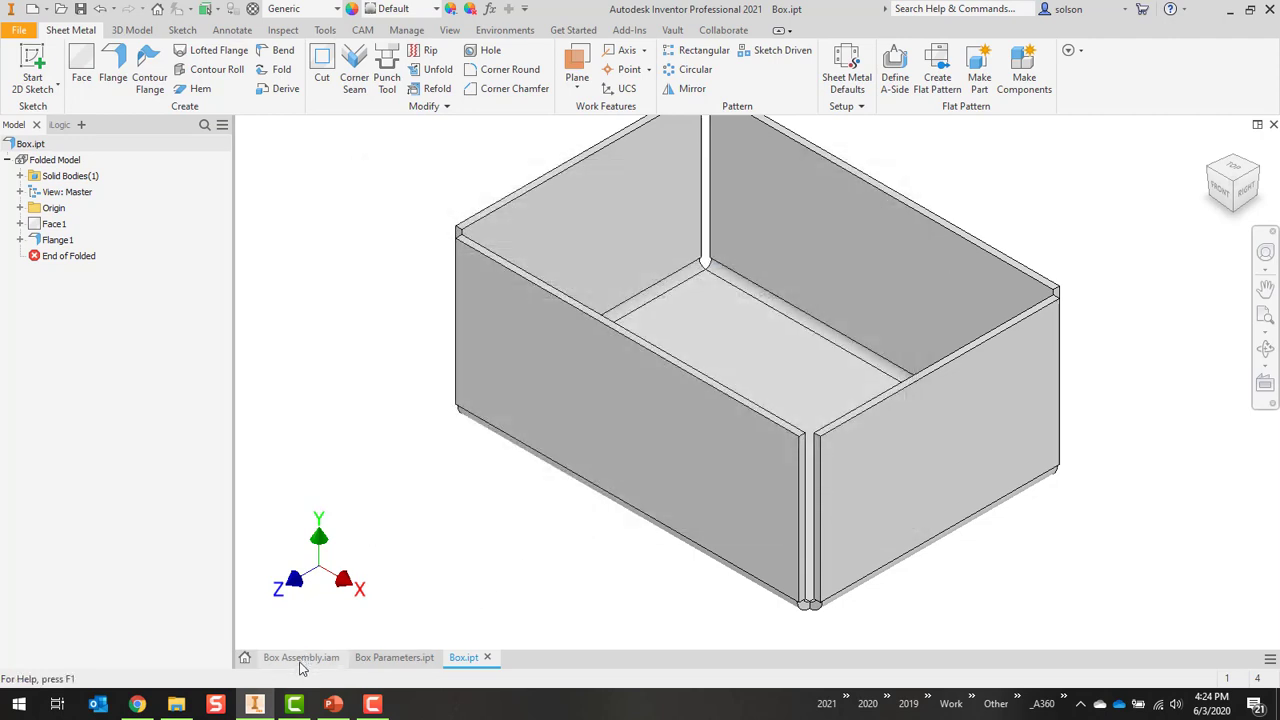
click(300, 656)
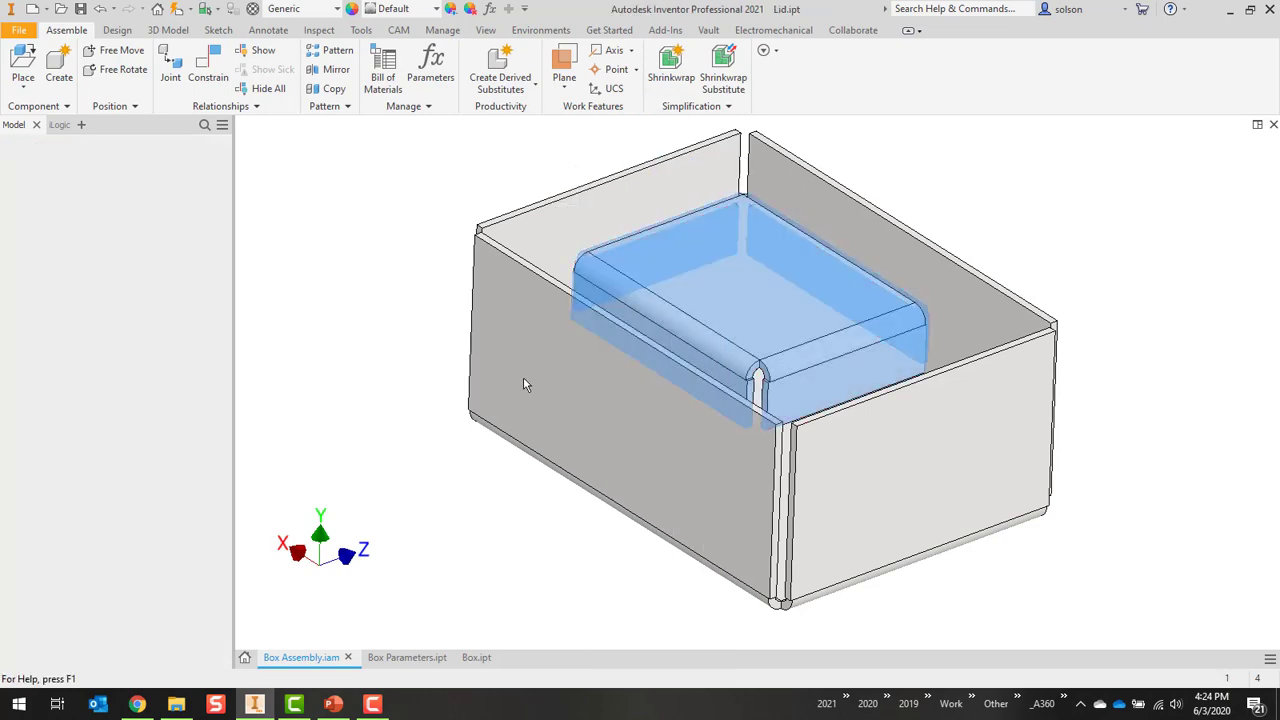
click(508, 656)
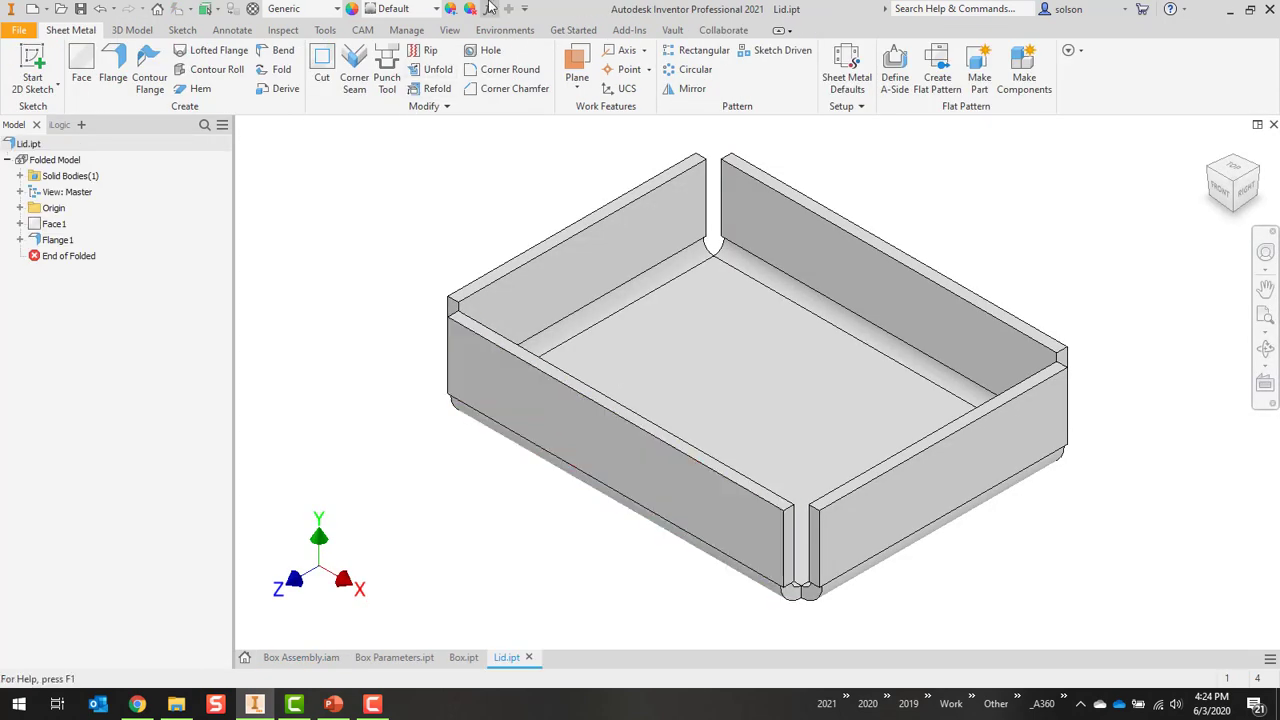
Step: Link BoxWidth, BoxLength and BoxDepth from Box Parameters.ipt into the lid's parameter table
click(468, 8)
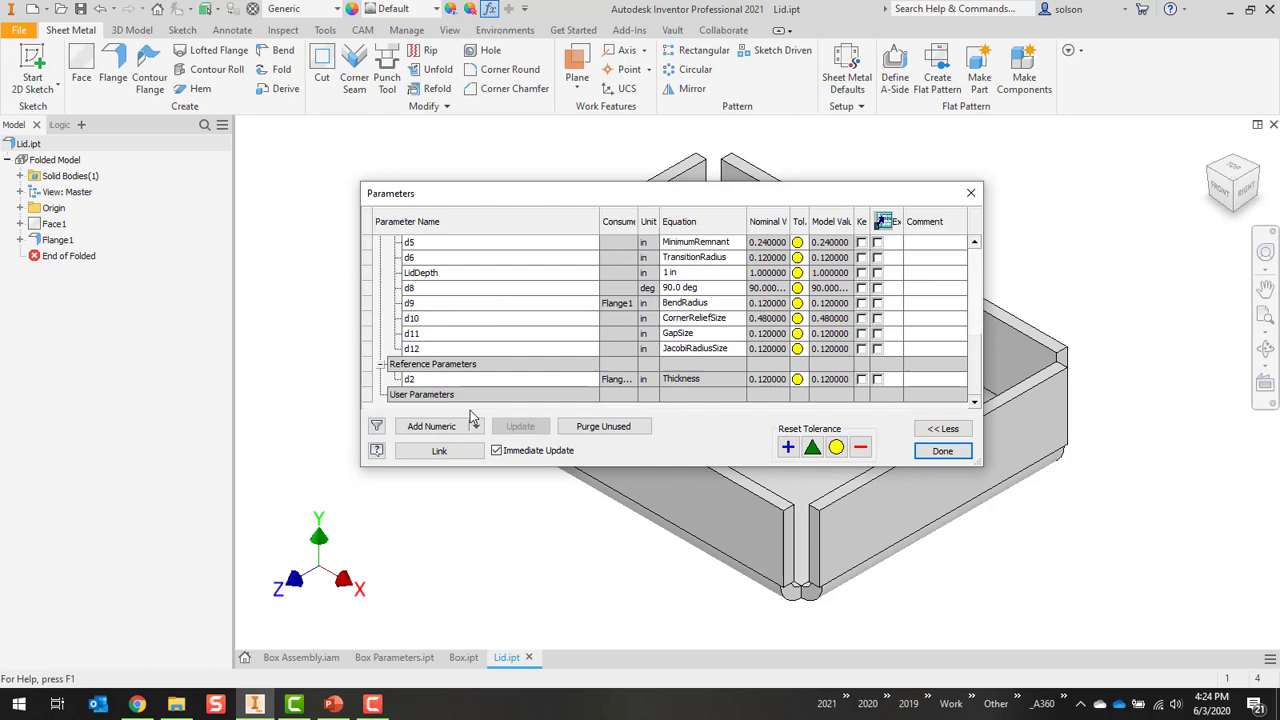
click(438, 450)
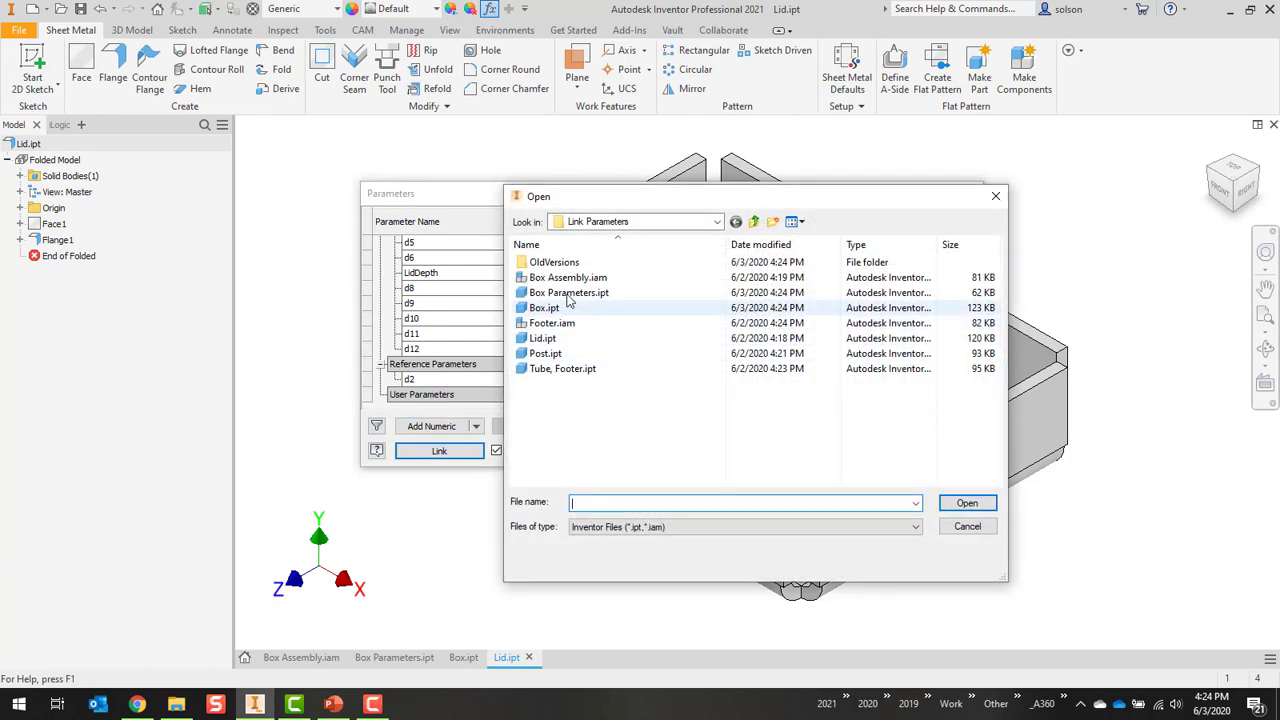
click(568, 292)
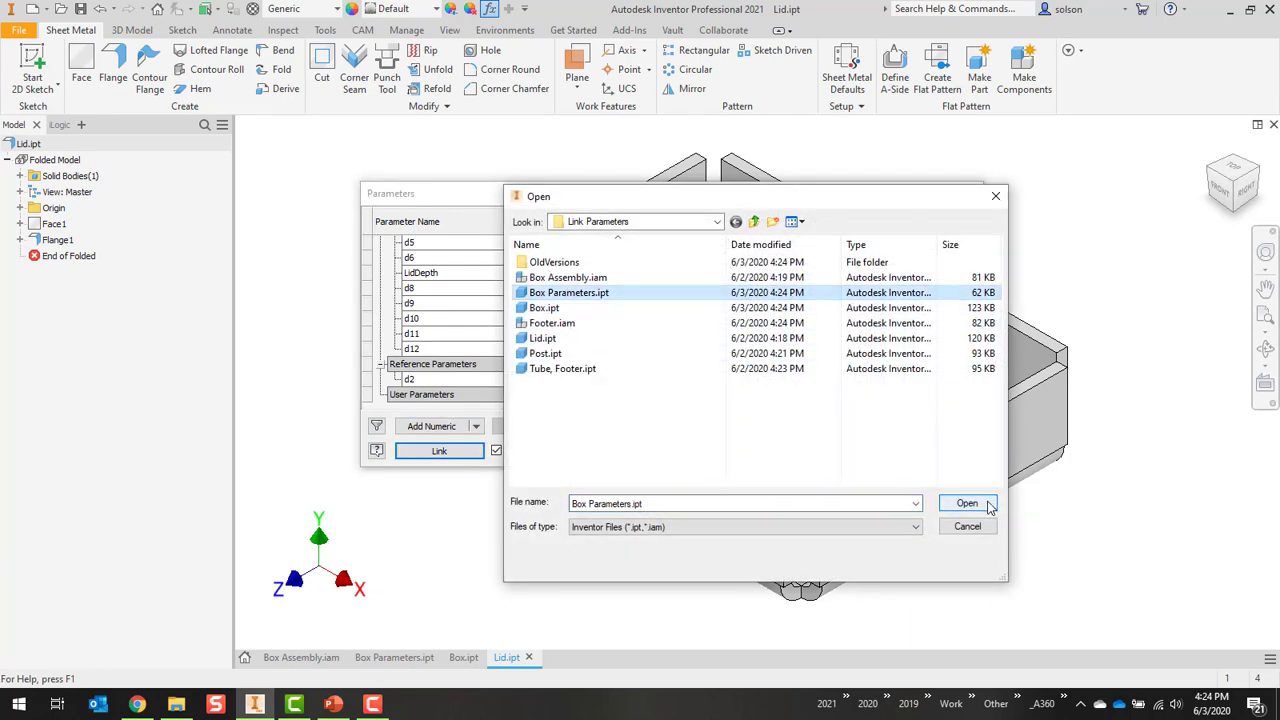
click(966, 504)
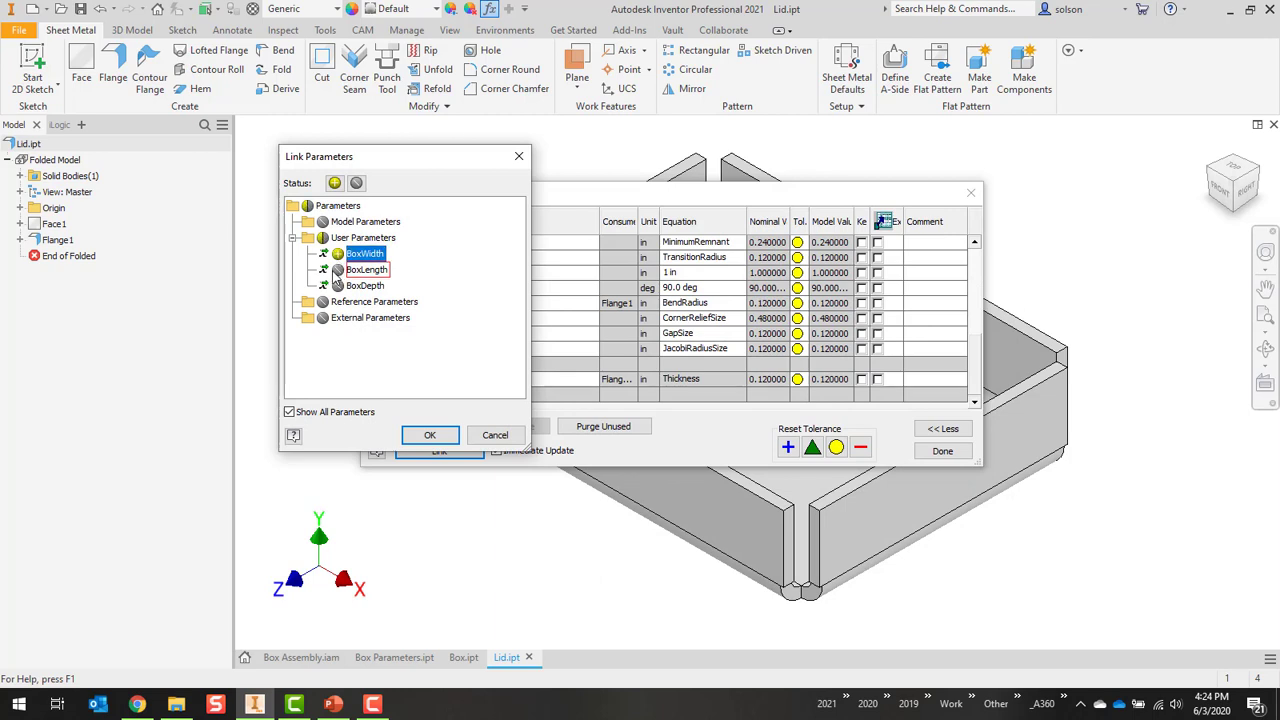
click(364, 284)
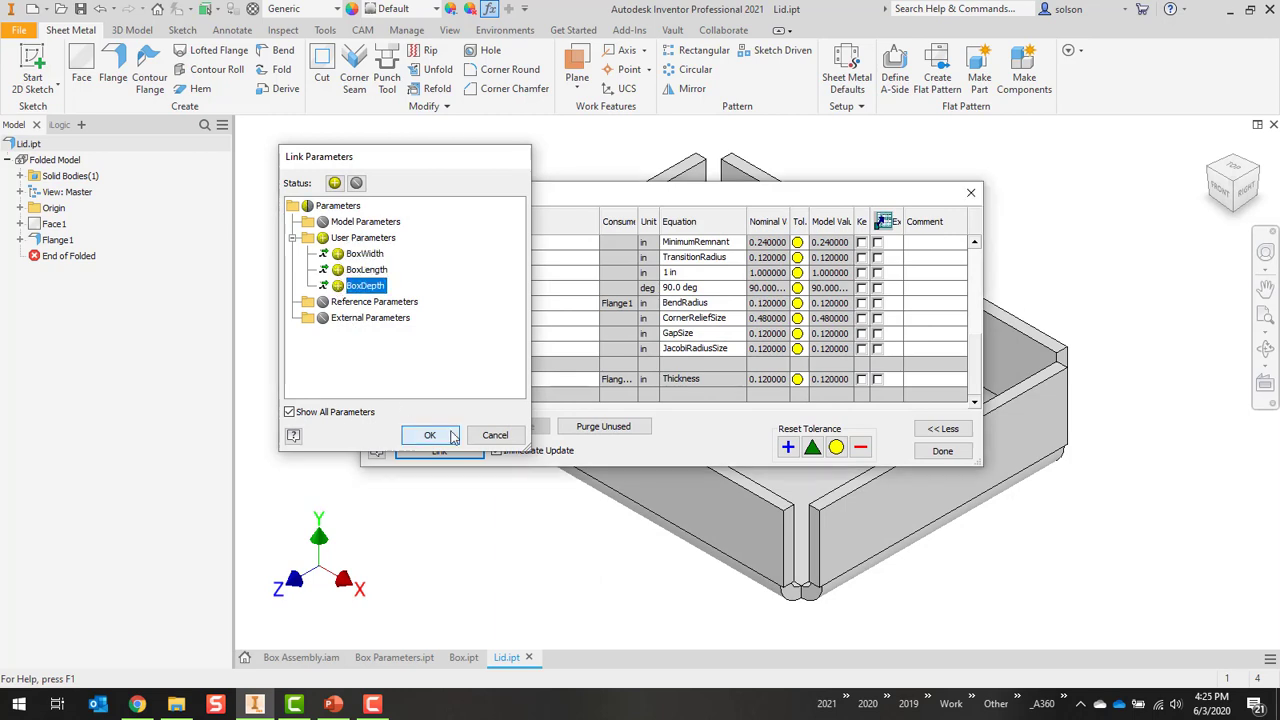
click(428, 436)
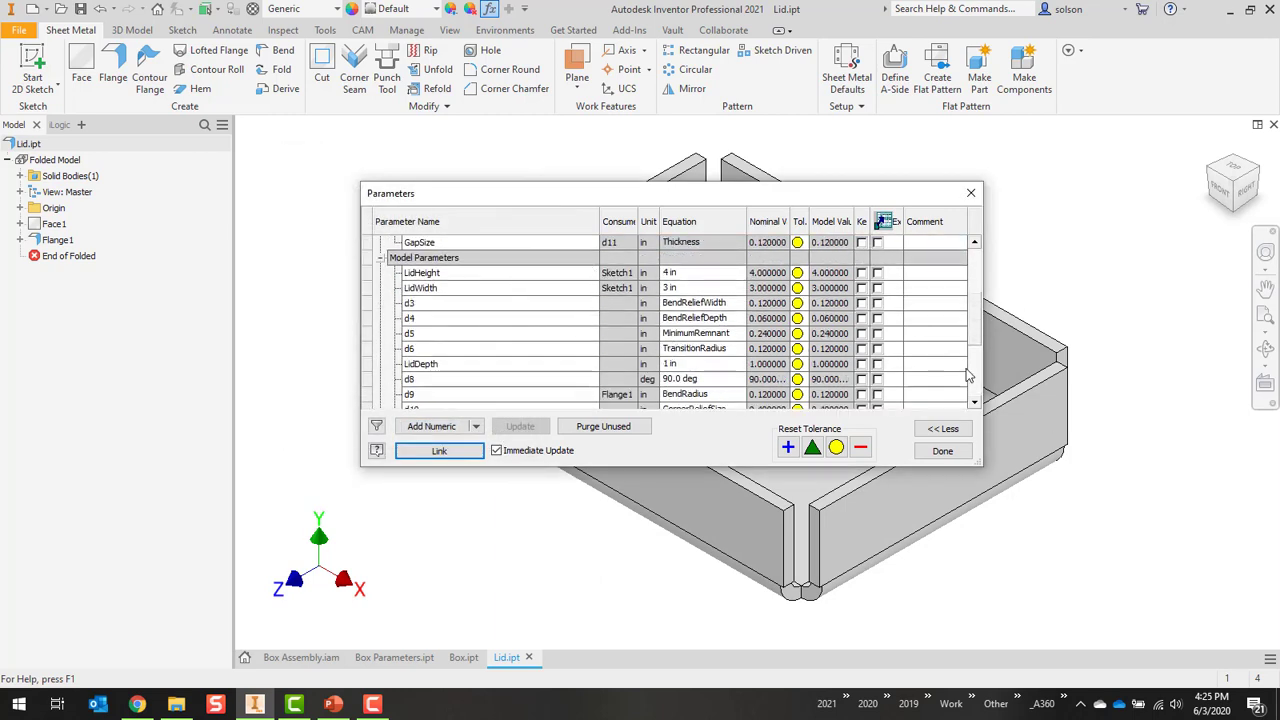
Step: Set LidHeight's equation to BoxLength and LidWidth's to BoxWidth, then finish the table
click(680, 272)
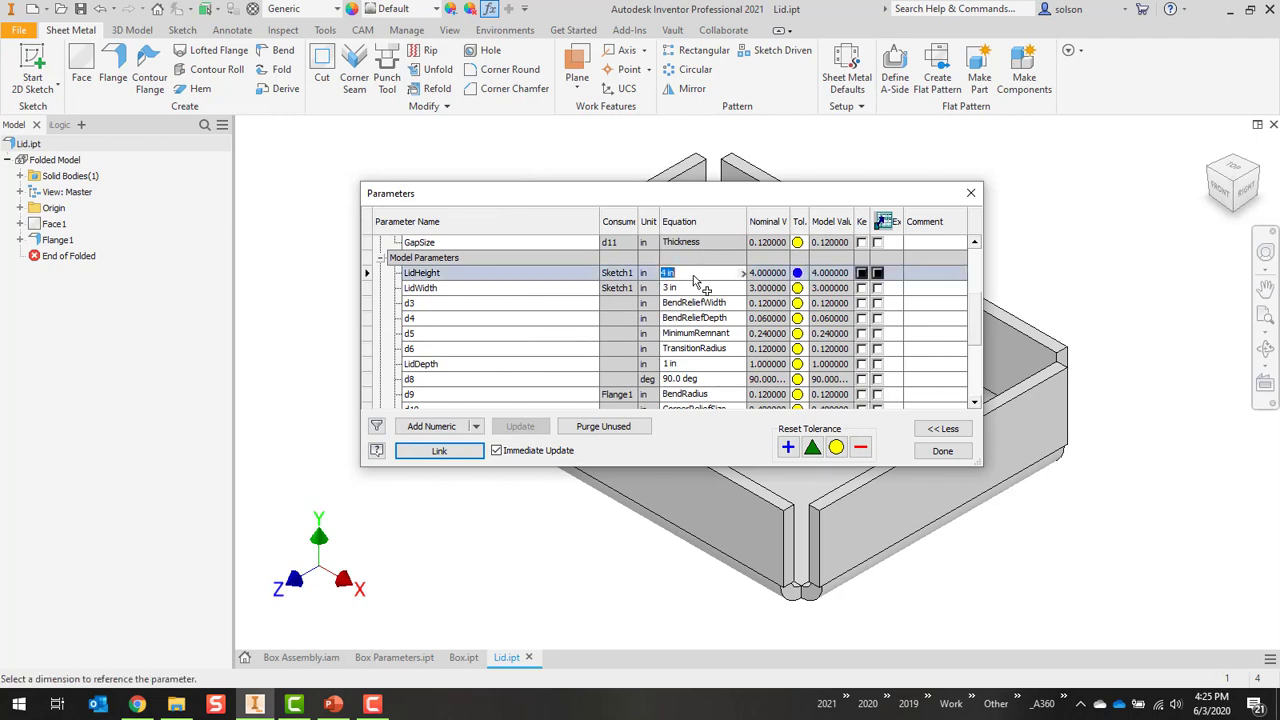
text(BoxWi)
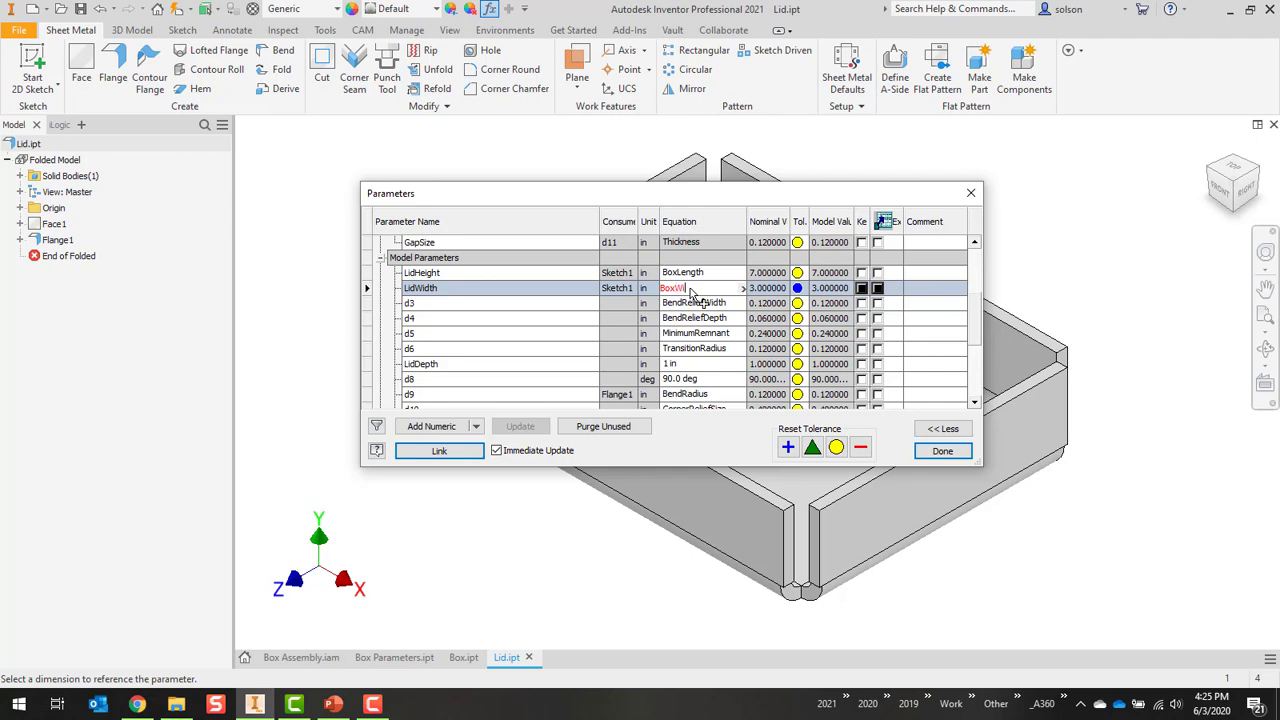
text(5.000000)
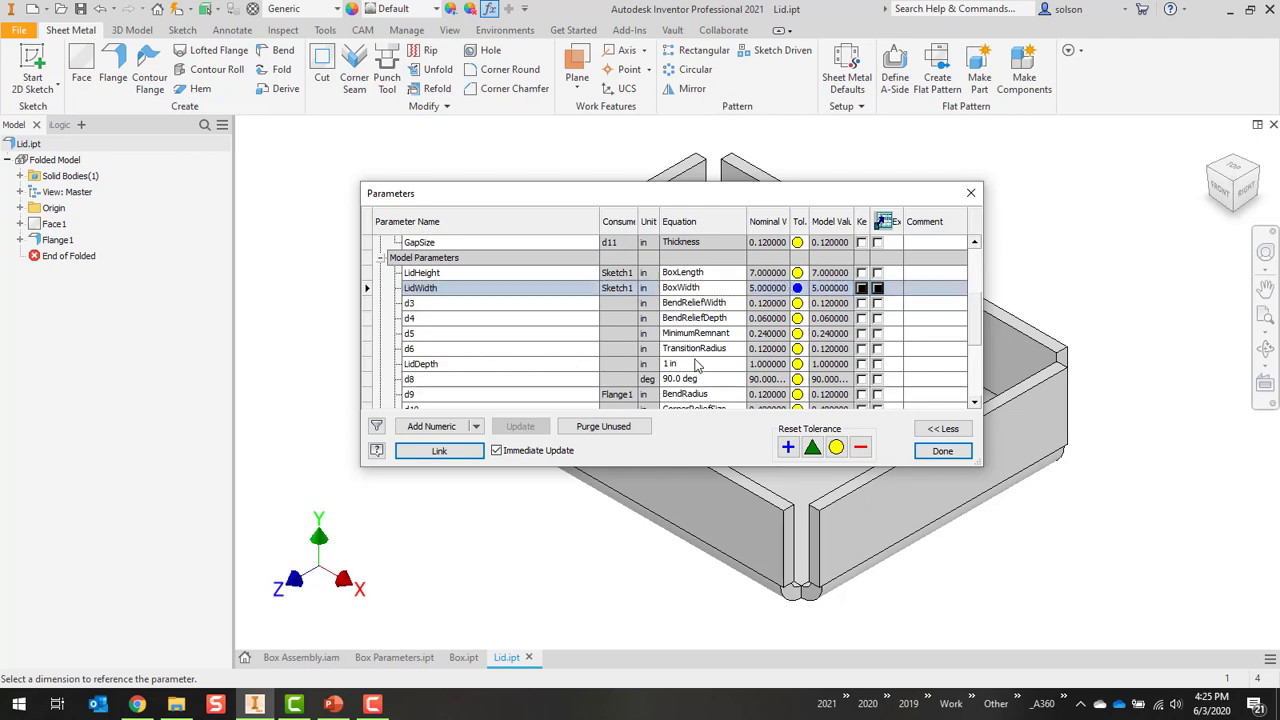
mouse_move(524, 292)
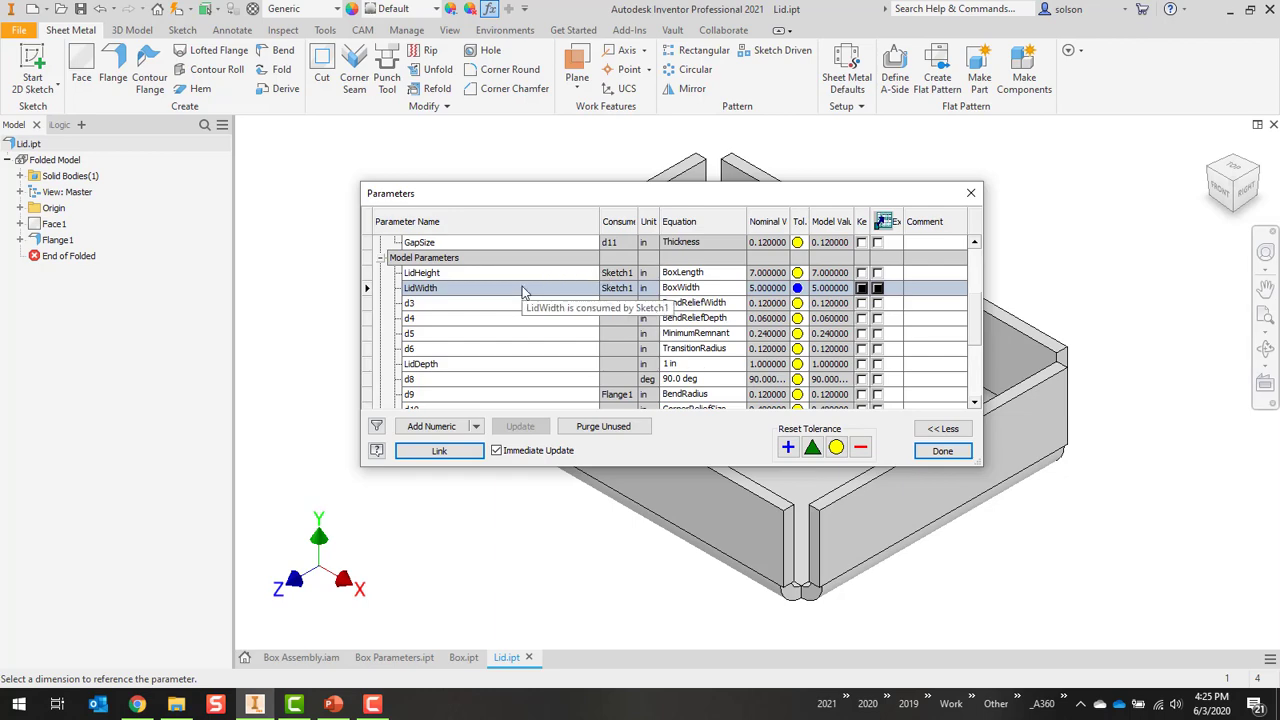
scroll(down, 3)
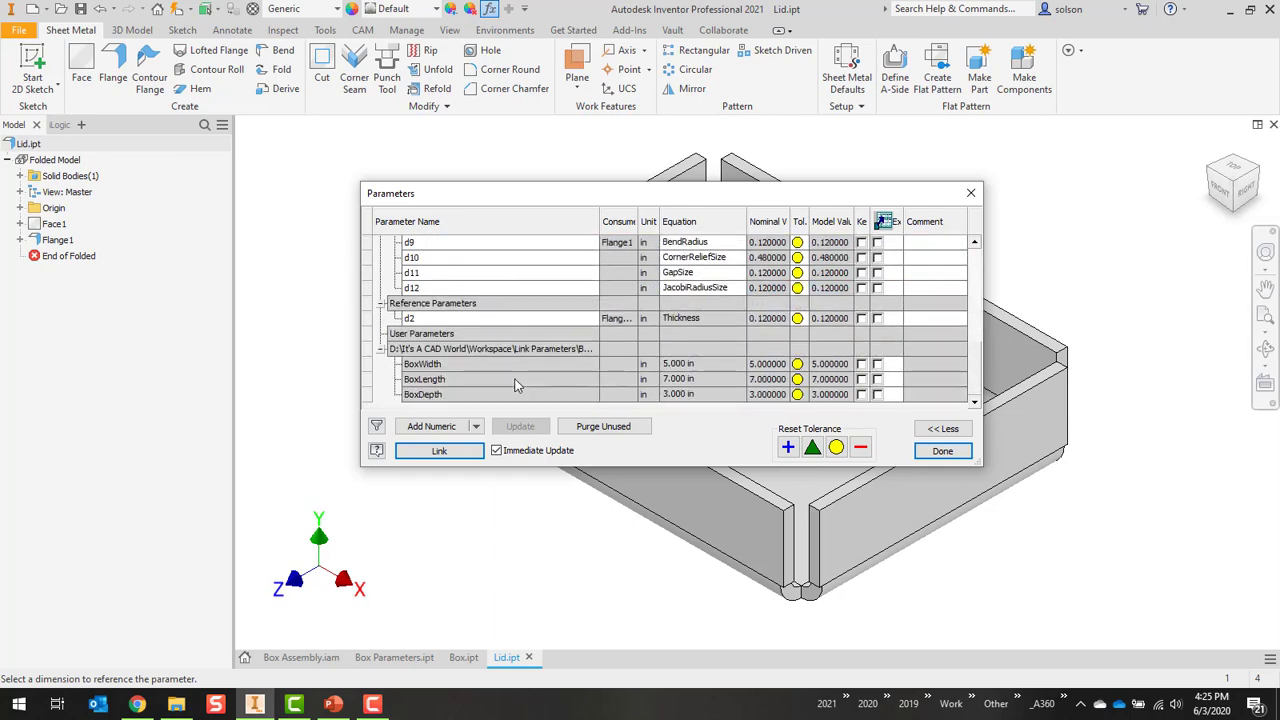
click(940, 450)
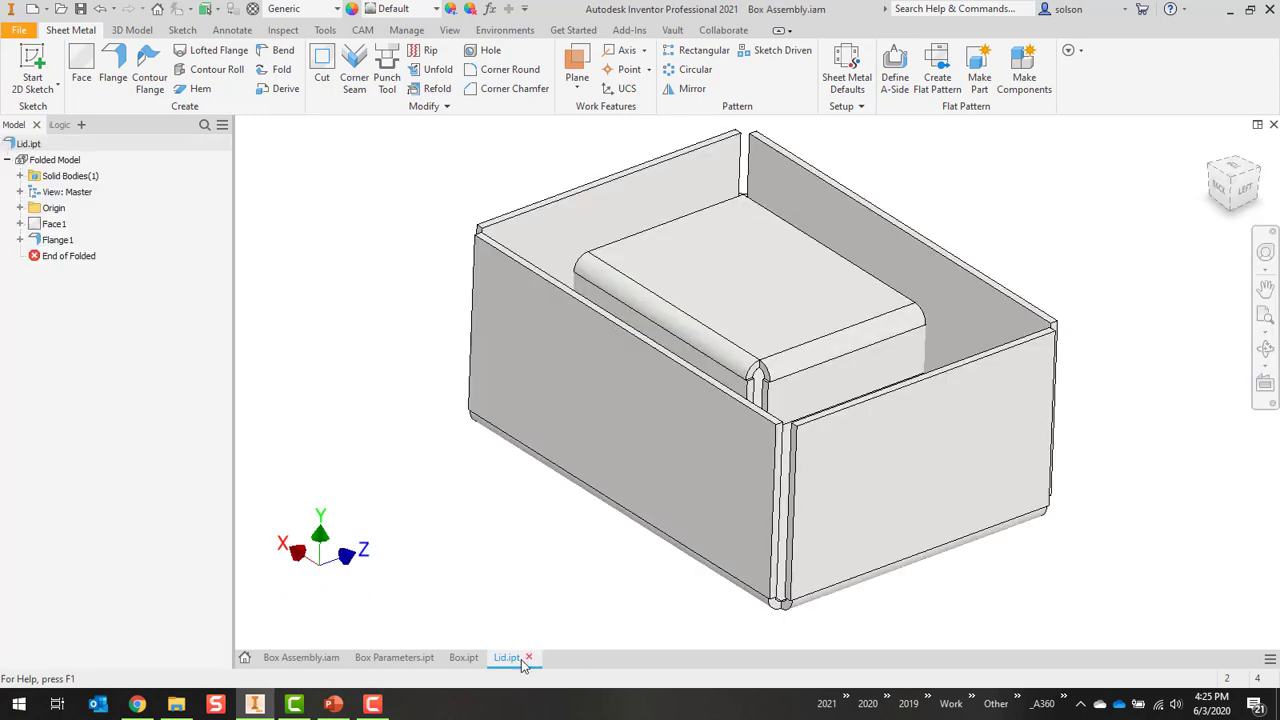
Step: Close Lid.ipt and orbit the box assembly to inspect box and lid together
click(464, 656)
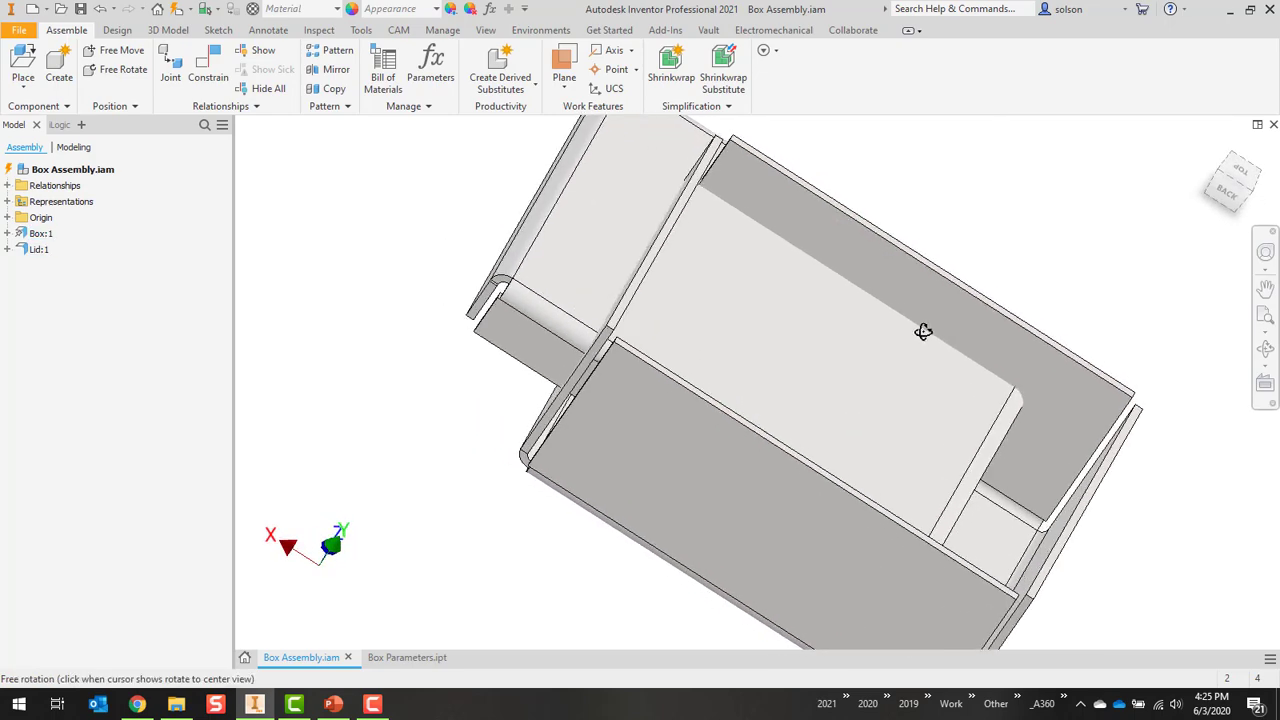
drag(924, 332, 820, 370)
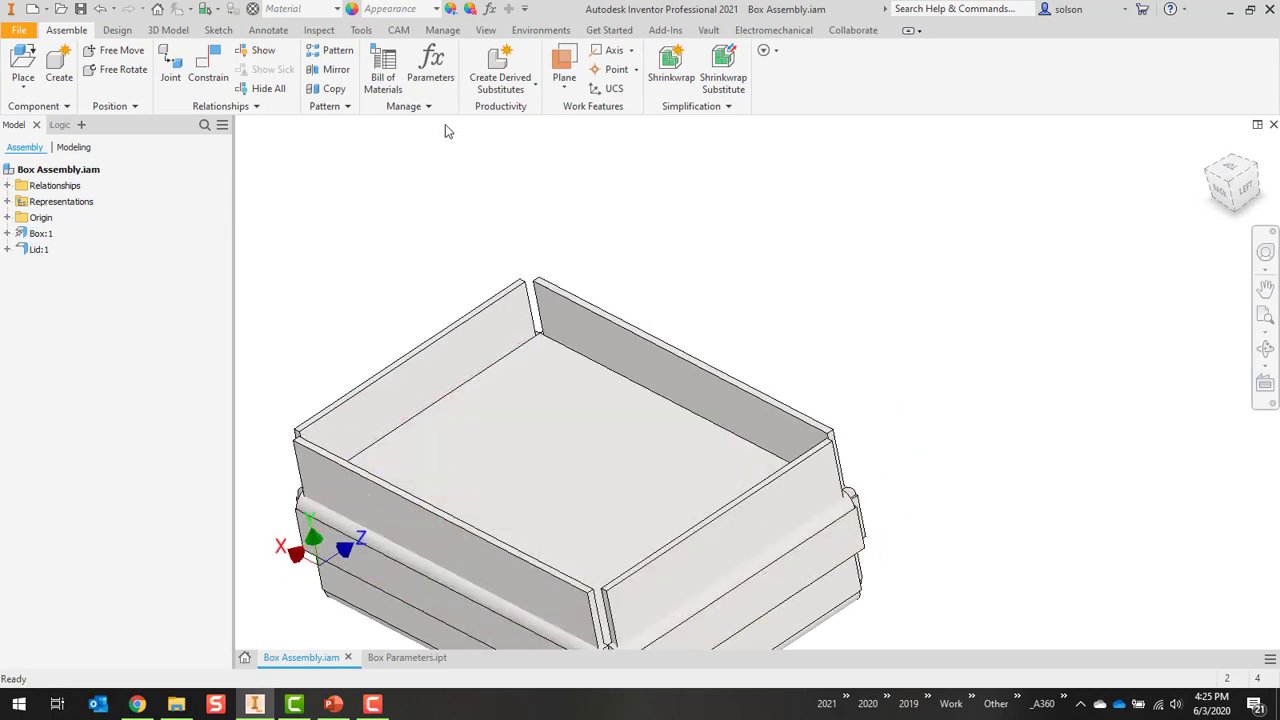
Step: Link BoxWidth 5, BoxLength 7 and BoxDepth 3 from Box Parameters.ipt into the assembly's parameter table
click(430, 64)
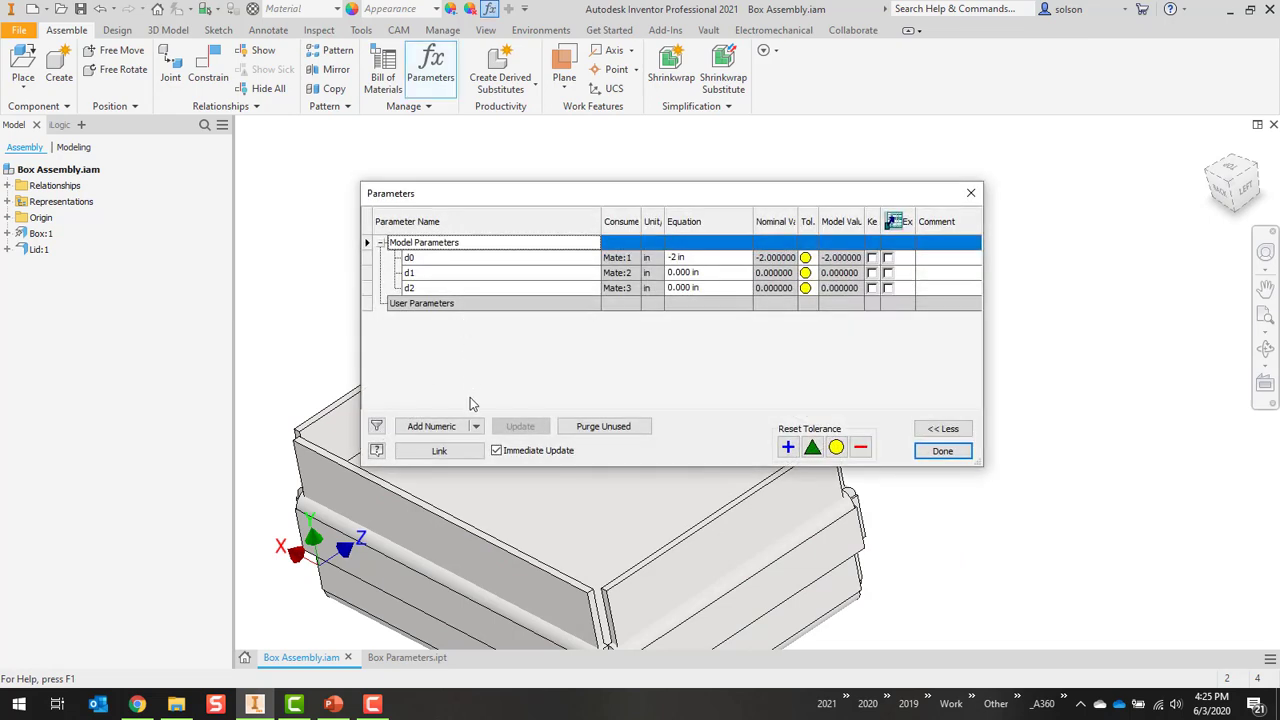
click(438, 450)
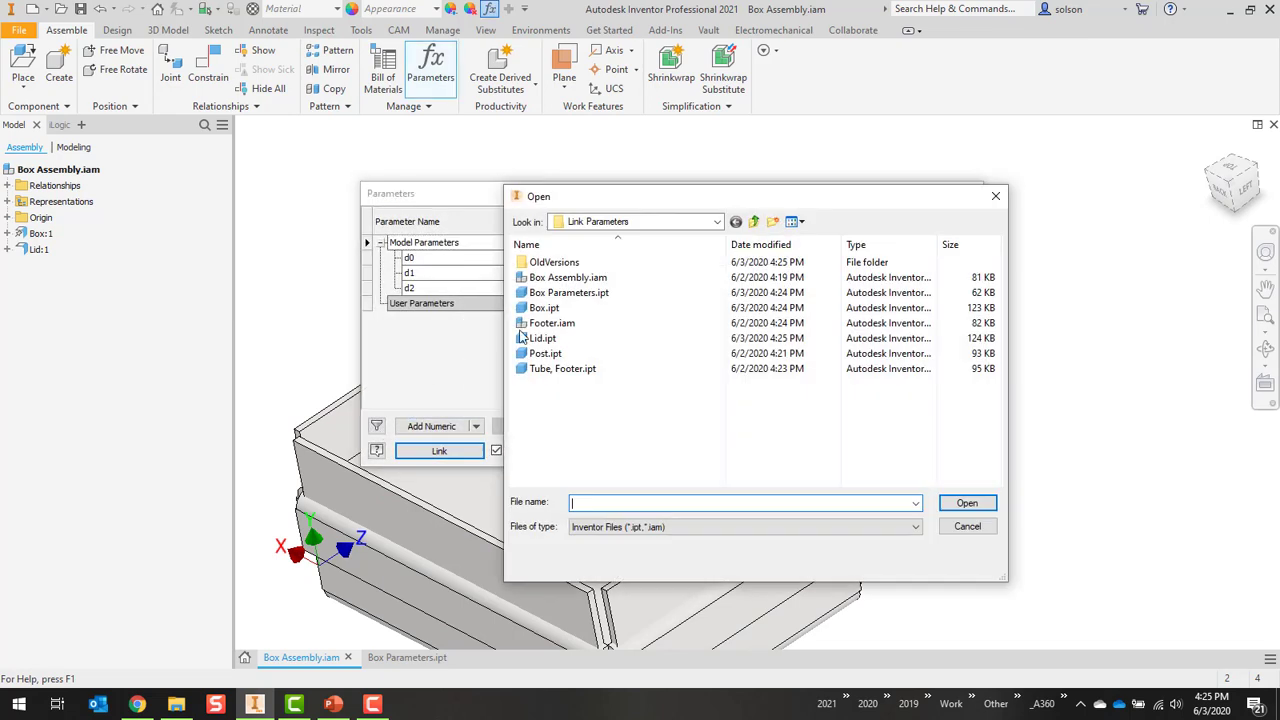
click(568, 292)
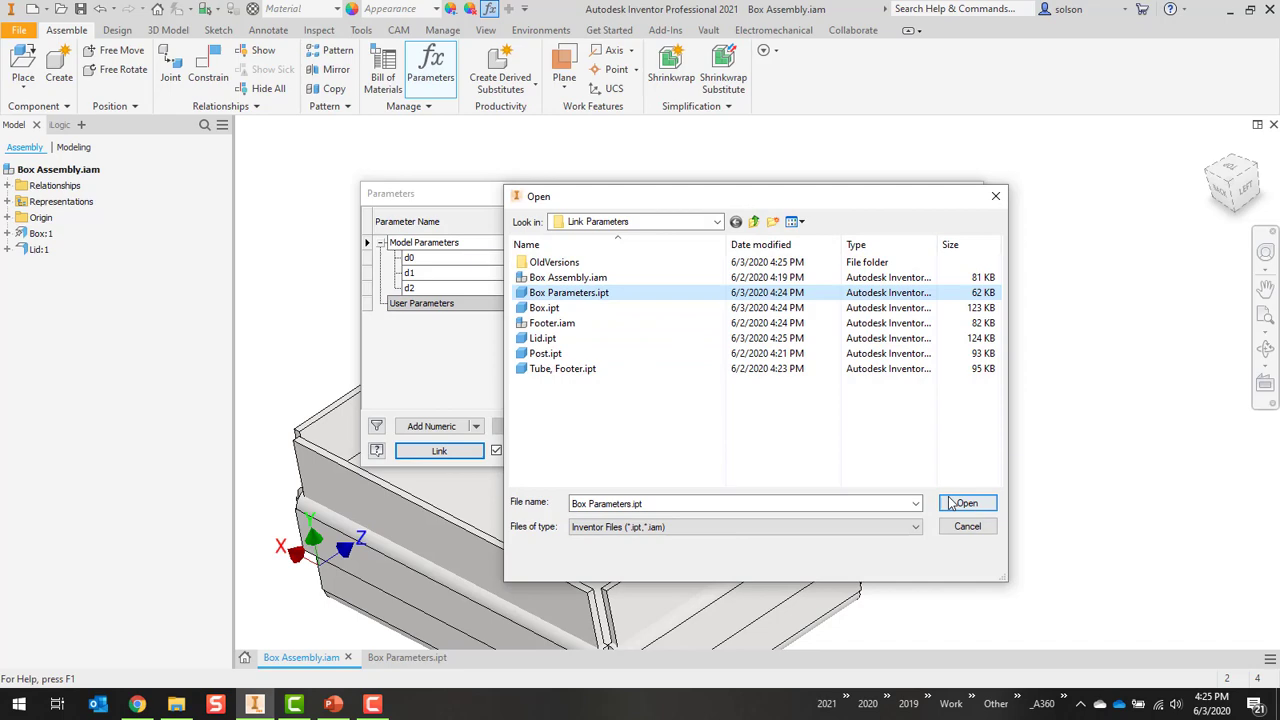
click(966, 504)
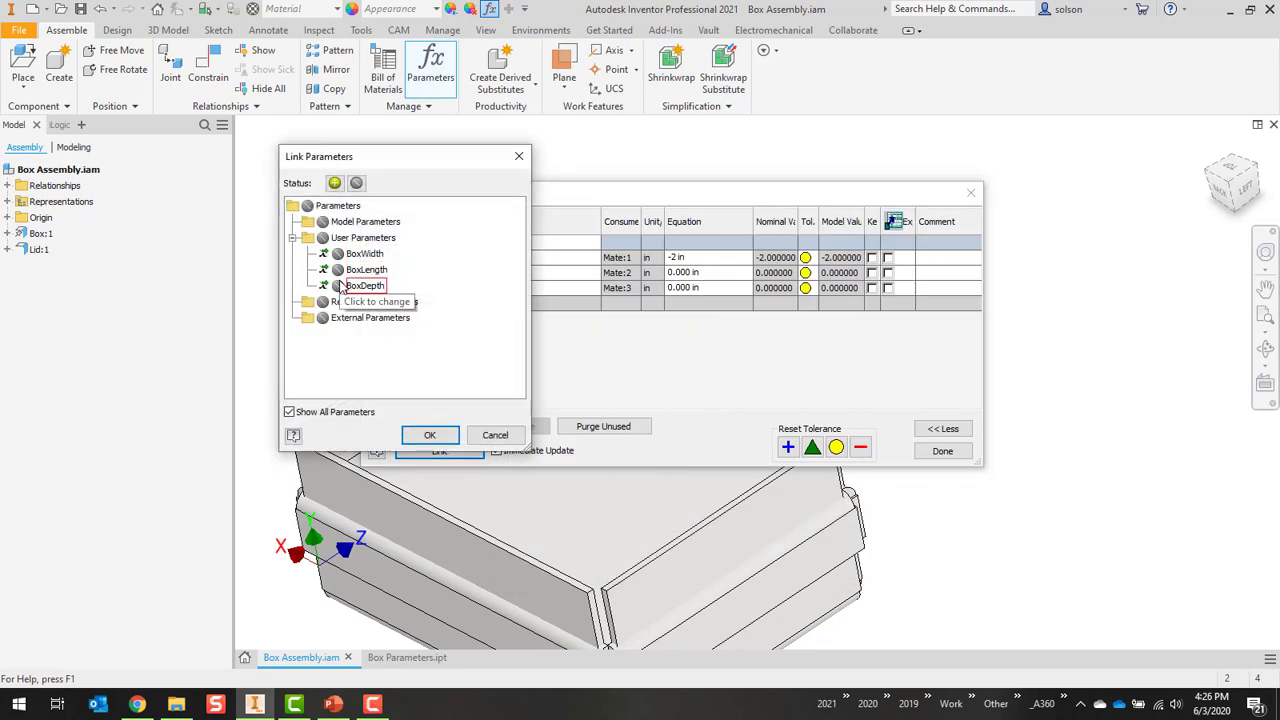
click(366, 284)
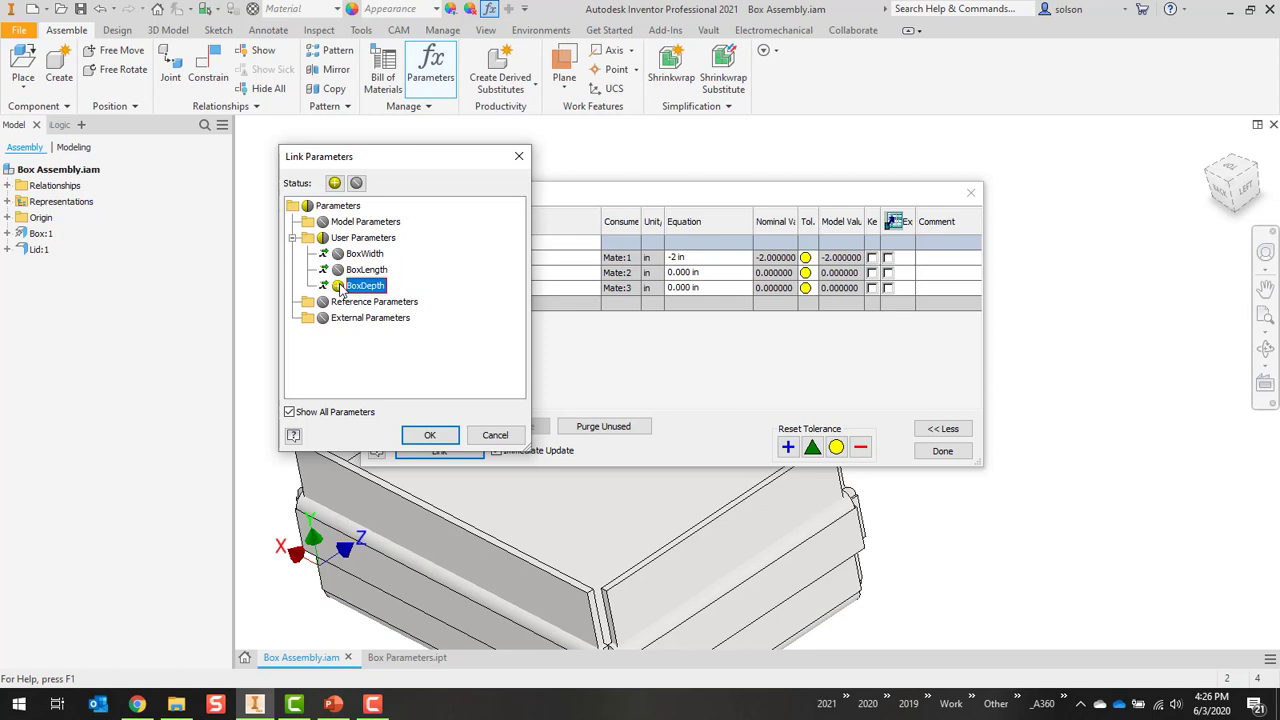
click(366, 270)
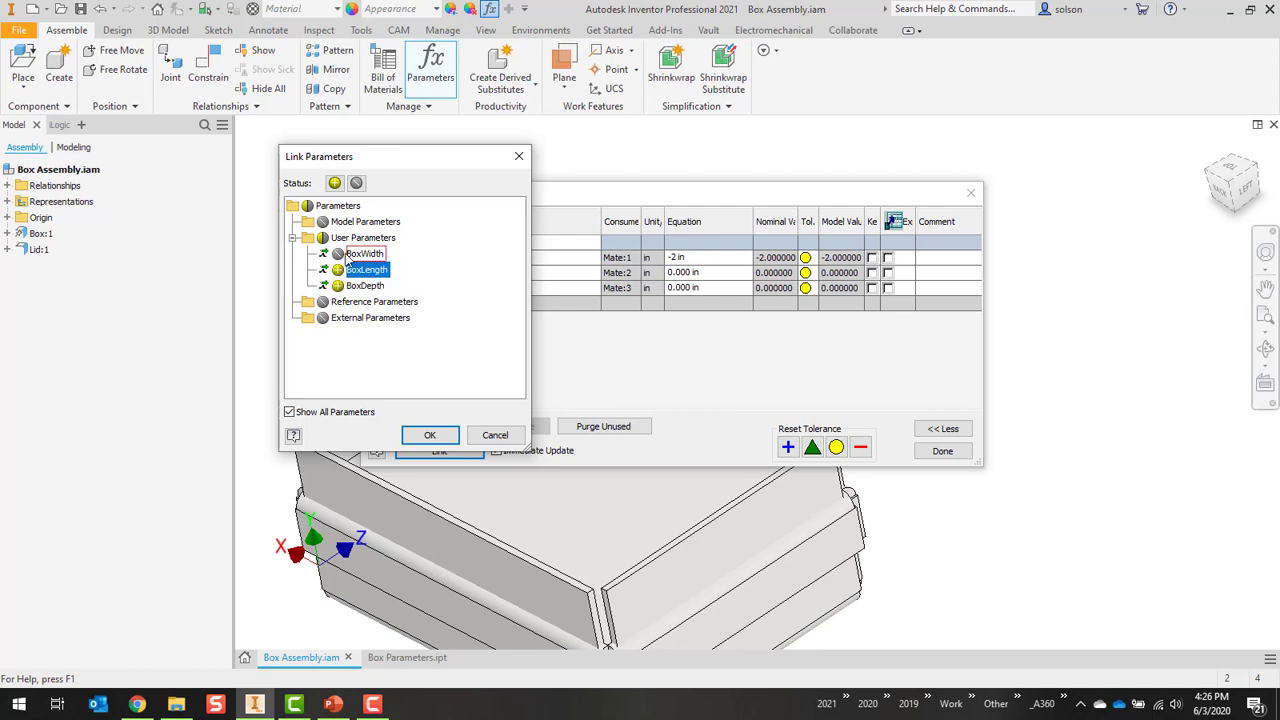
click(430, 434)
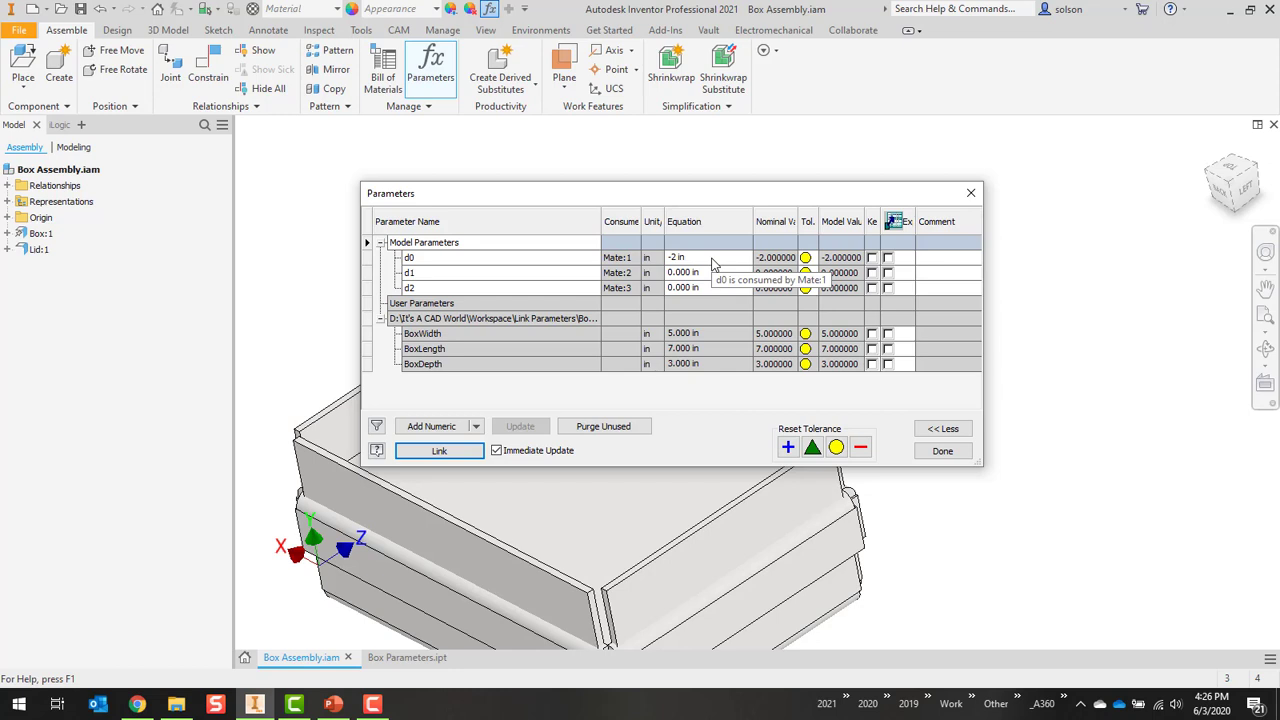
Step: Set the mate offset d0's equation to BoxDepth and finish the parameter table
click(700, 258)
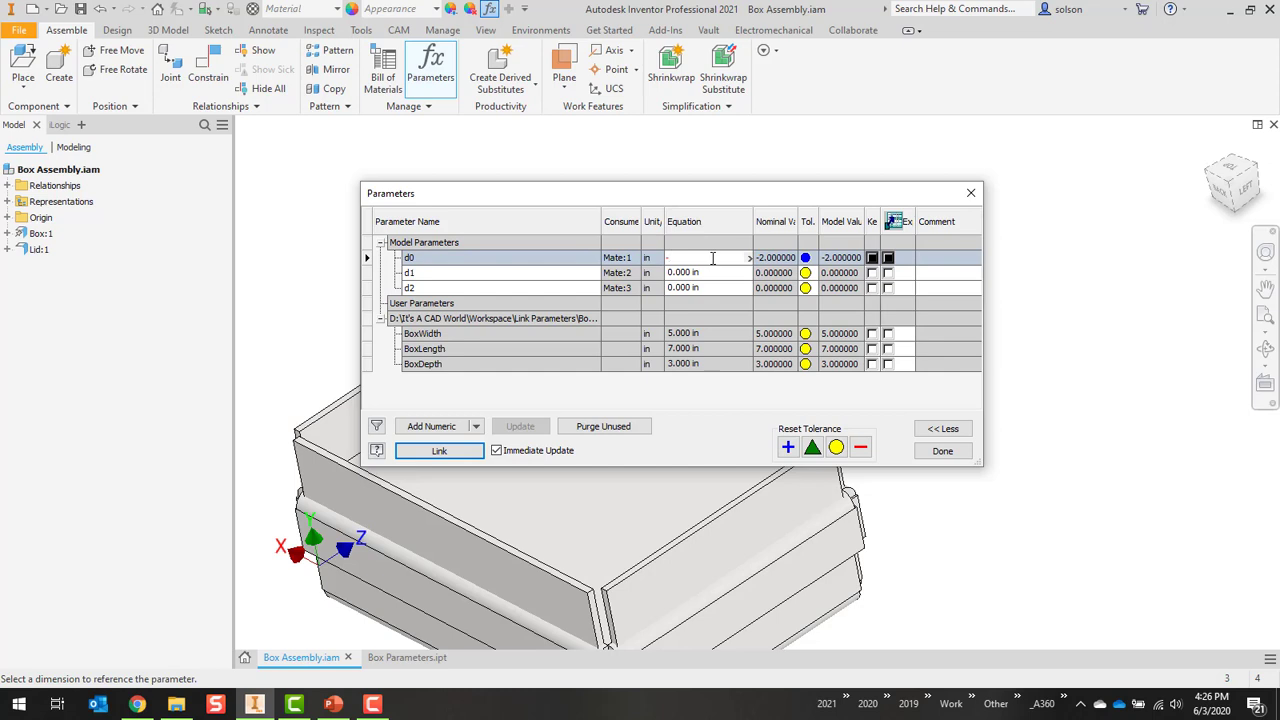
text(BoxDepth)
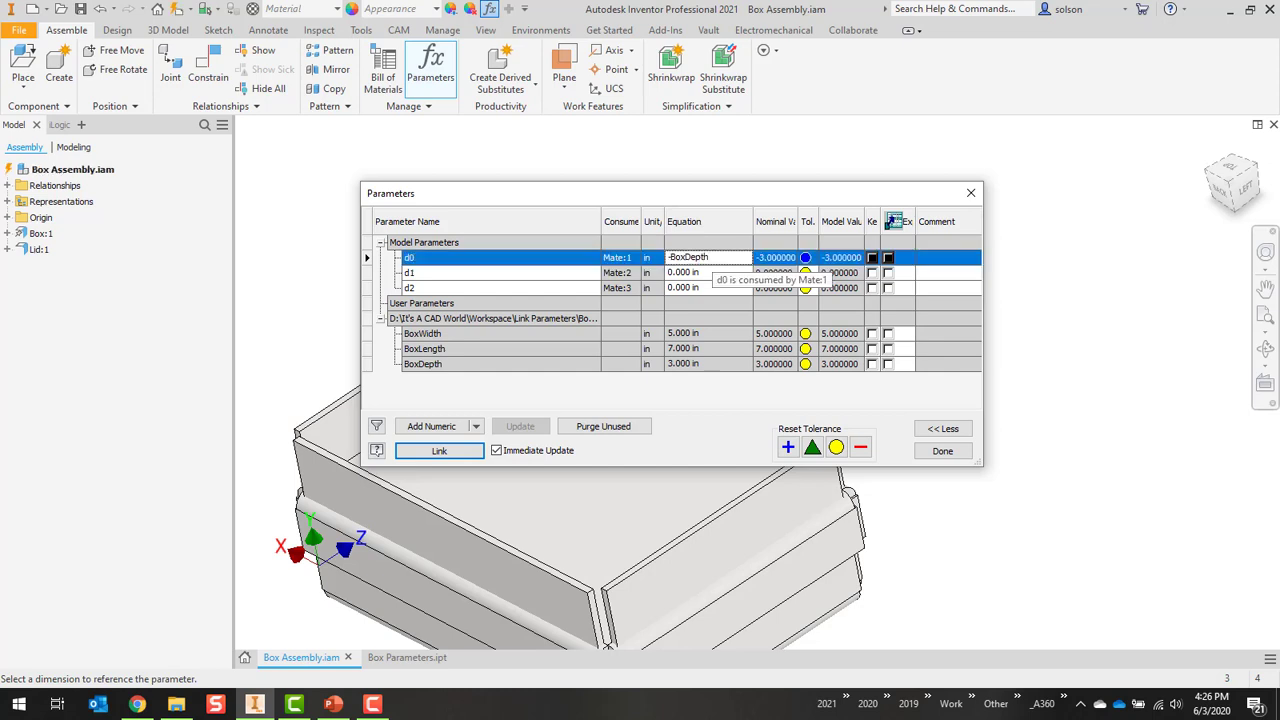
click(940, 450)
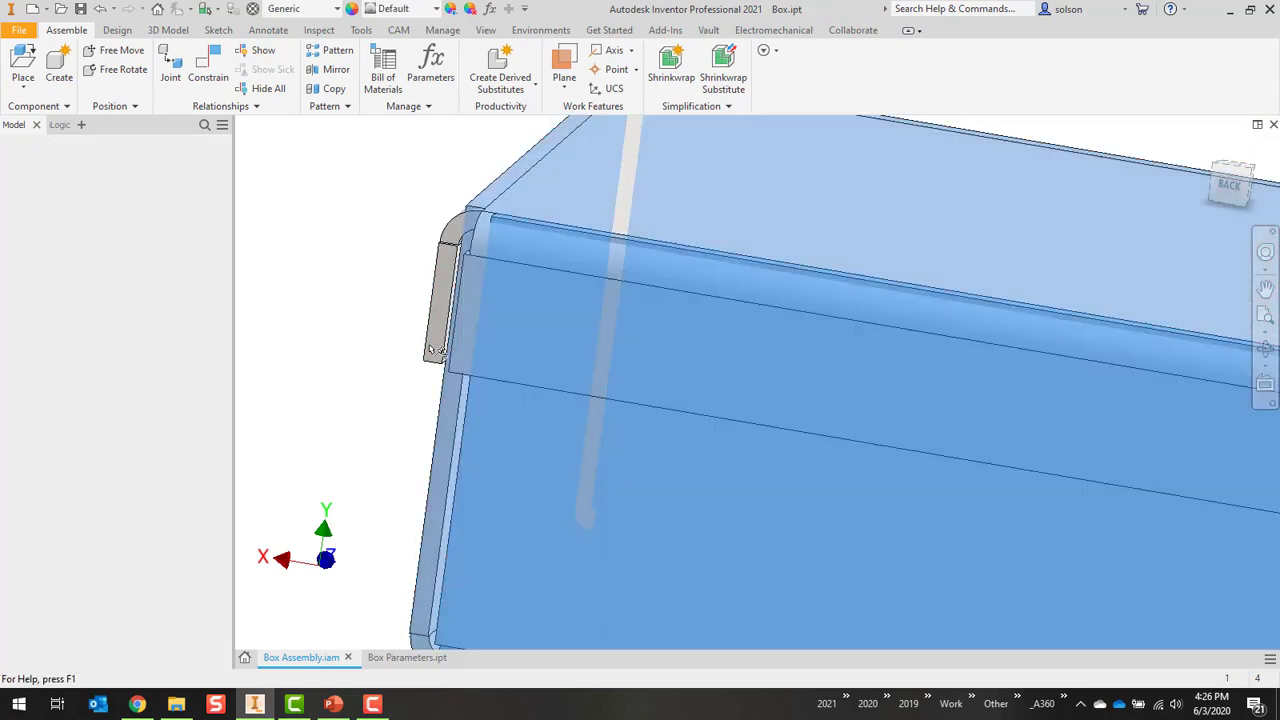
click(464, 656)
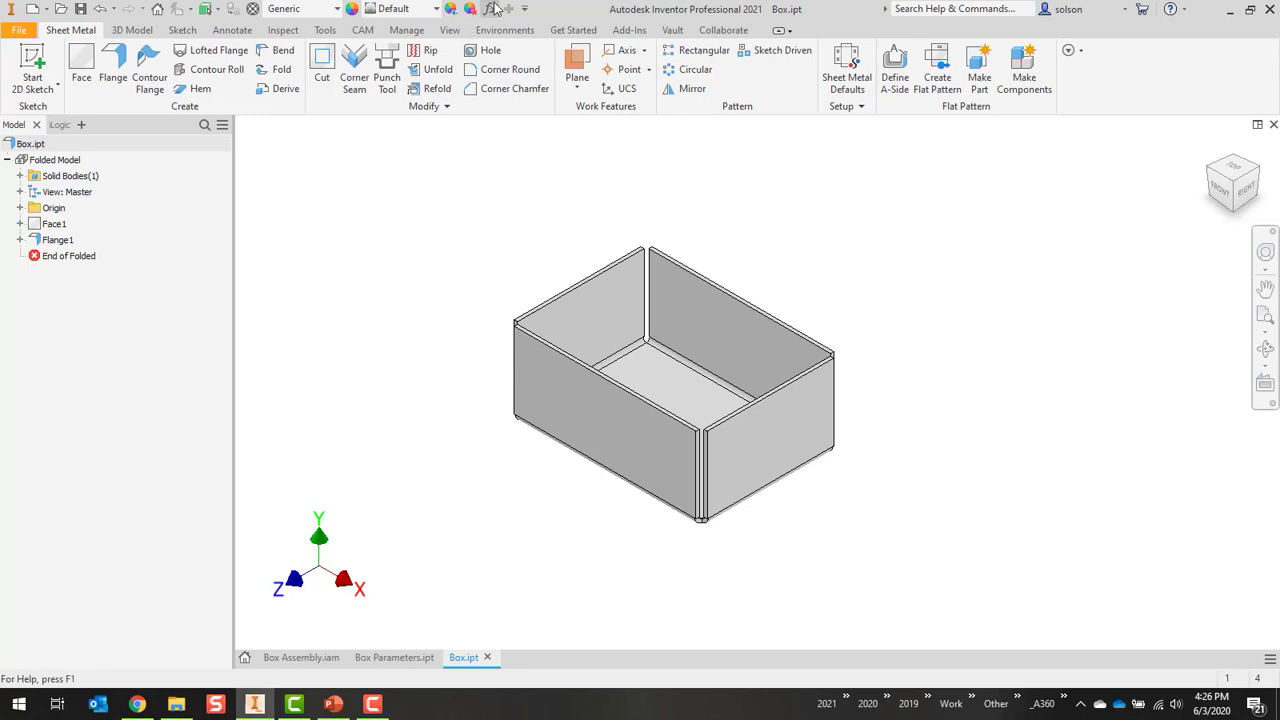
click(490, 8)
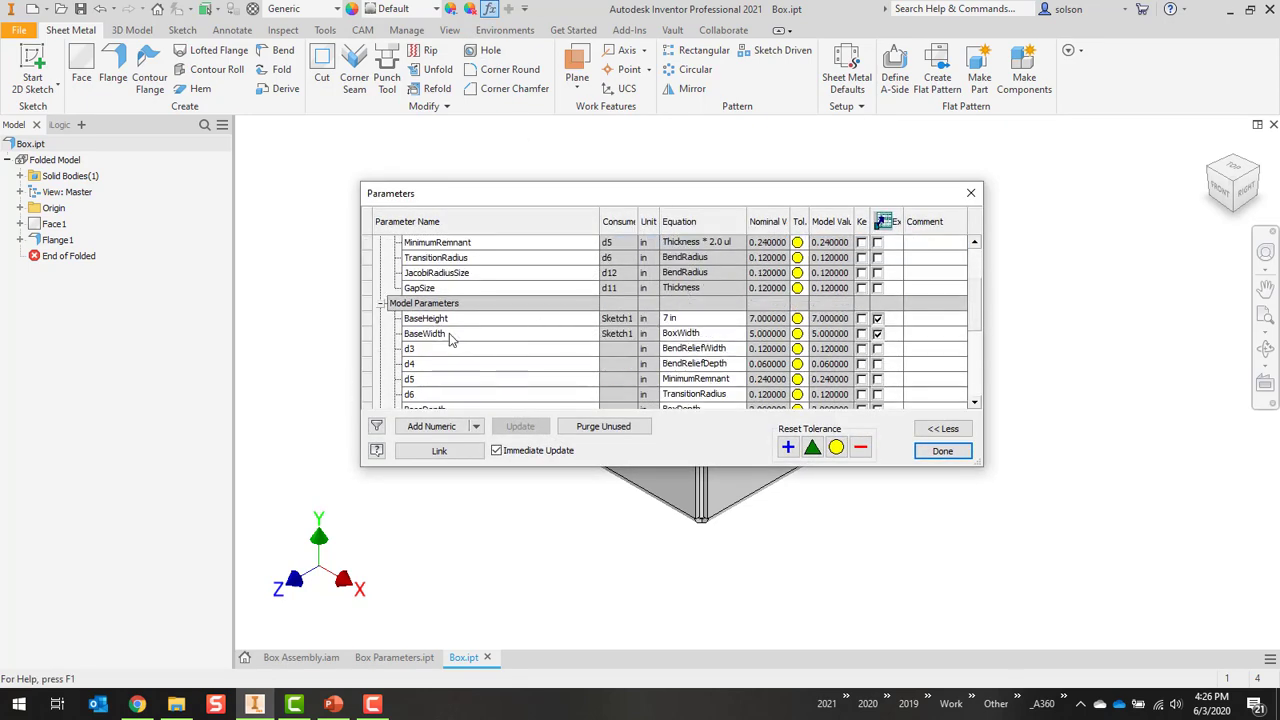
scroll(down, 3)
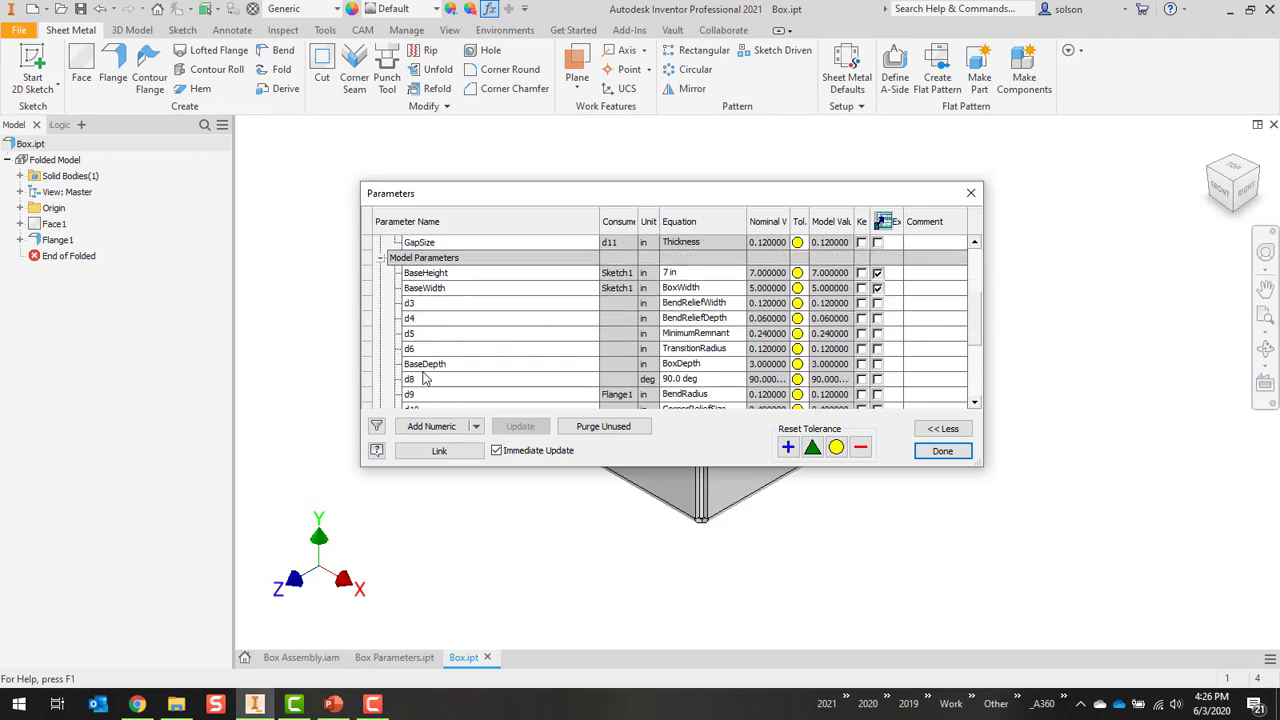
click(424, 364)
text( - 0.25 in)
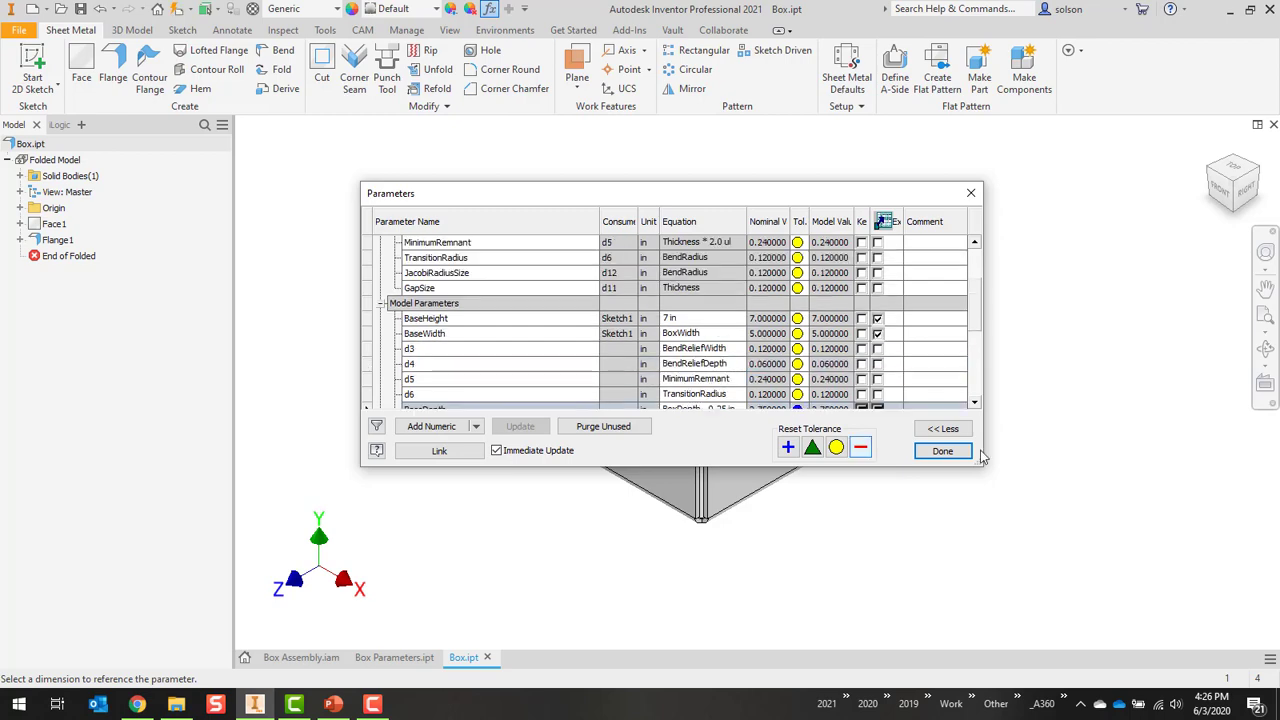
click(940, 450)
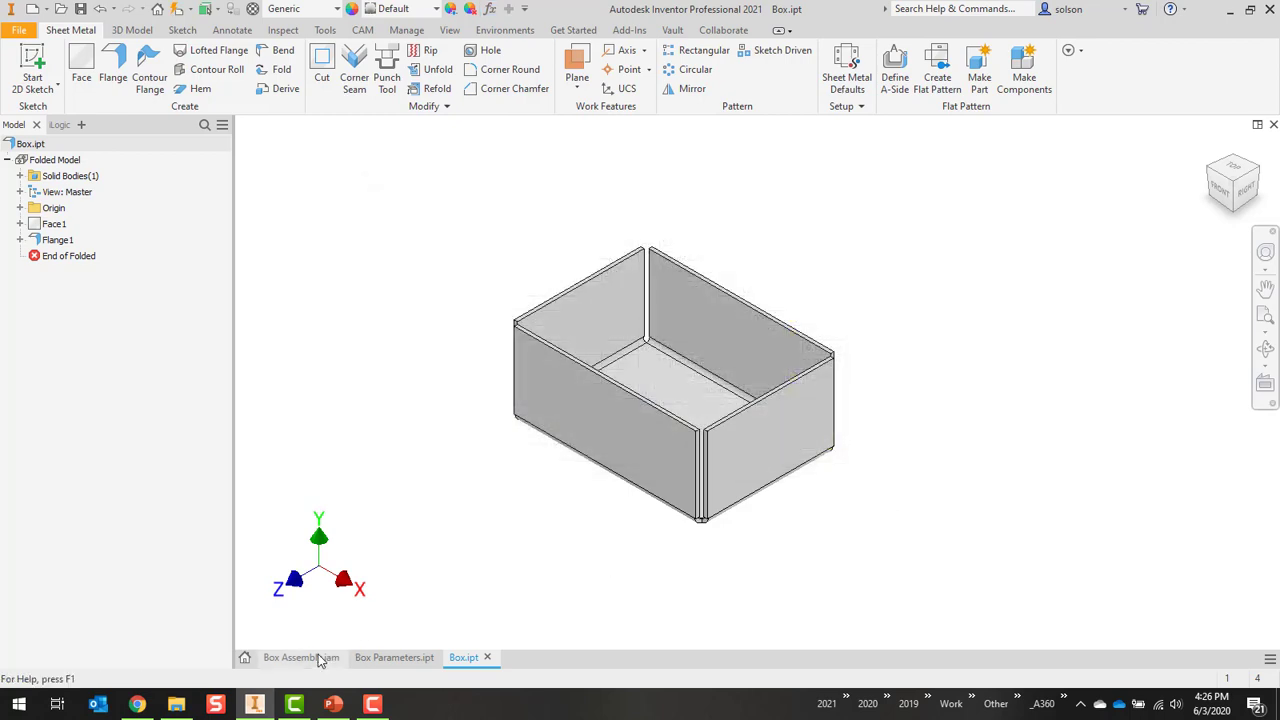
Step: Save Box Assembly with its updated dependents, then switch to the Box Parameters part
click(300, 656)
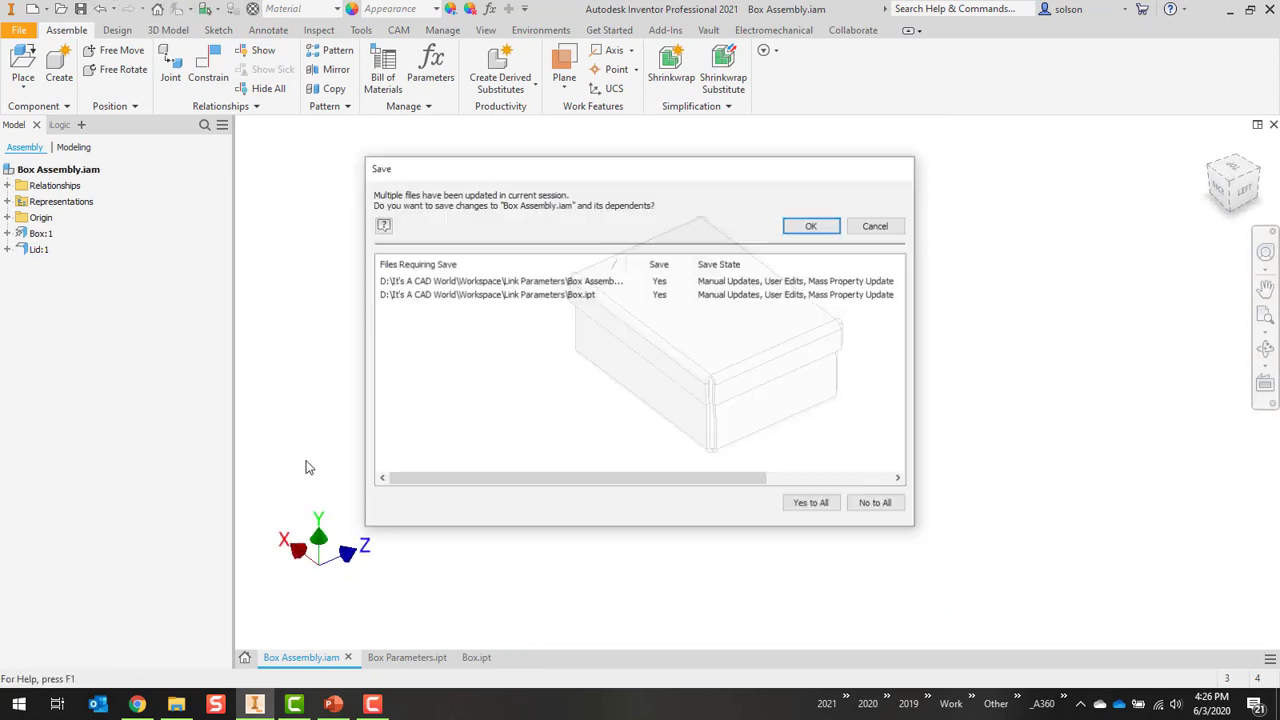
click(812, 224)
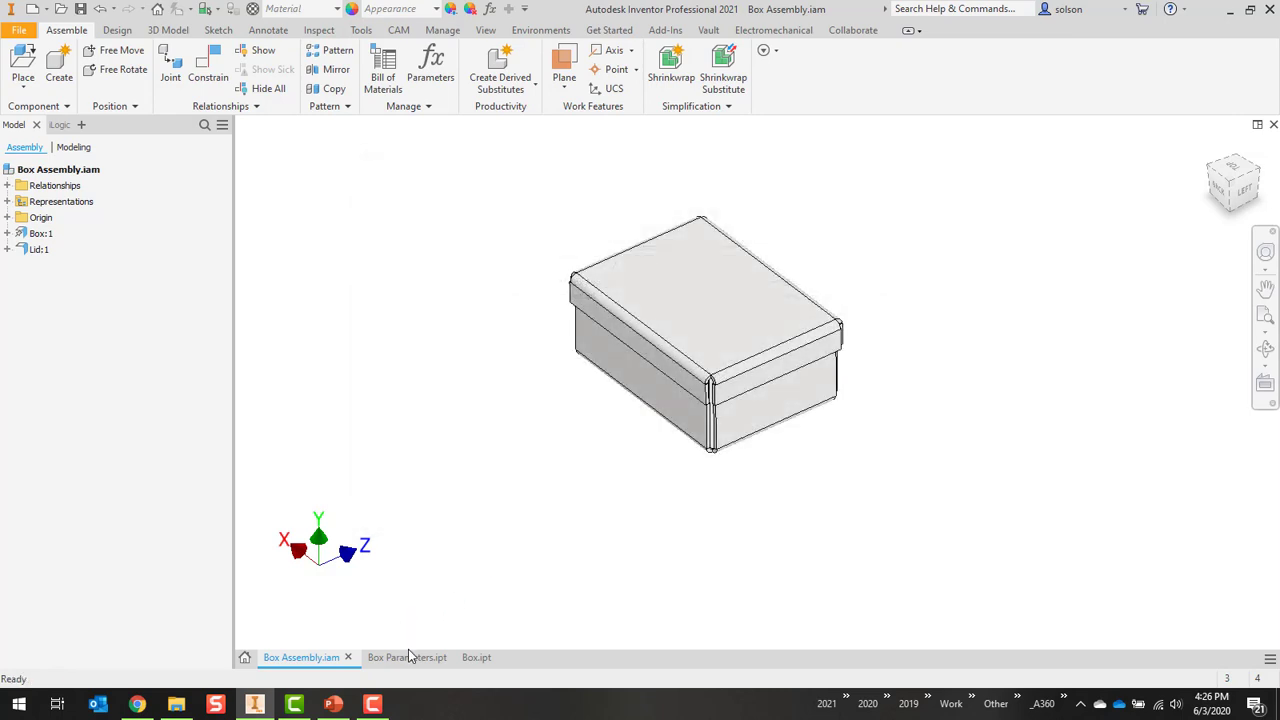
click(392, 656)
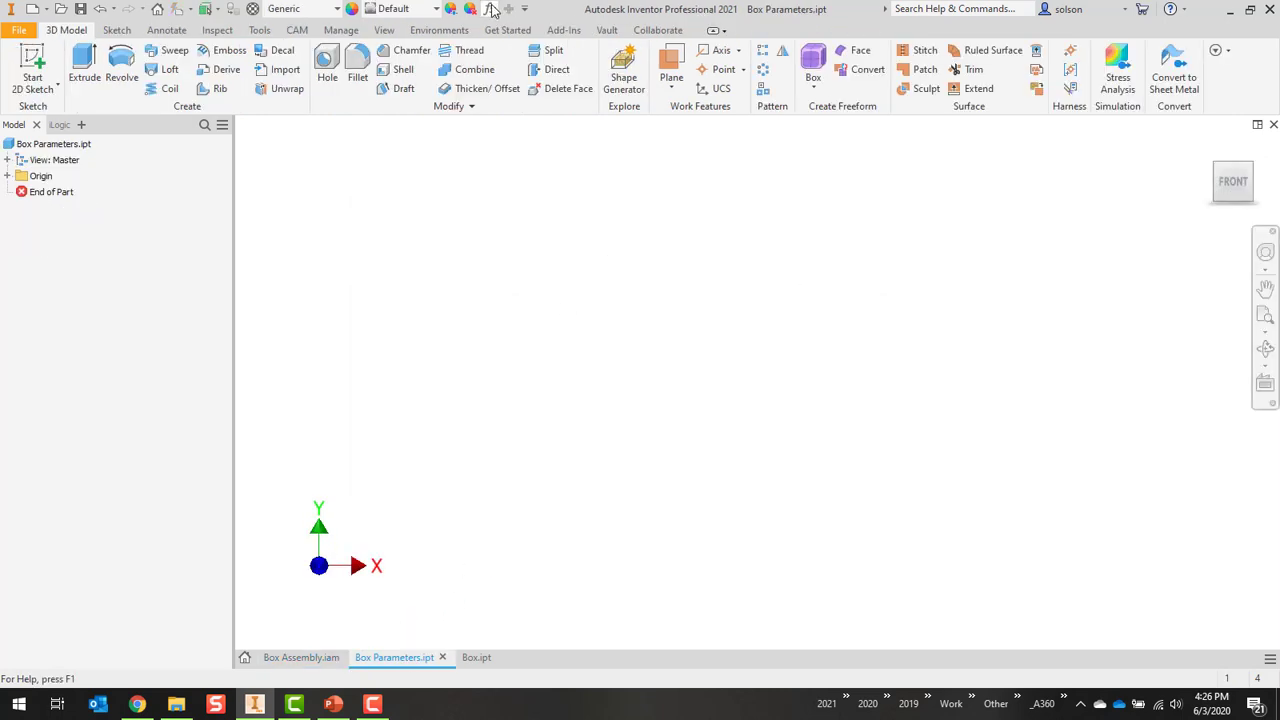
Step: Set BoxWidth 4 in and BoxDepth 2.5 in in the parameter table, then view the reshaped Box Assembly
click(490, 8)
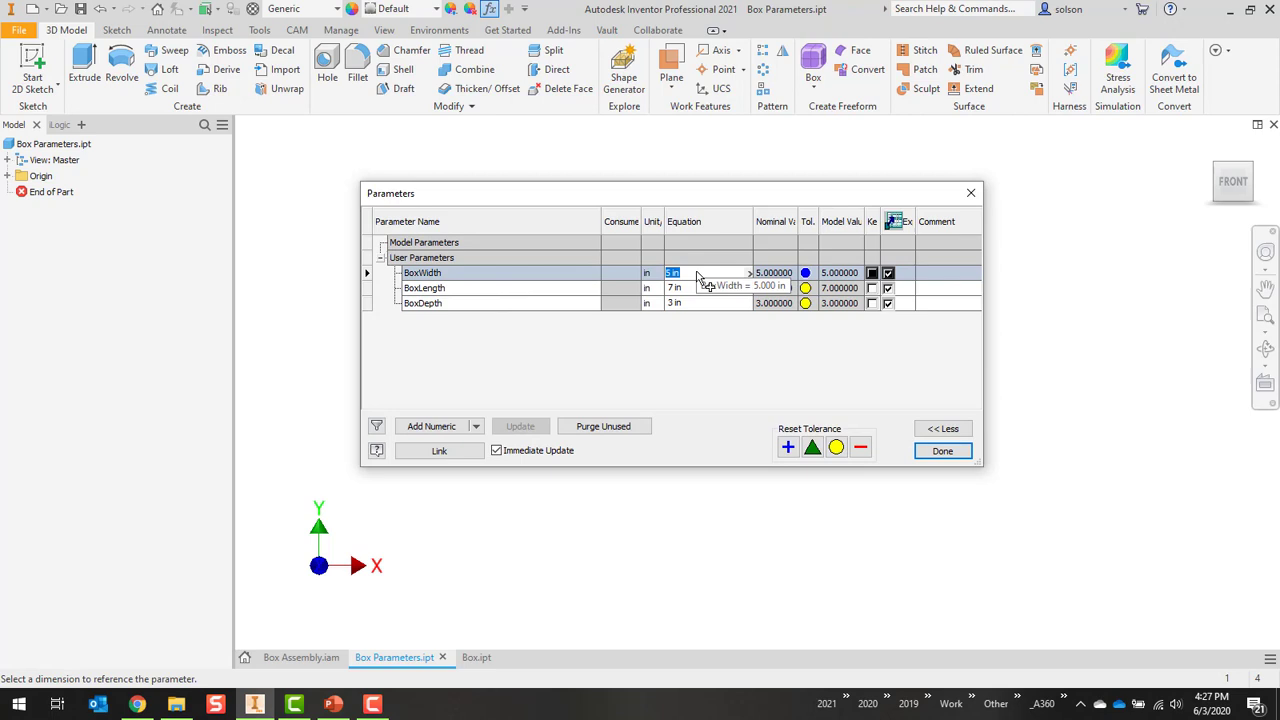
text(4)
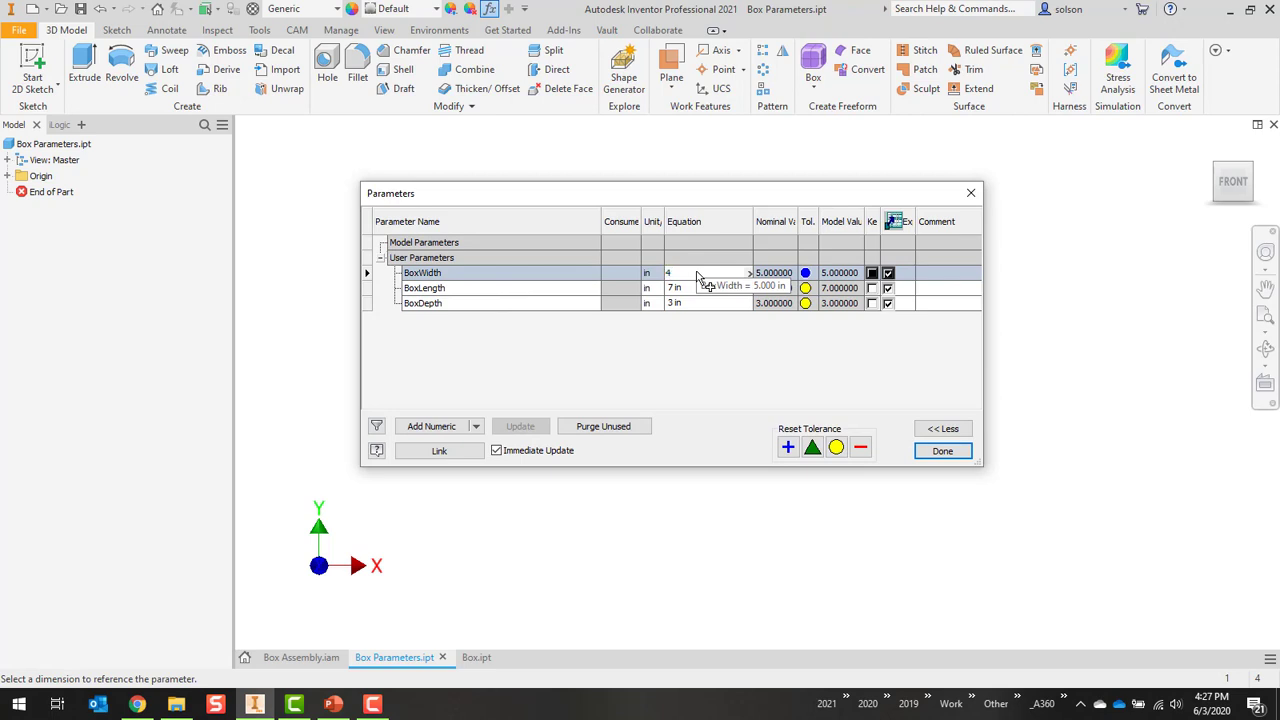
click(708, 288)
text(8)
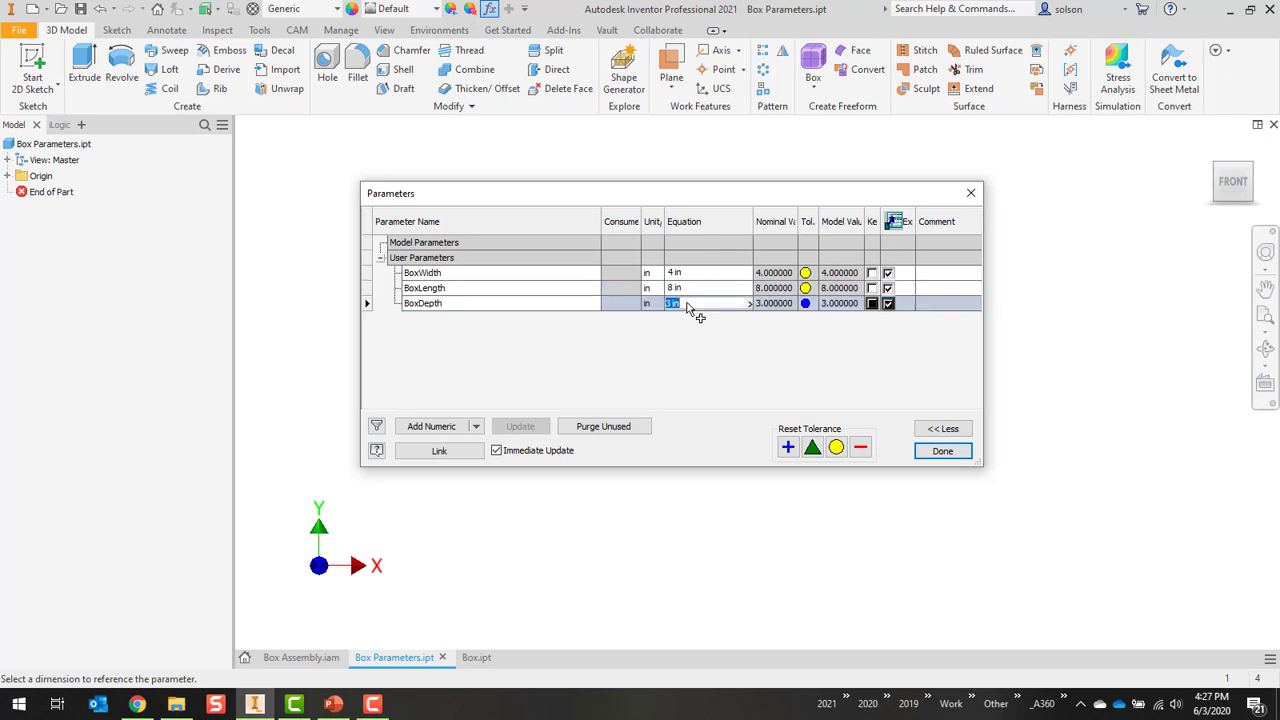
text(2.5 in)
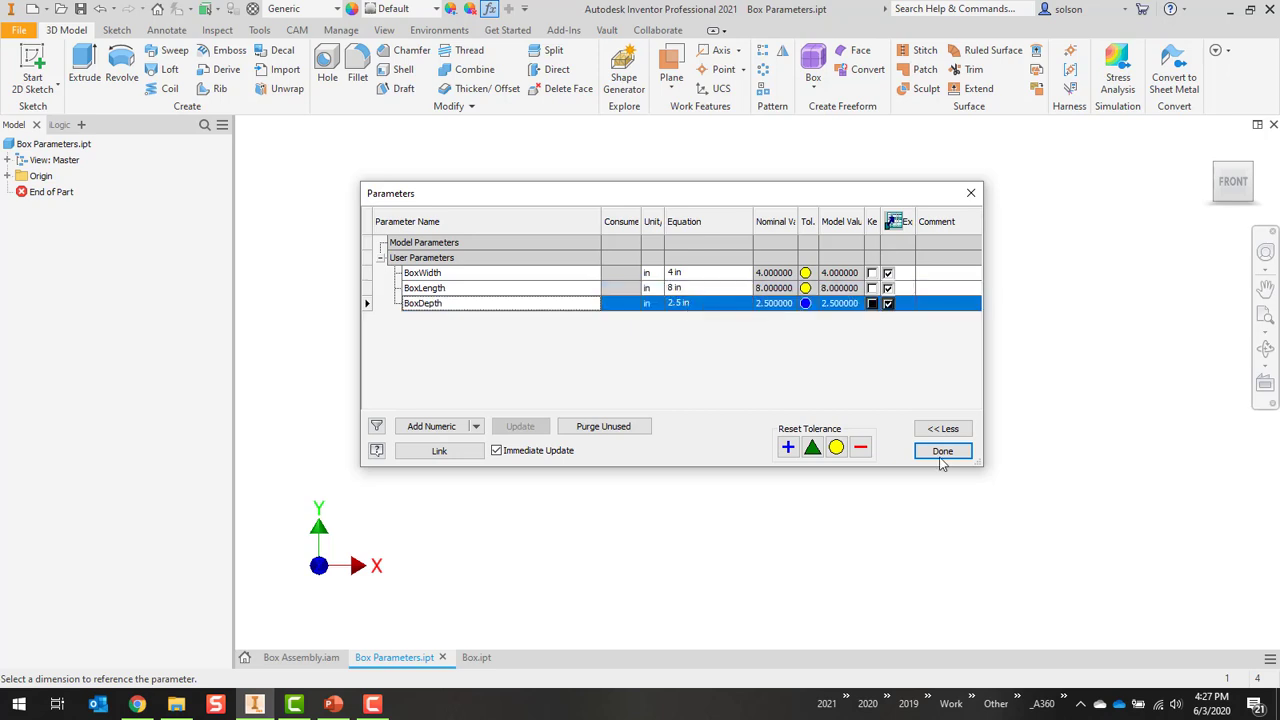
click(940, 450)
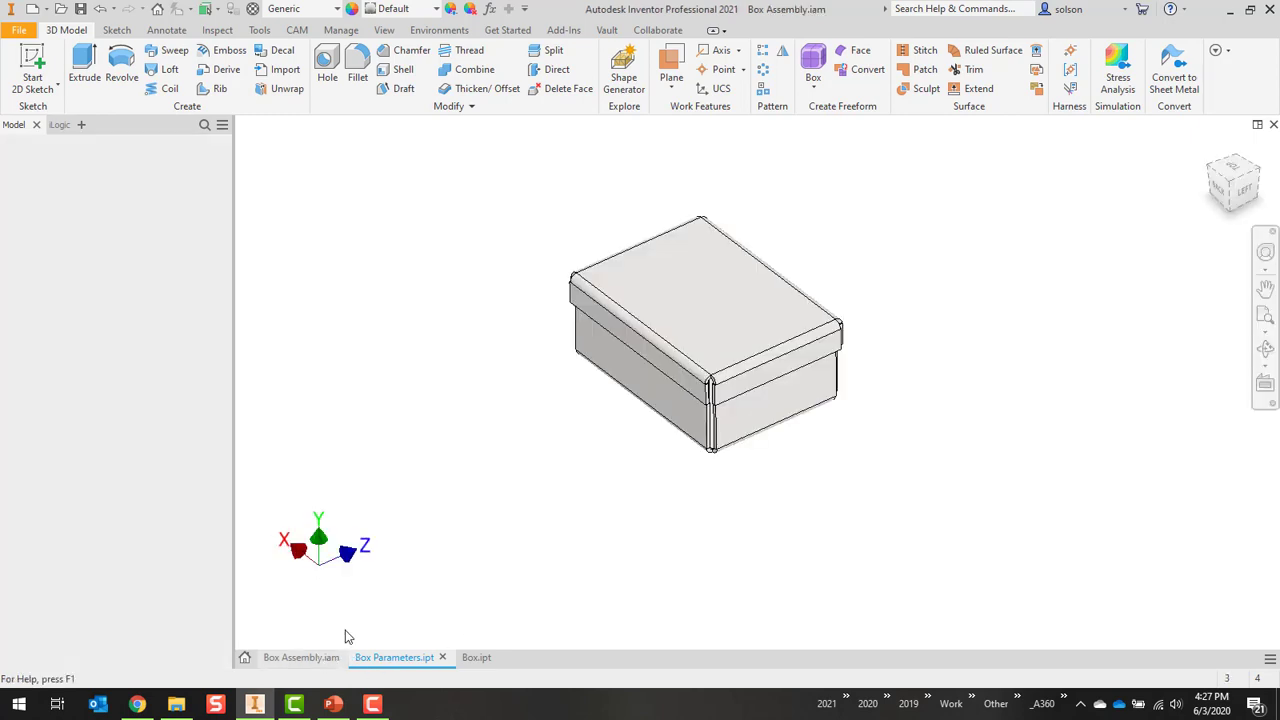
click(300, 656)
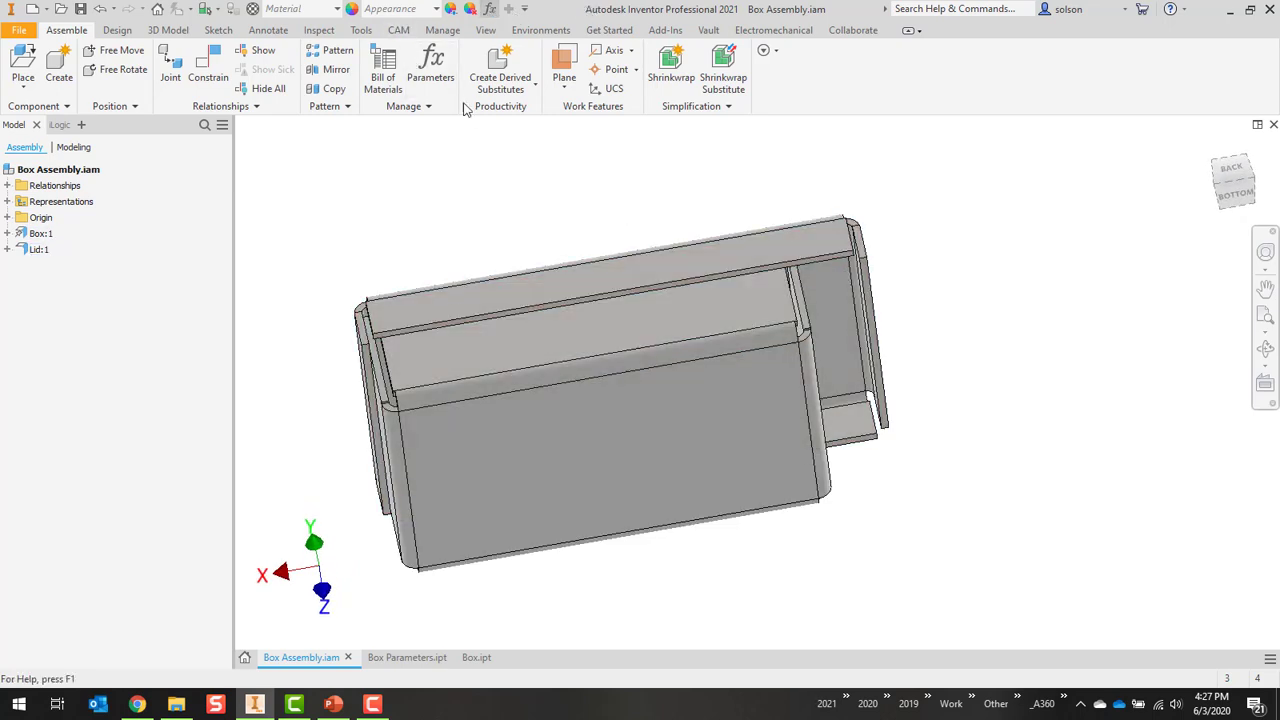
Step: Review the assembly's parameters, then switch to the Box part to see the resized sheet metal box
click(430, 64)
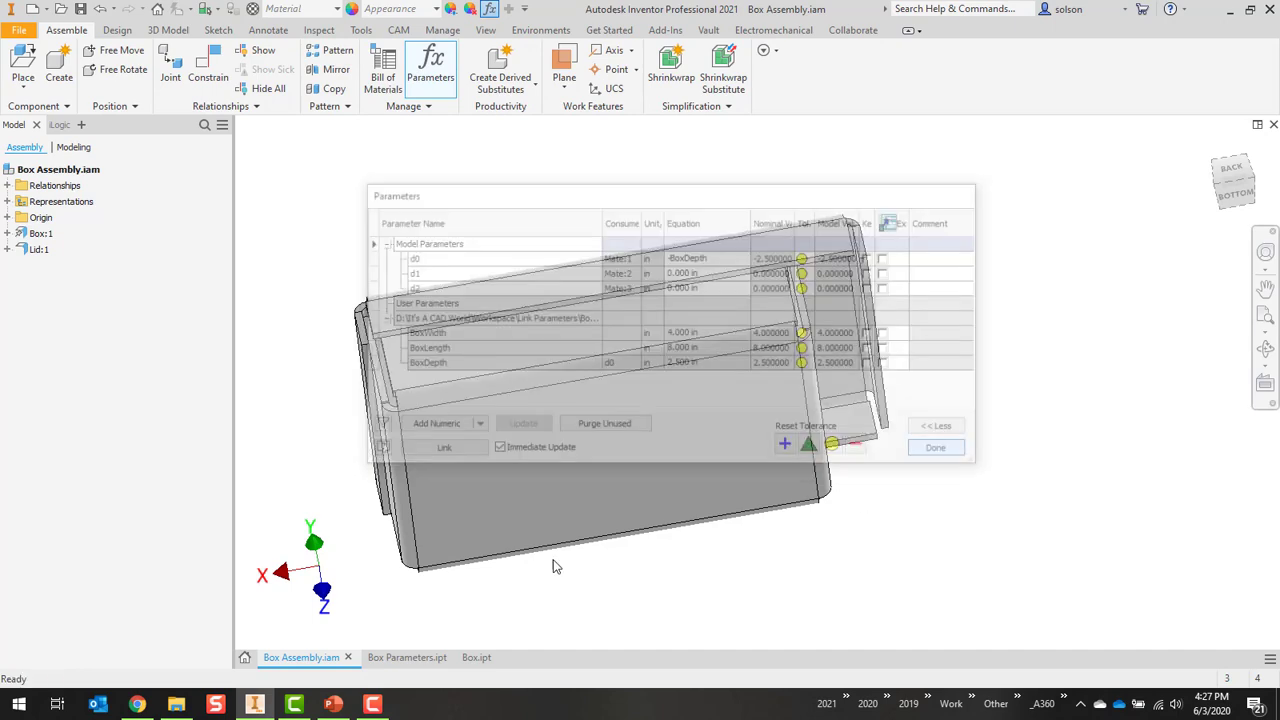
click(392, 656)
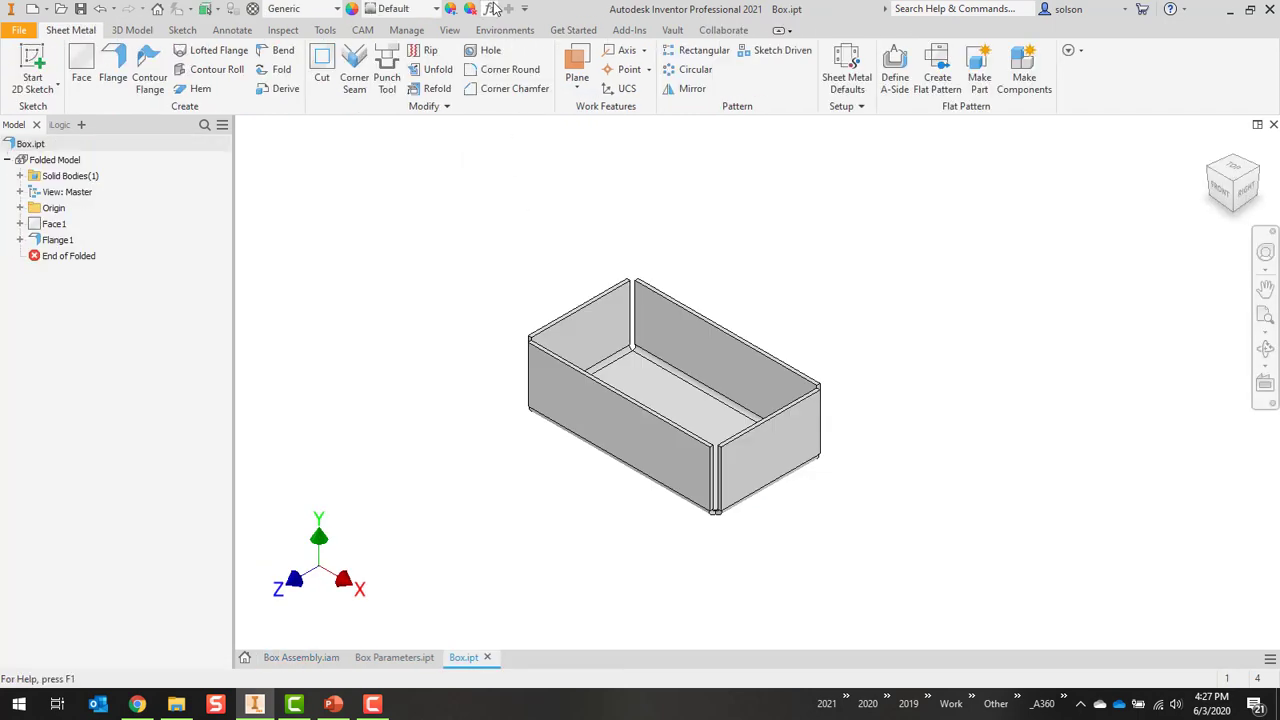
Step: Check BaseWidth in the Box part's parameter table and close it
click(490, 8)
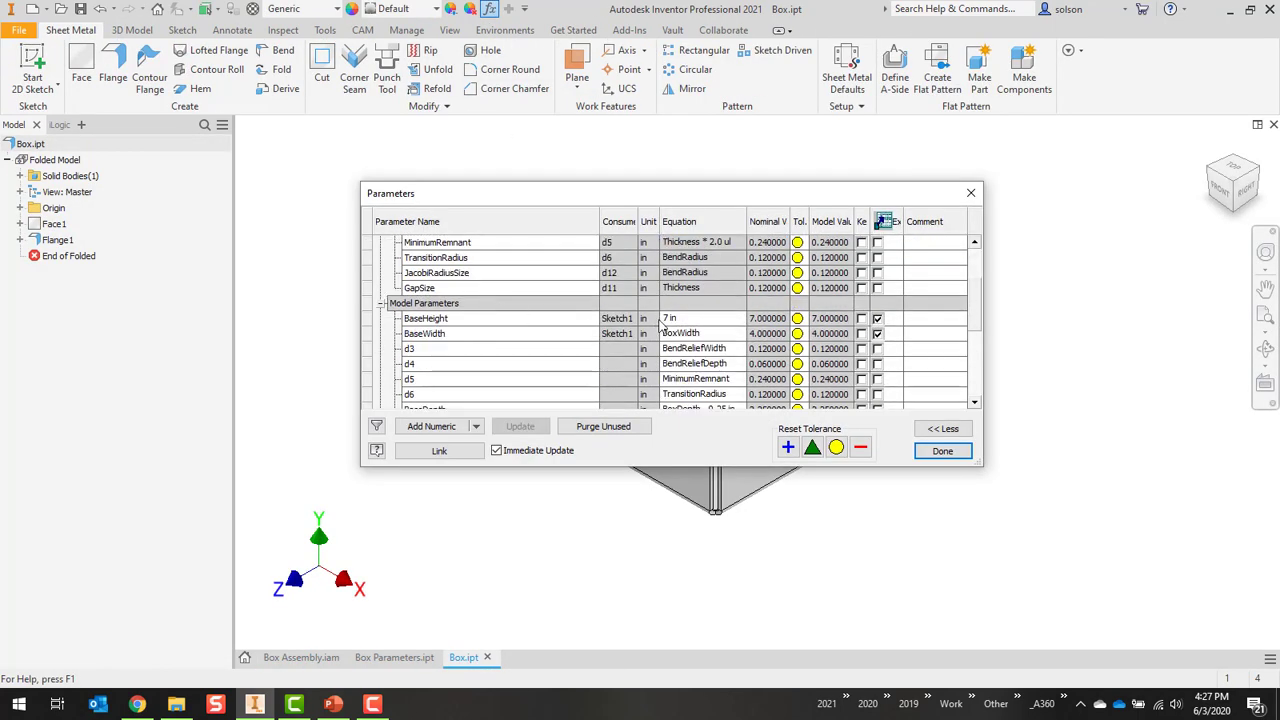
click(670, 318)
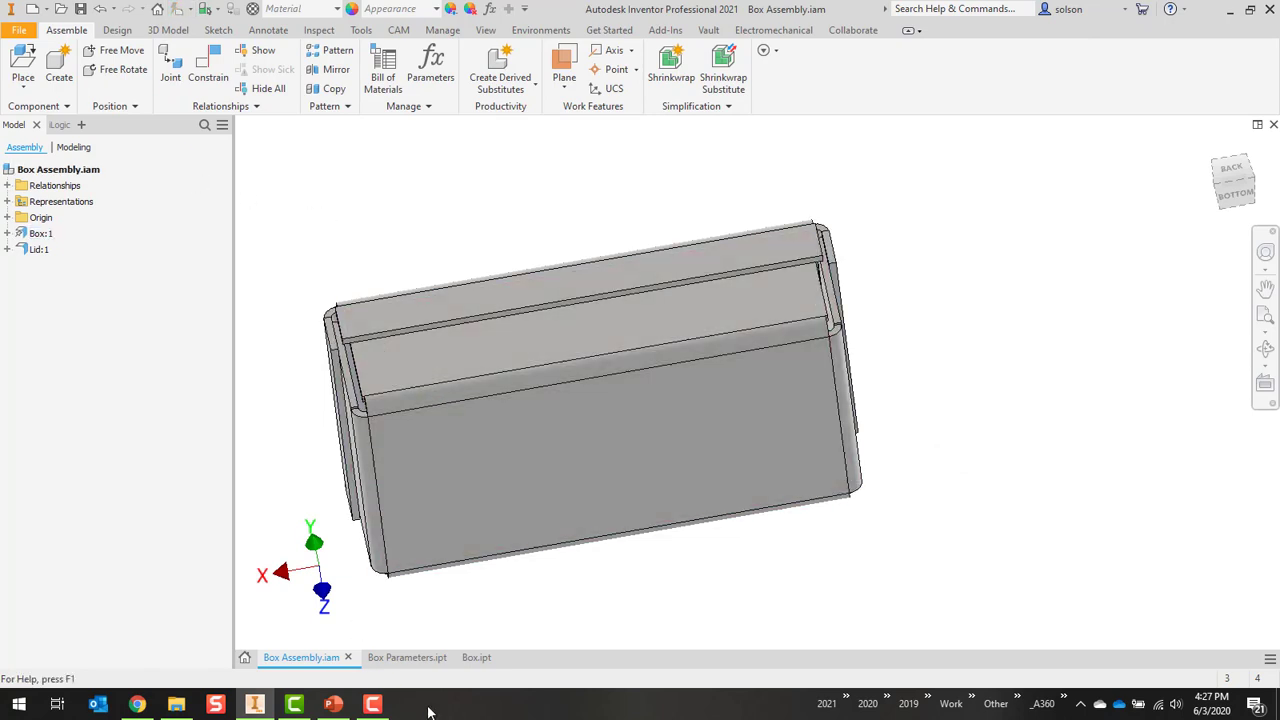
Step: In Box Parameters set BoxWidth 3 in (and BoxLength 6 in), then return to Box Assembly to see the update
click(408, 656)
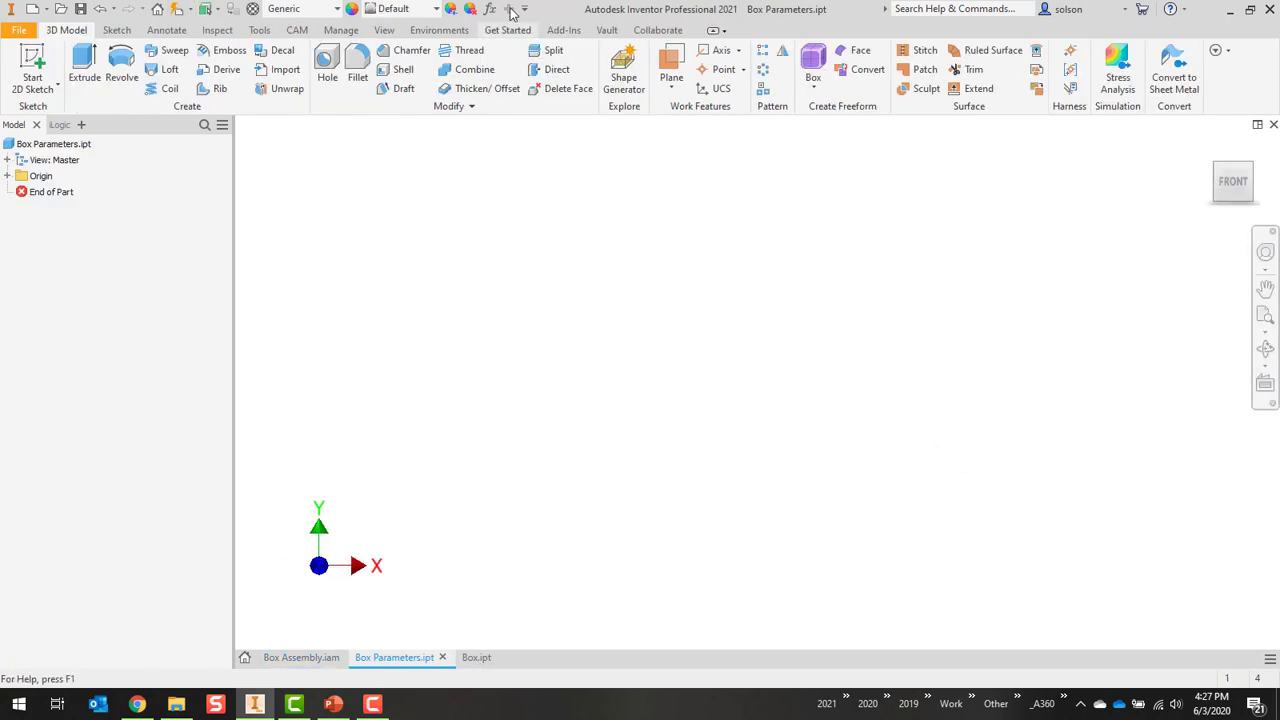
click(488, 8)
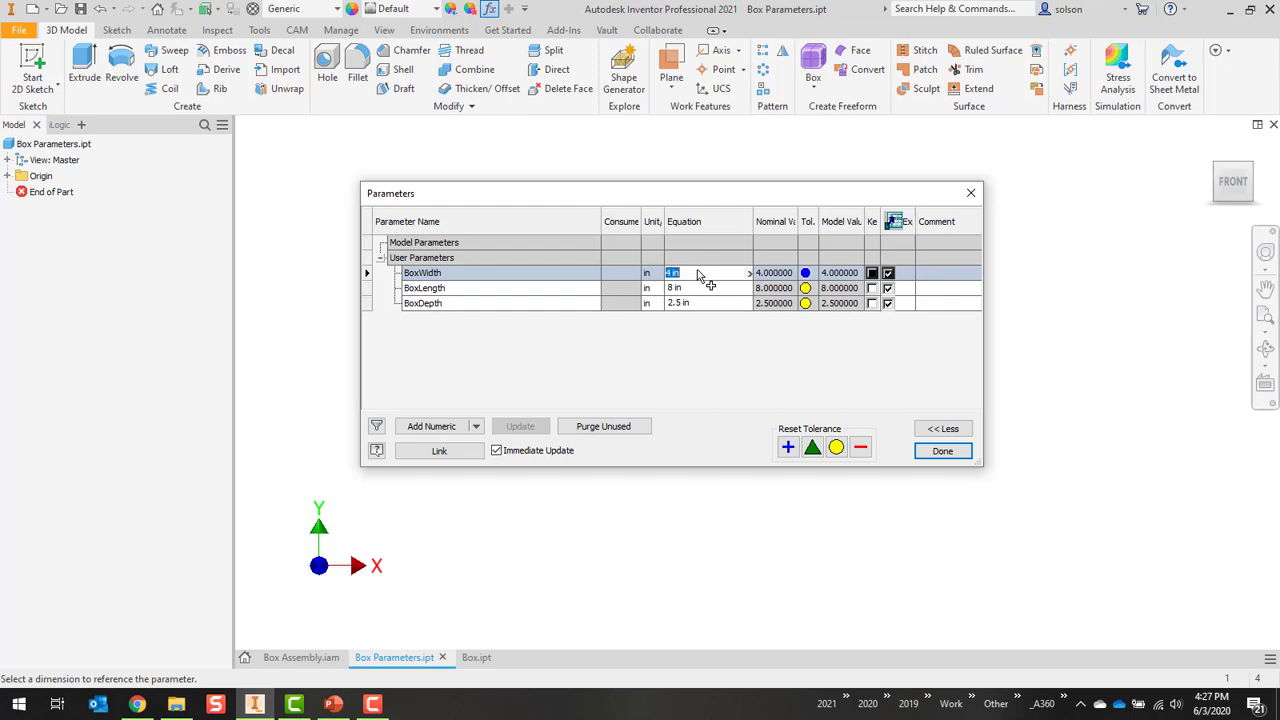
text(3)
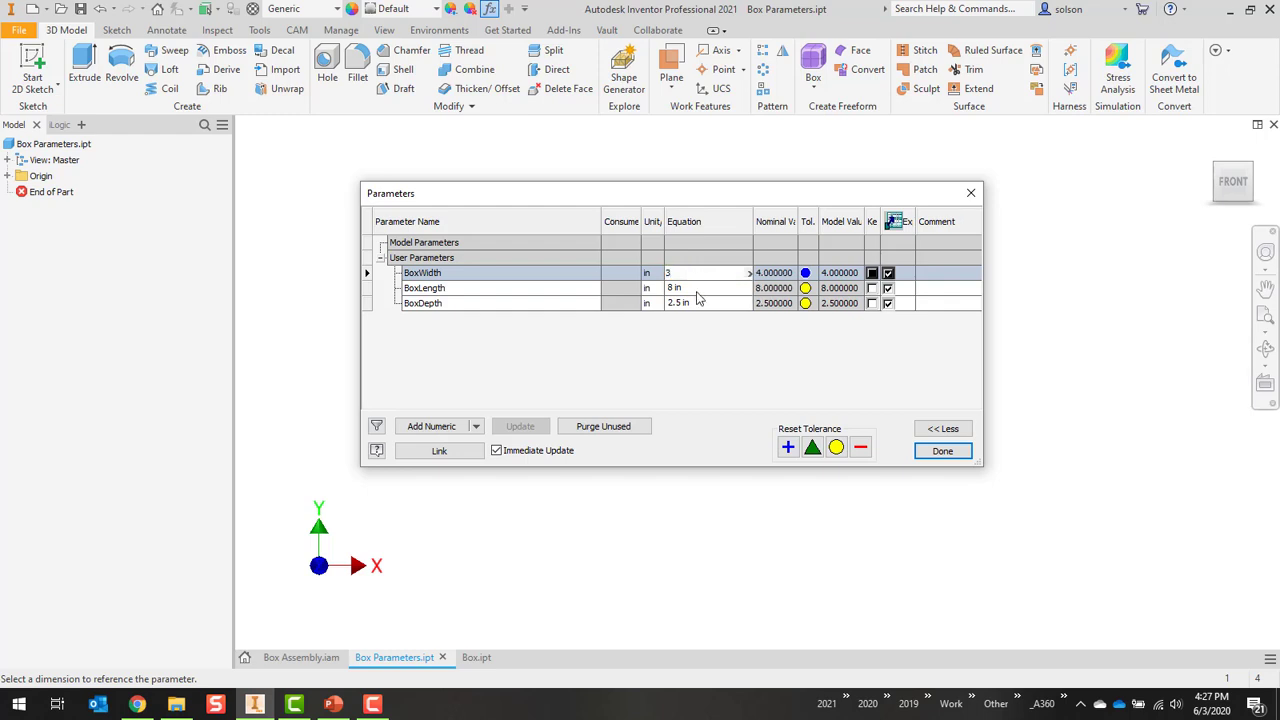
click(700, 288)
text(6)
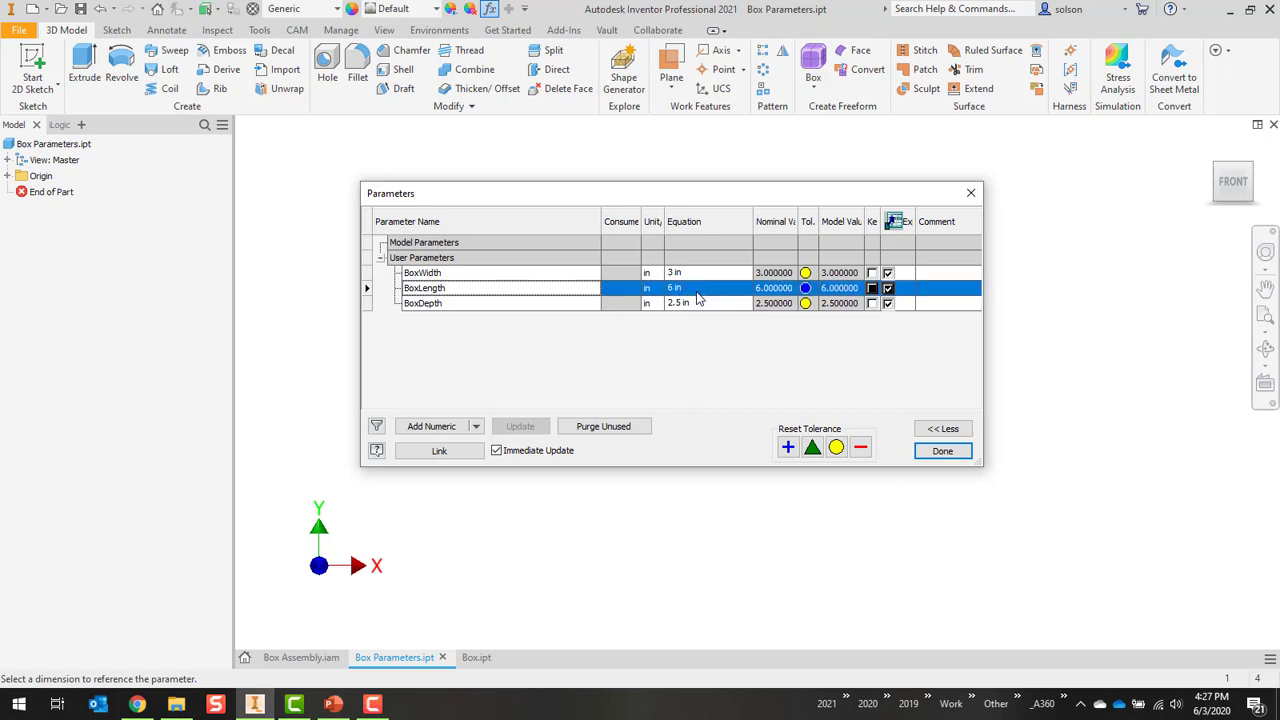
click(940, 452)
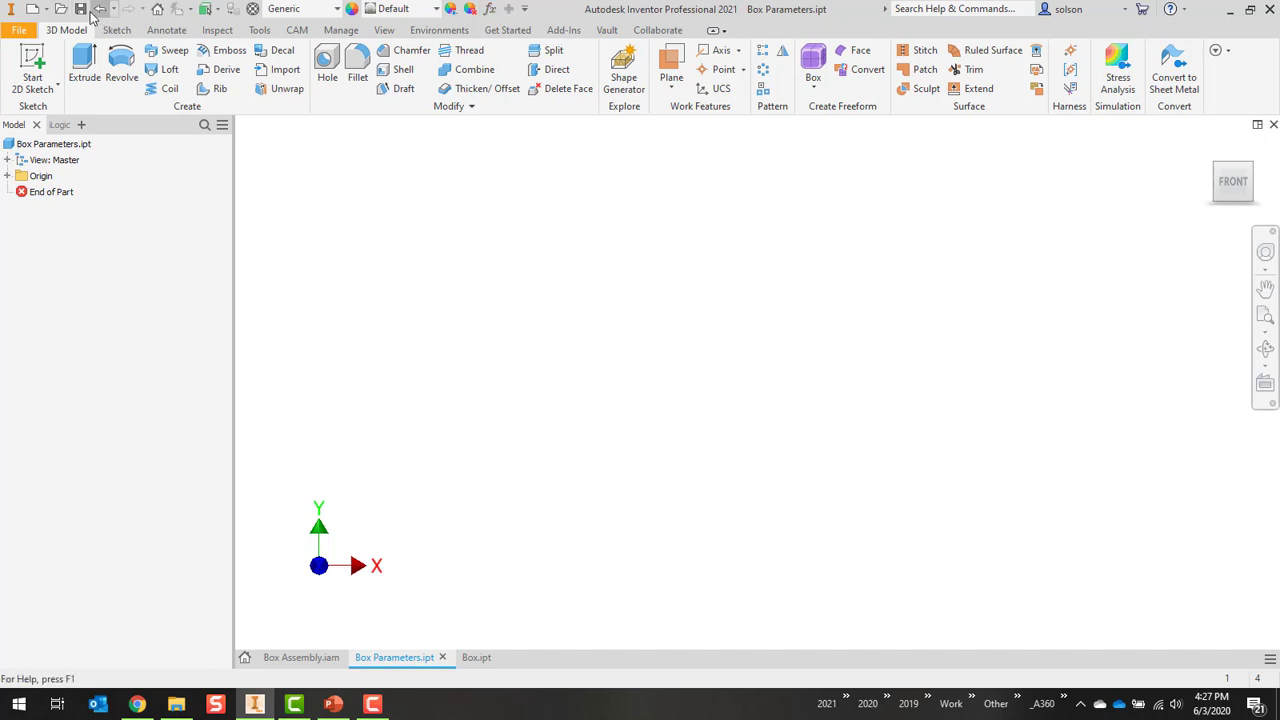
click(300, 656)
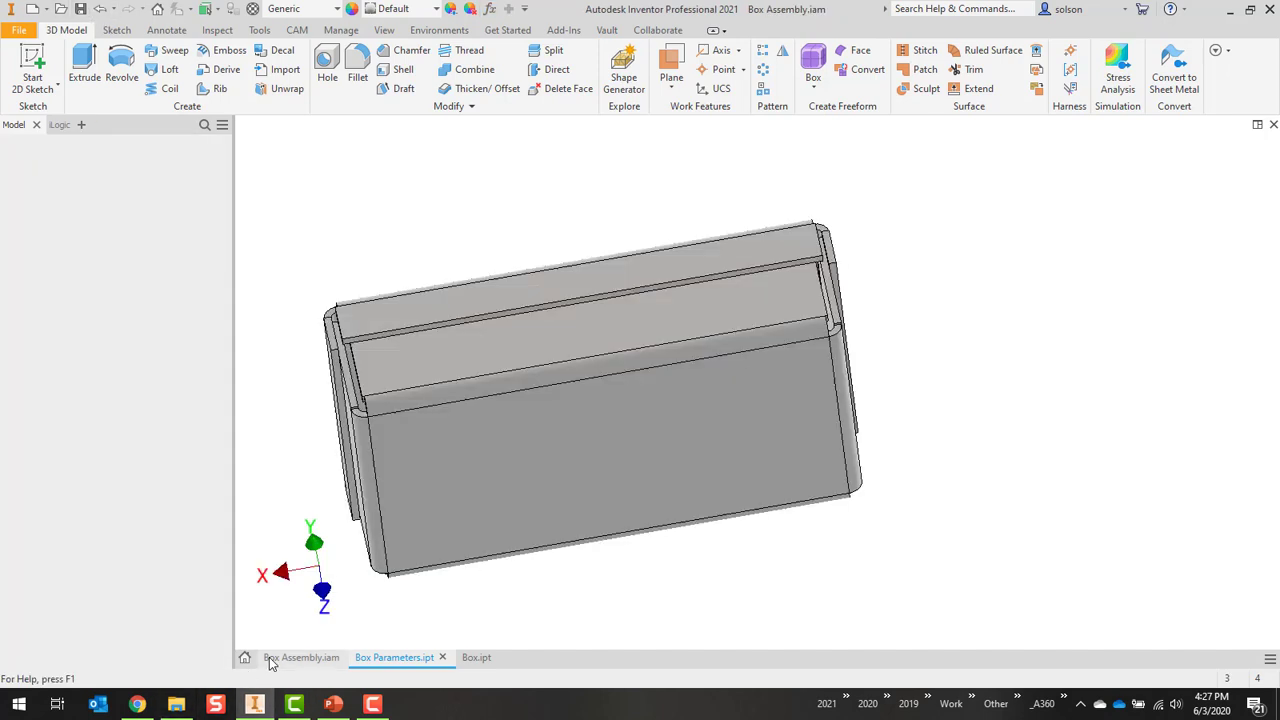
click(300, 656)
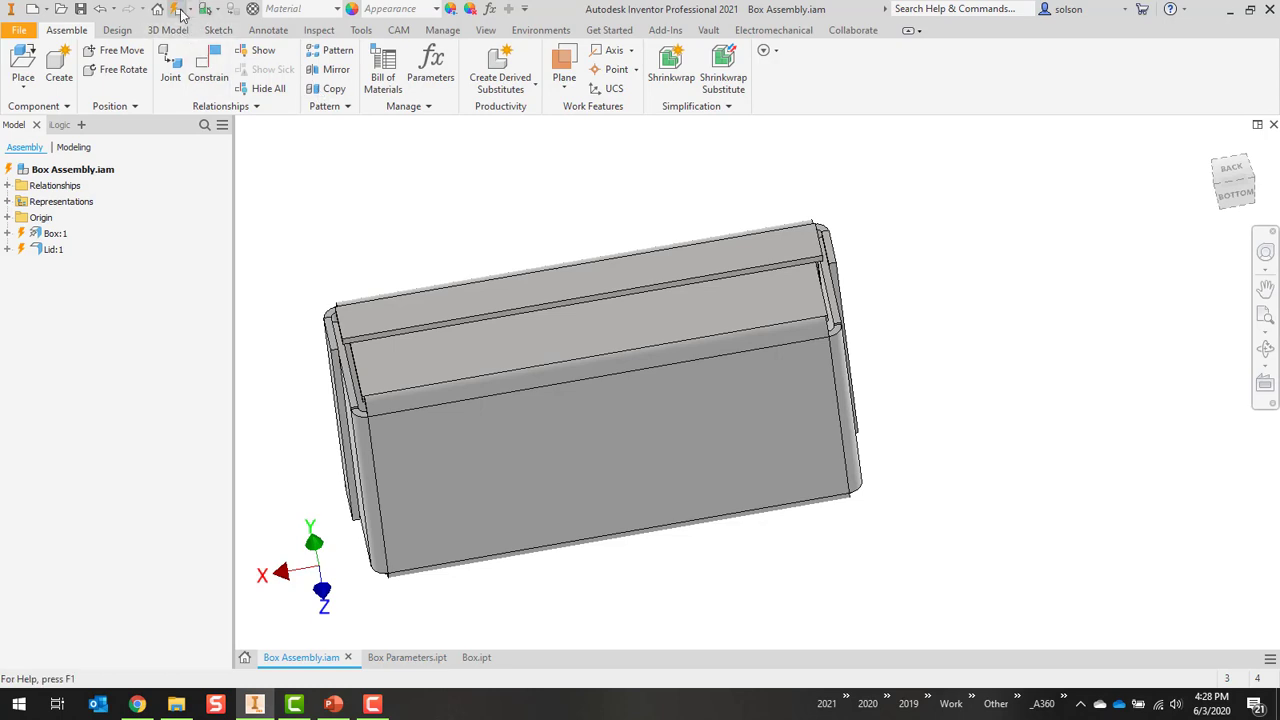